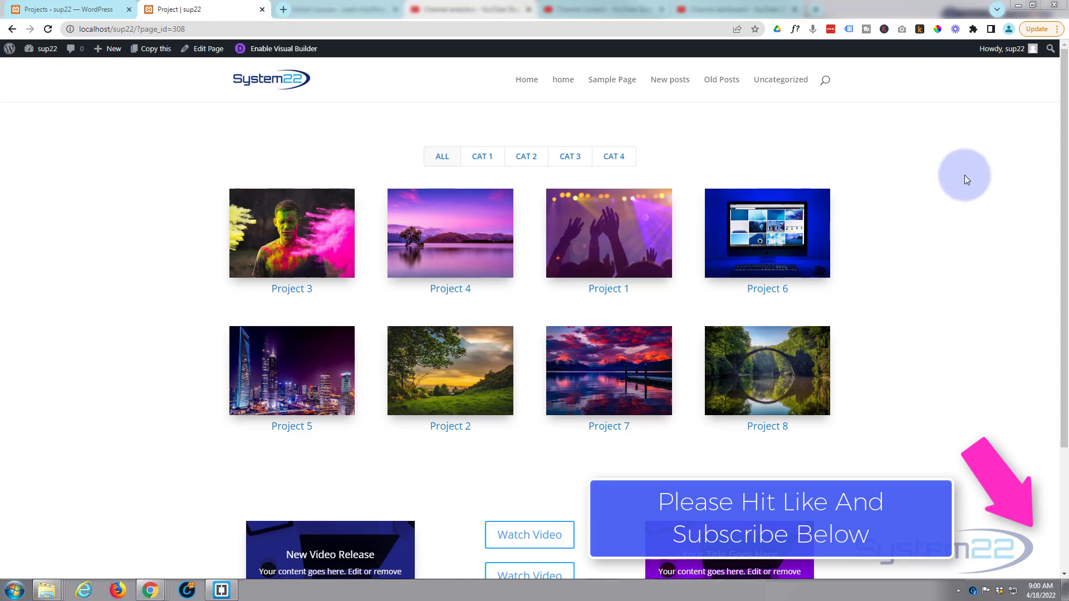
mouse_move(940, 169)
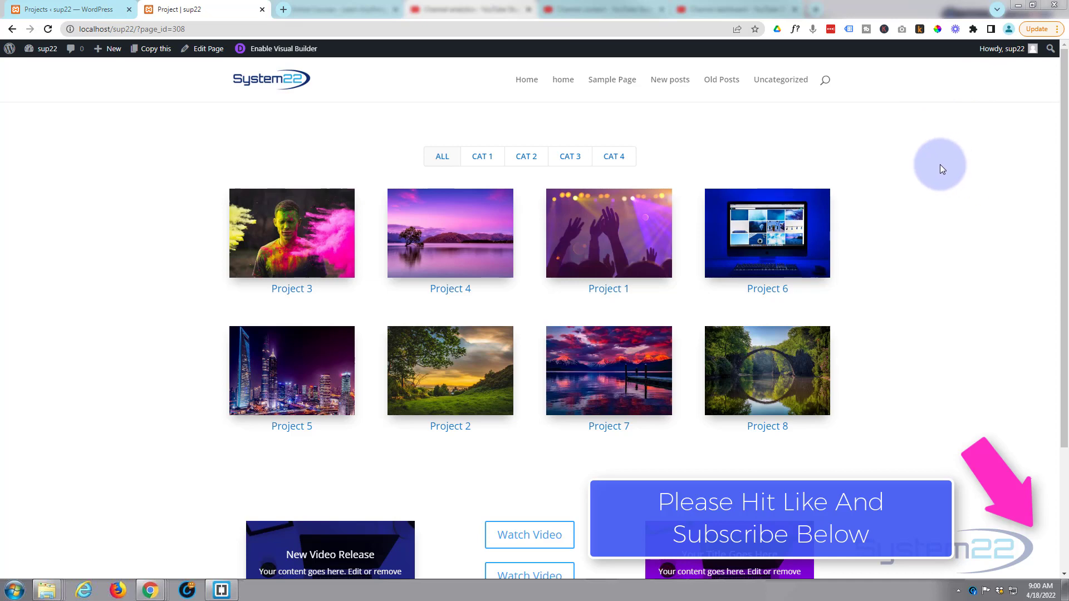
mouse_move(450, 233)
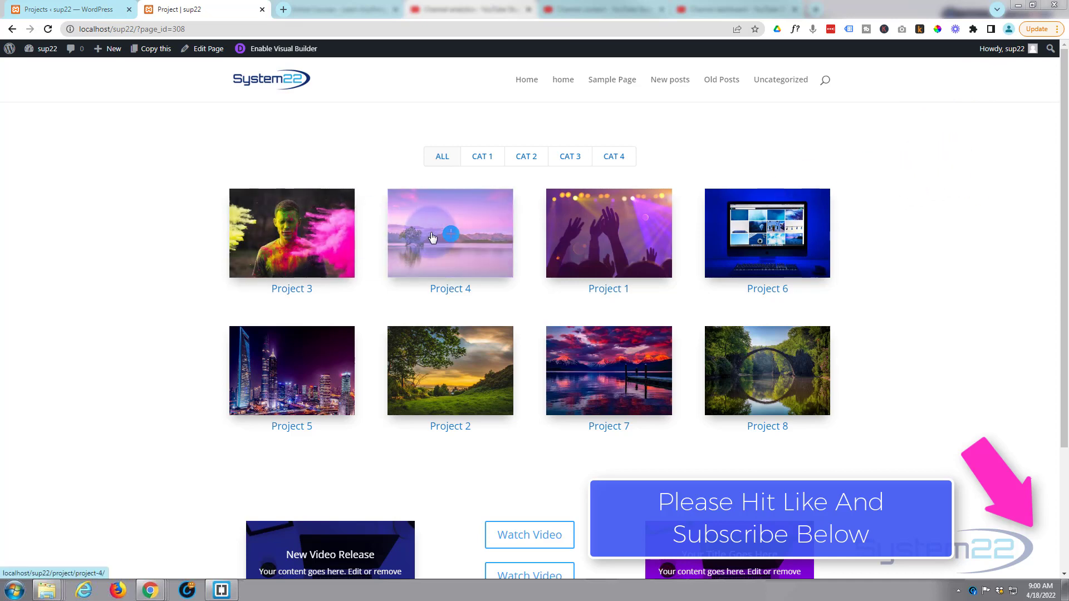
mouse_move(608, 234)
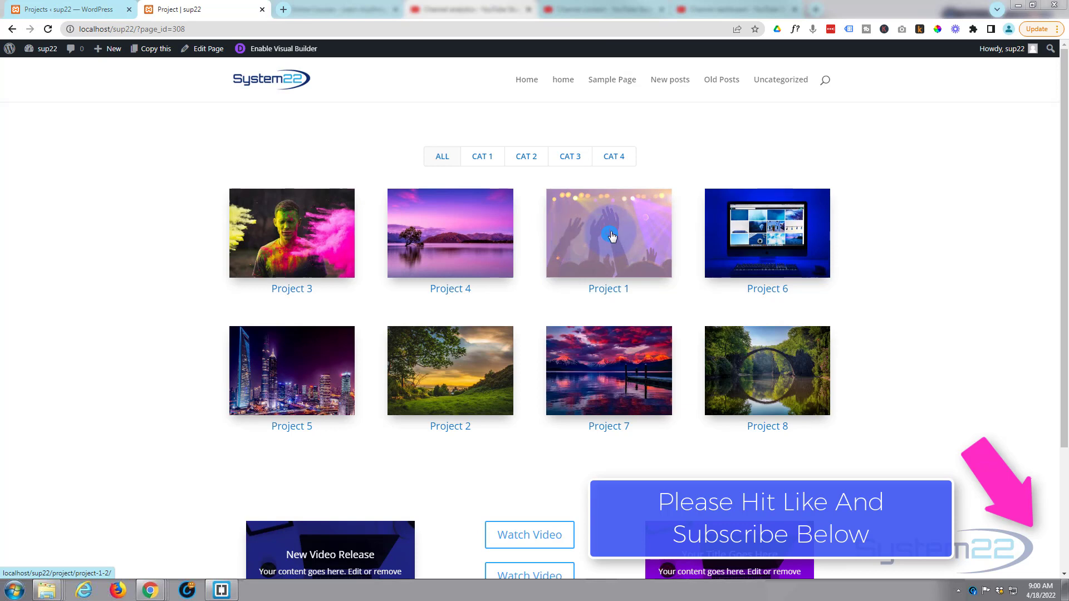
Test the portfolio filter tabs for Cat 1 through Cat 4, ending on Cat 1.
left_click(480, 156)
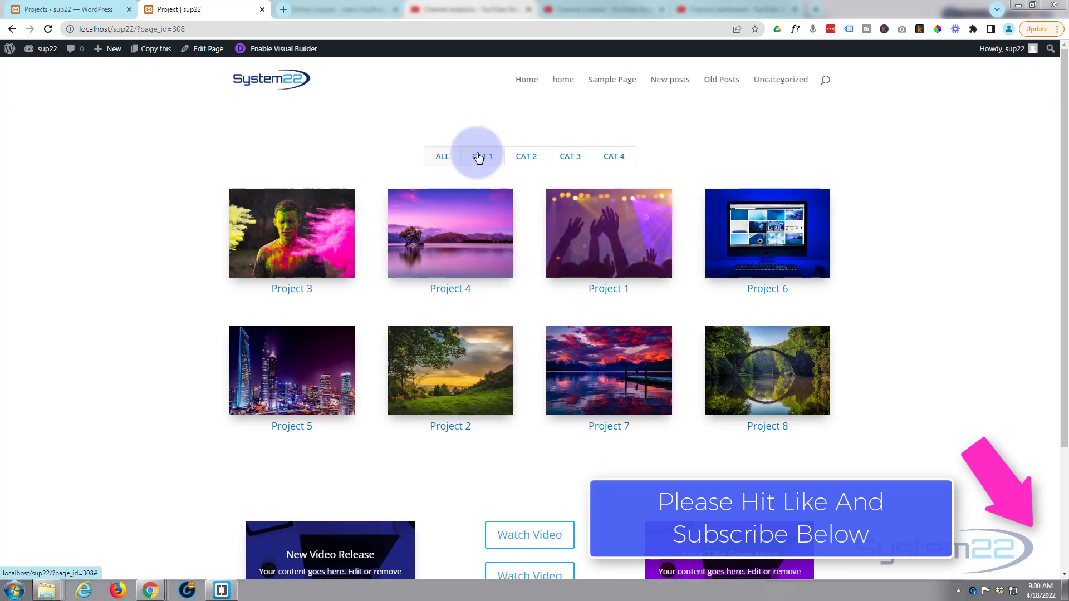
left_click(525, 156)
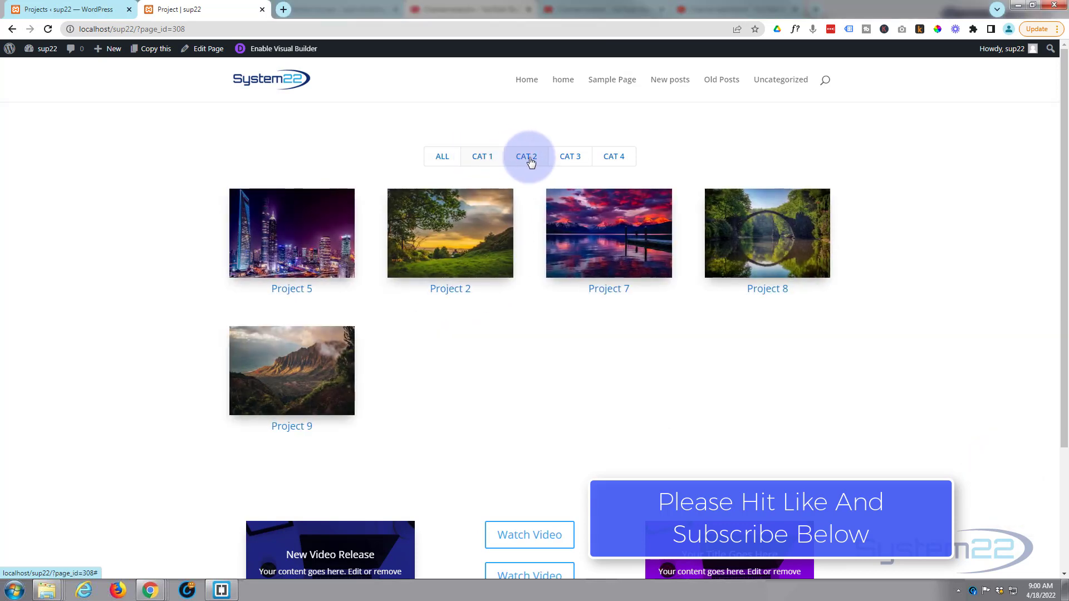
left_click(570, 156)
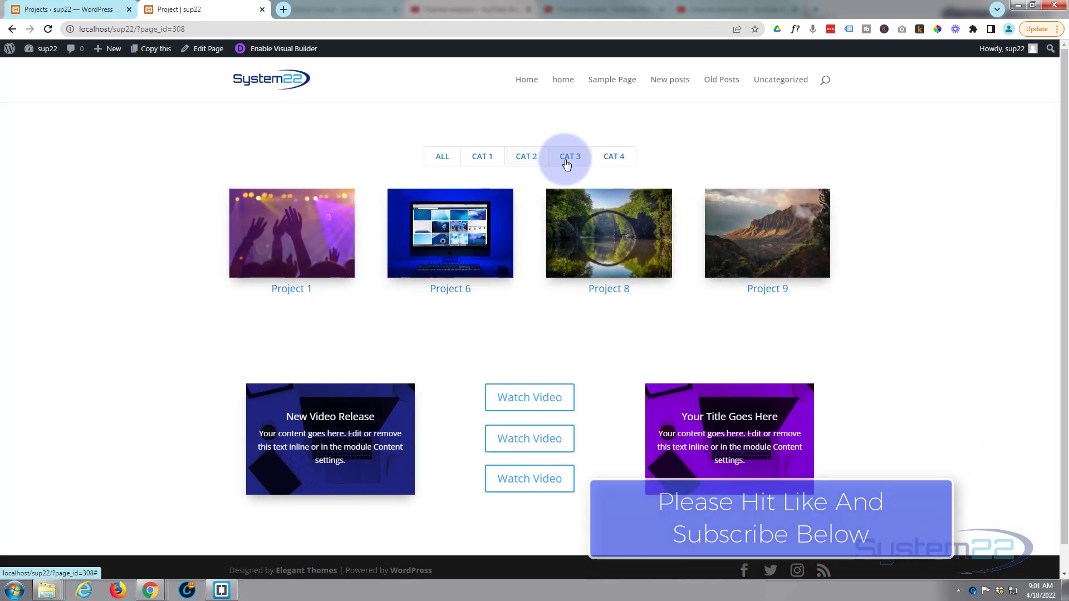
left_click(613, 156)
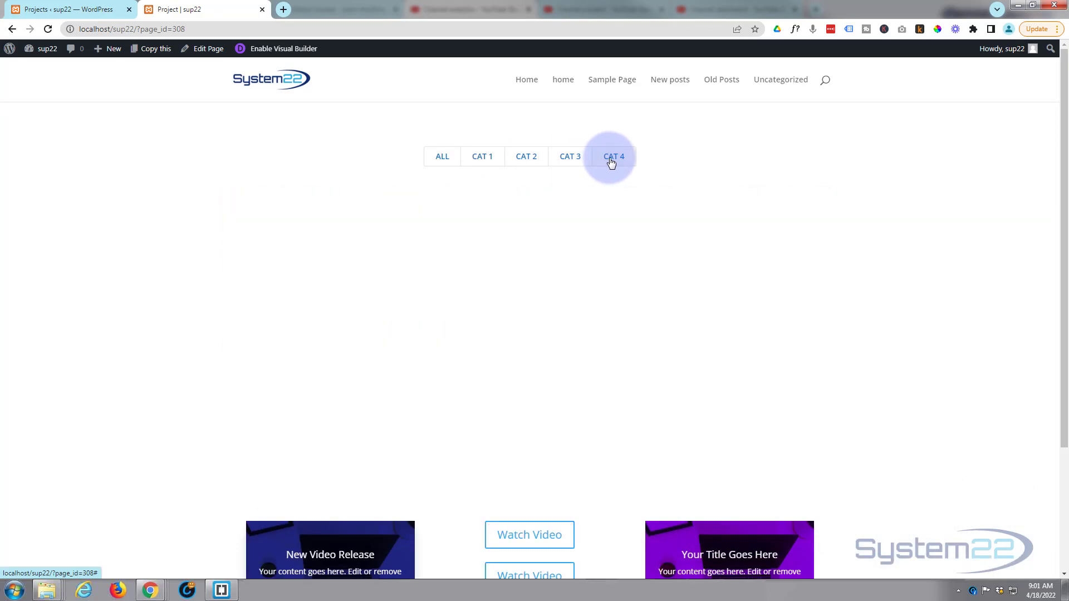
left_click(441, 156)
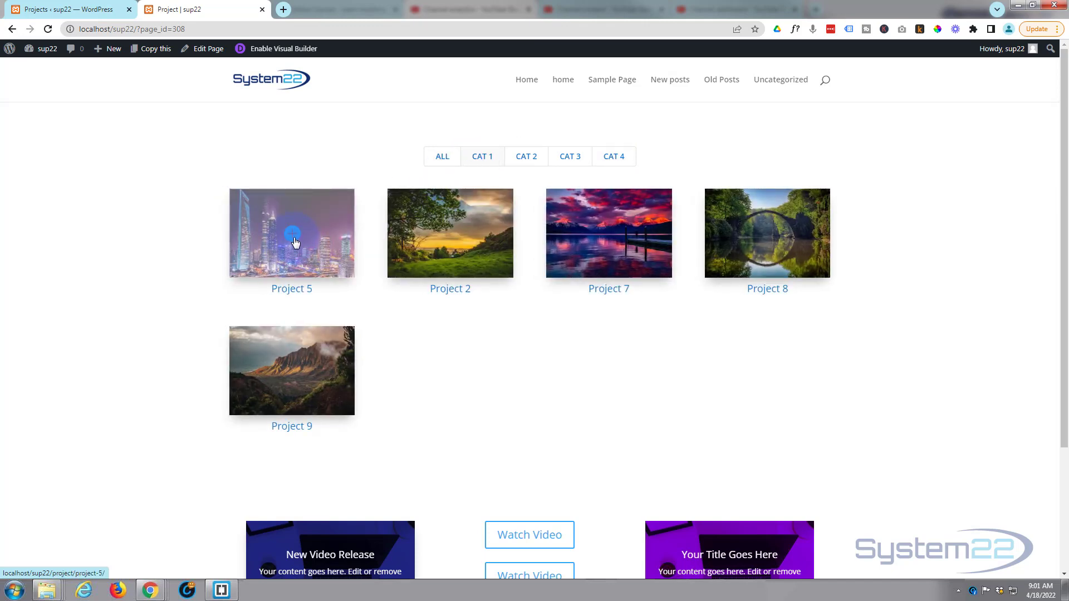
View the Project 5 page, scroll through it, and return to the portfolio.
left_click(291, 232)
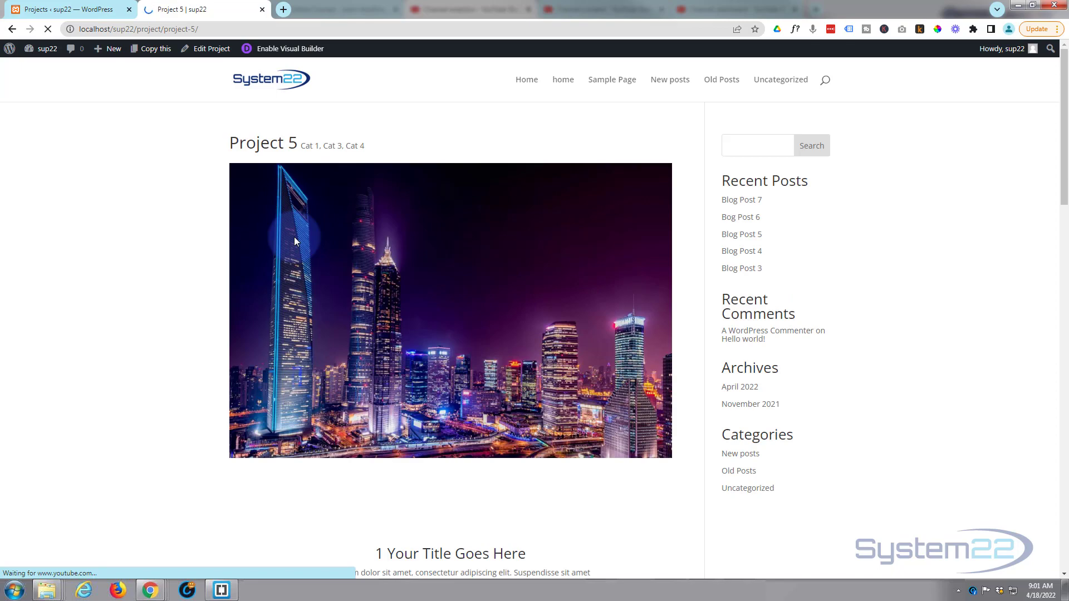
scroll("down", 3)
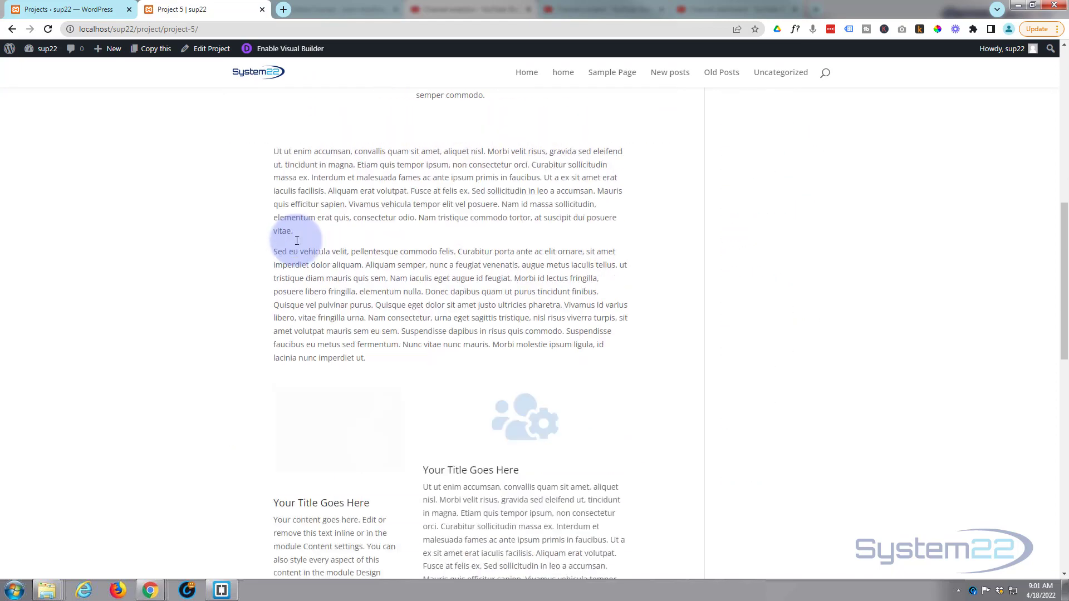
scroll("down", 3)
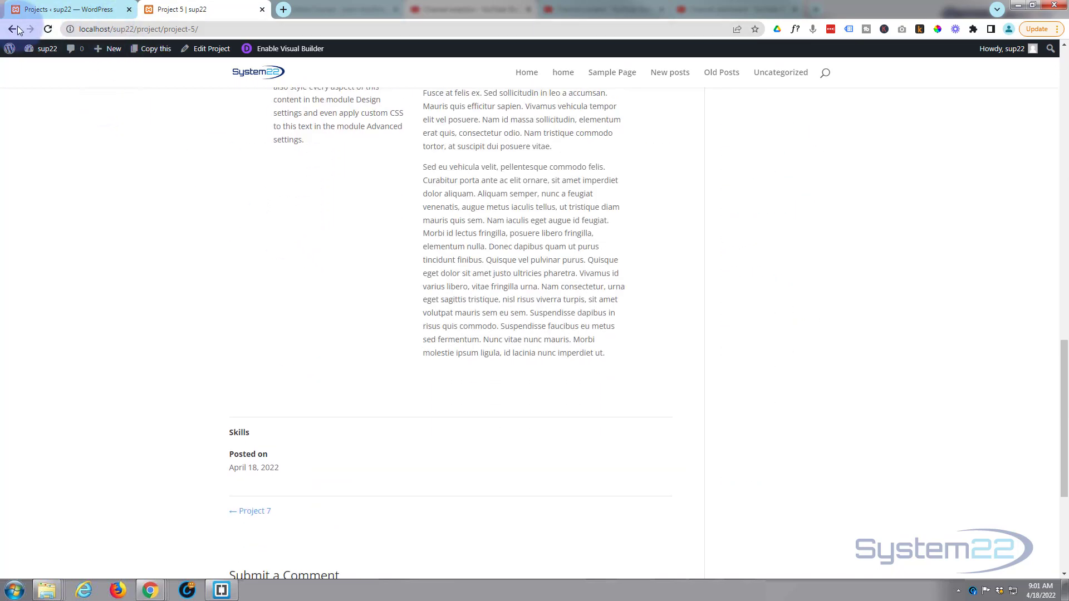
left_click(13, 28)
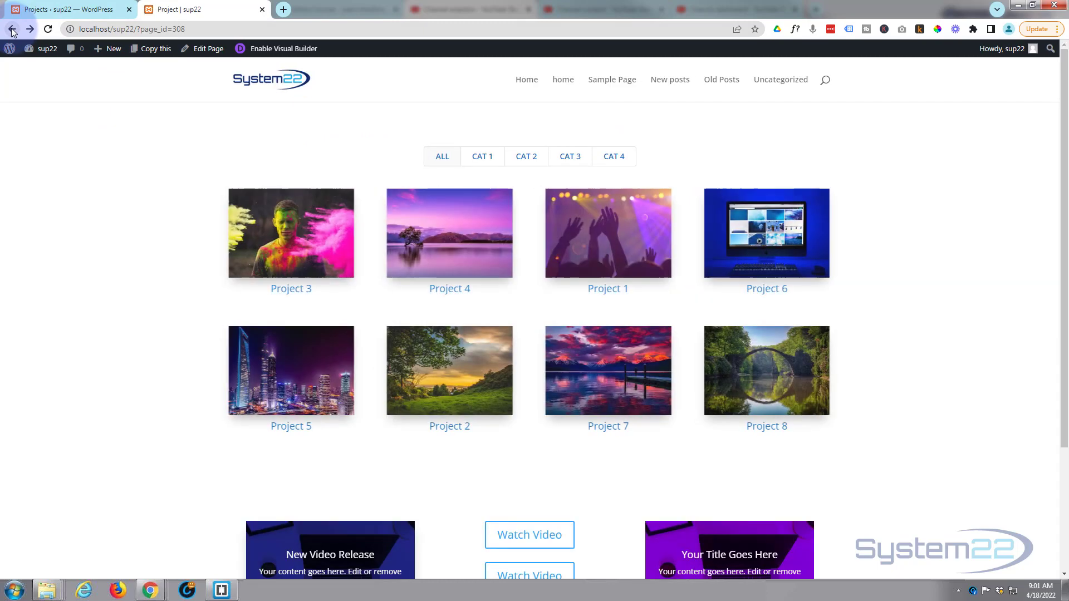
mouse_move(757, 376)
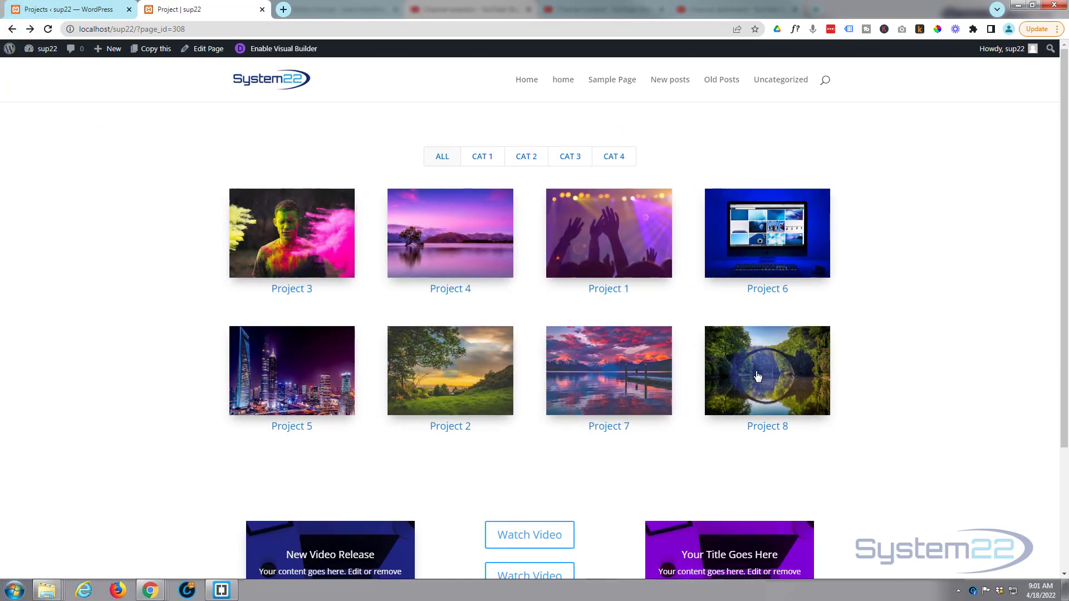
Go to the admin Projects list and open Project Categories in a new tab.
left_click(65, 9)
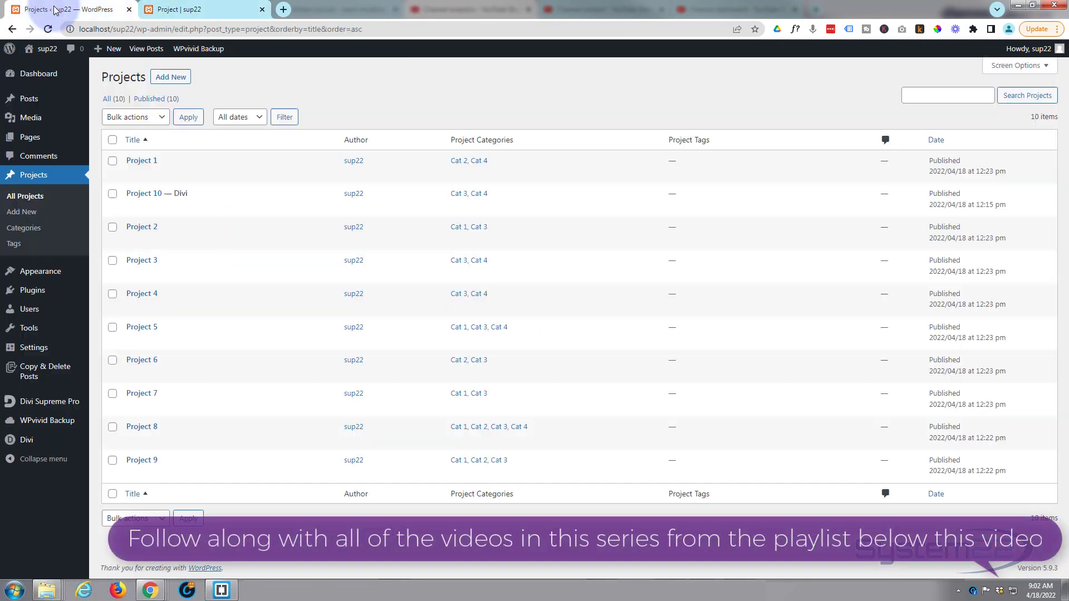
mouse_move(161, 448)
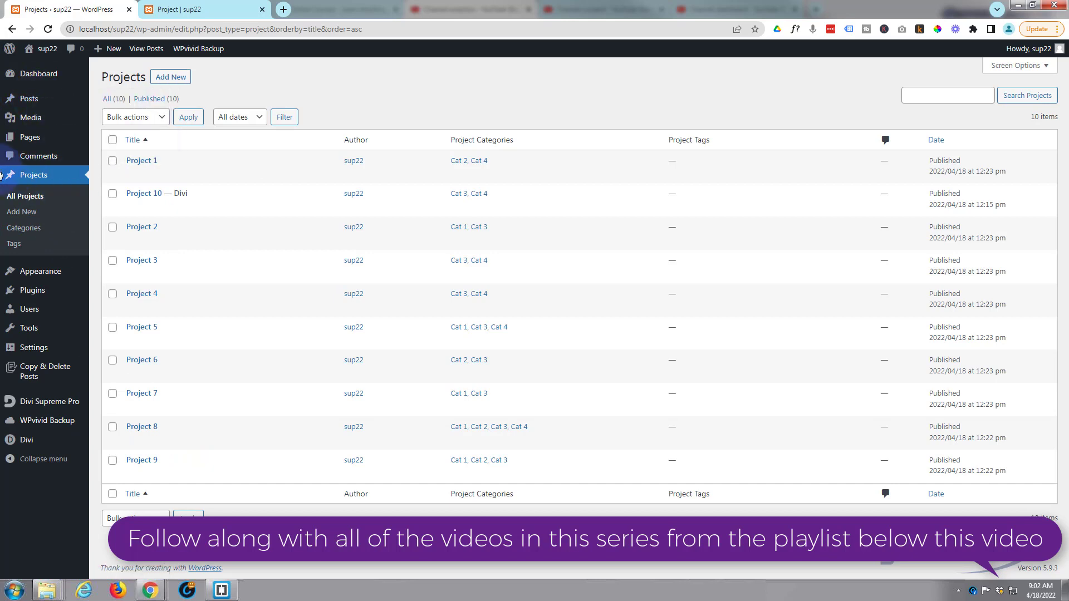
left_click(111, 48)
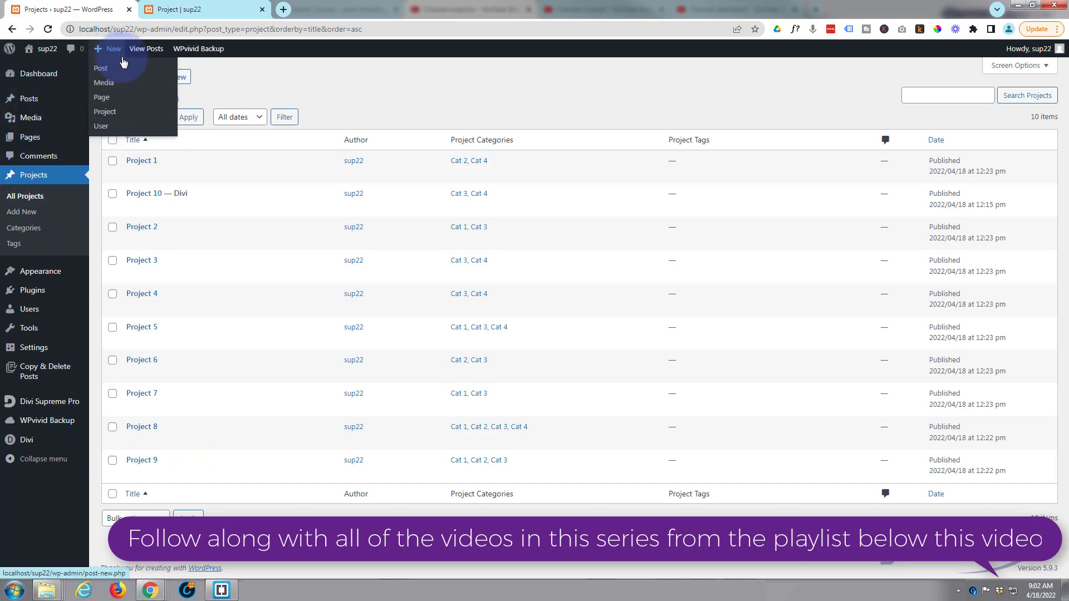
mouse_move(106, 112)
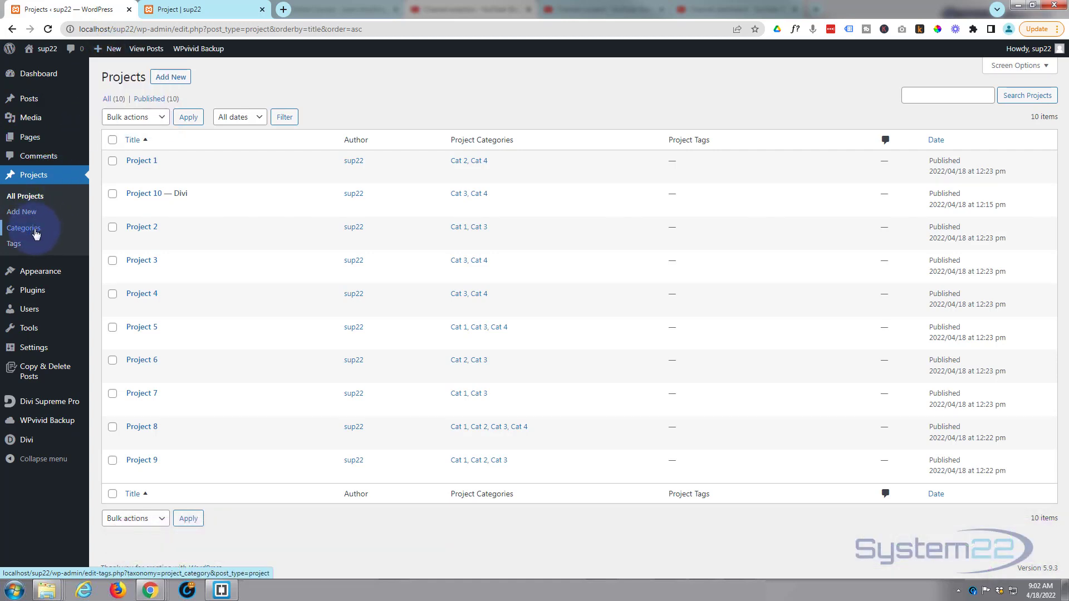
mouse_move(473, 174)
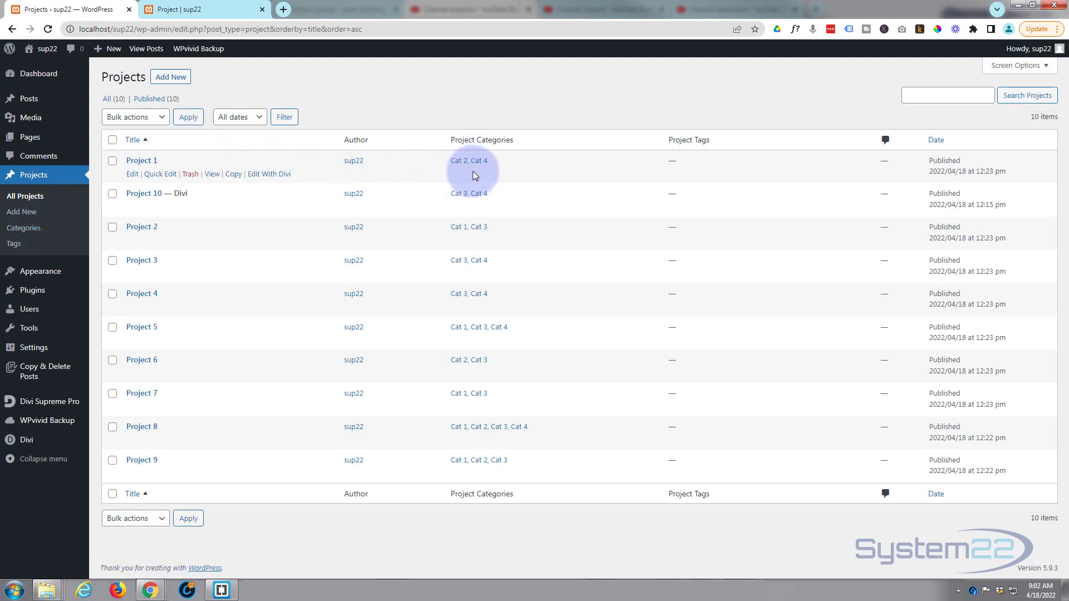
mouse_move(24, 228)
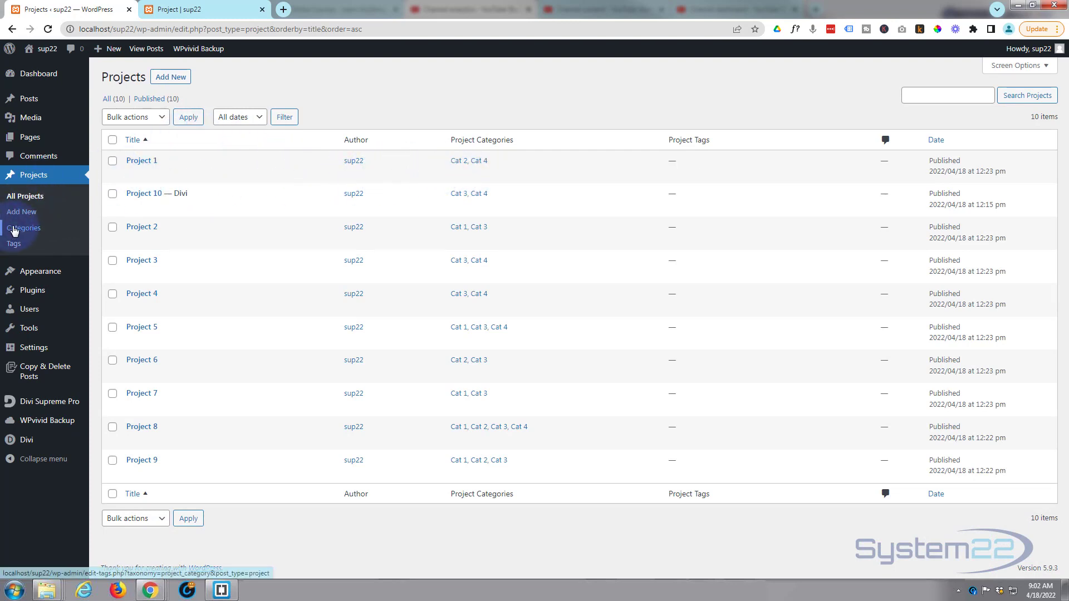
left_click(25, 227)
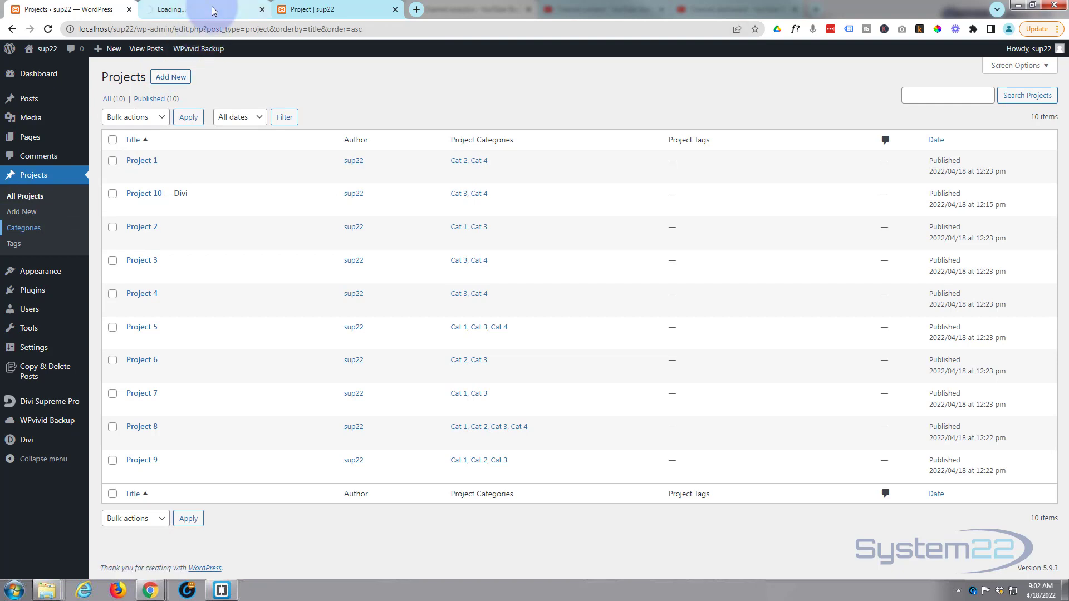
Create a project category named 'Cat 5' with slug cat-5.
left_click(23, 228)
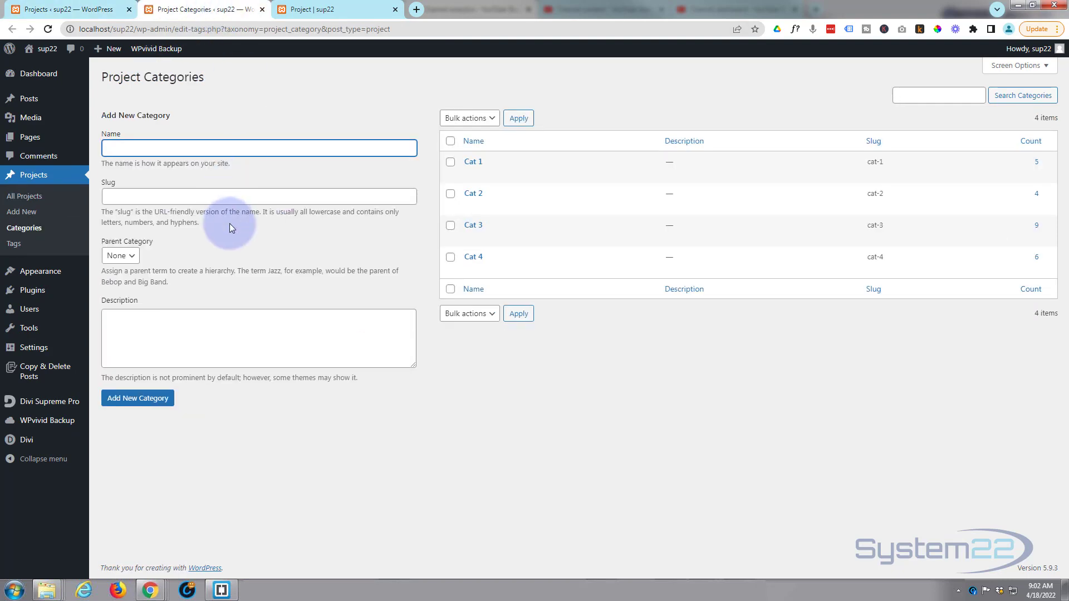
mouse_move(161, 113)
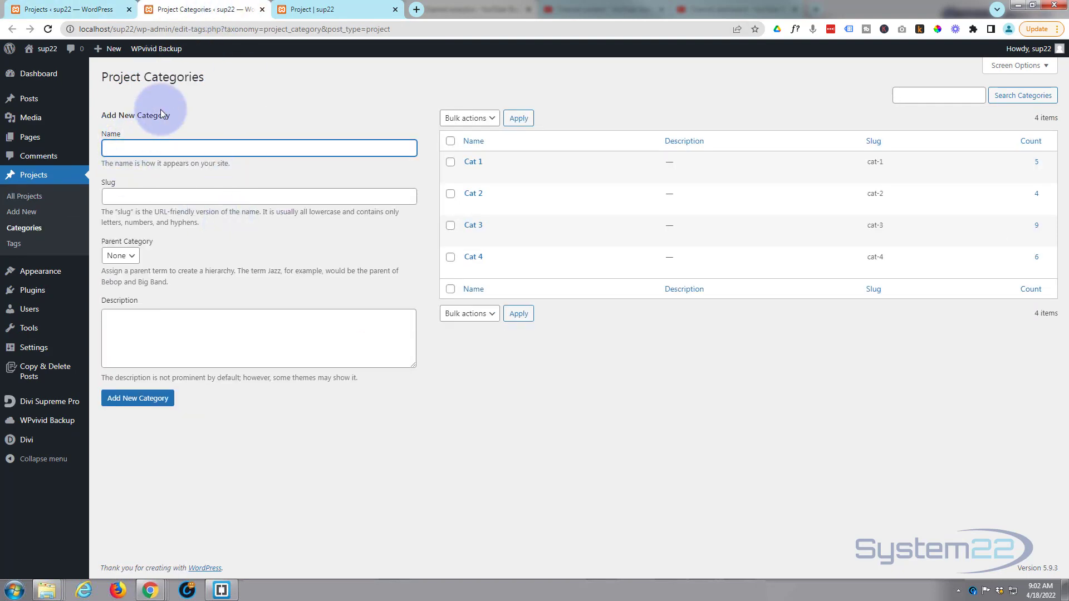
type("Cat")
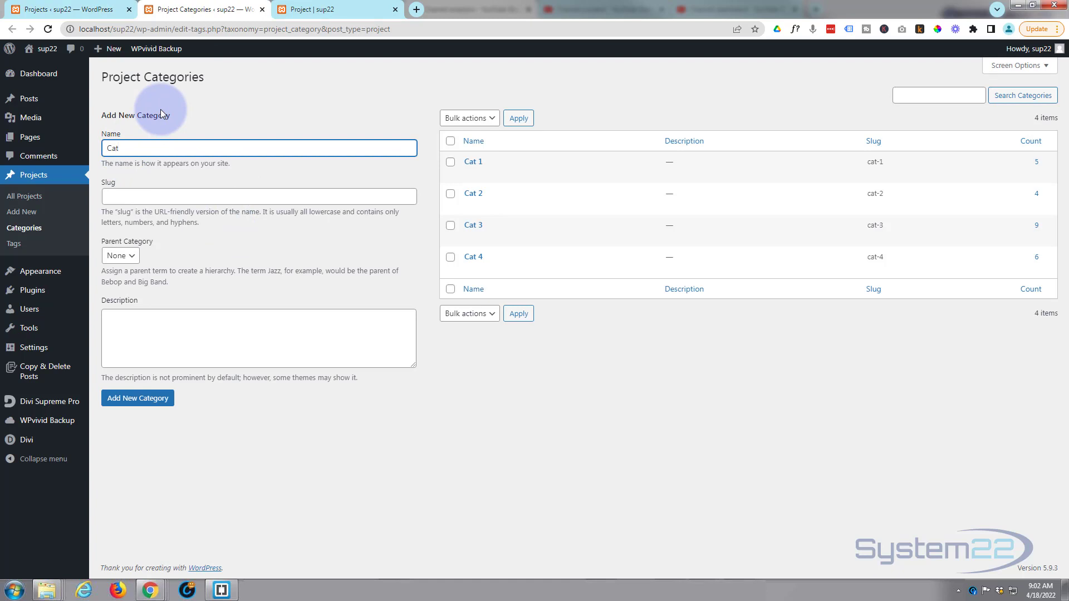
type("5")
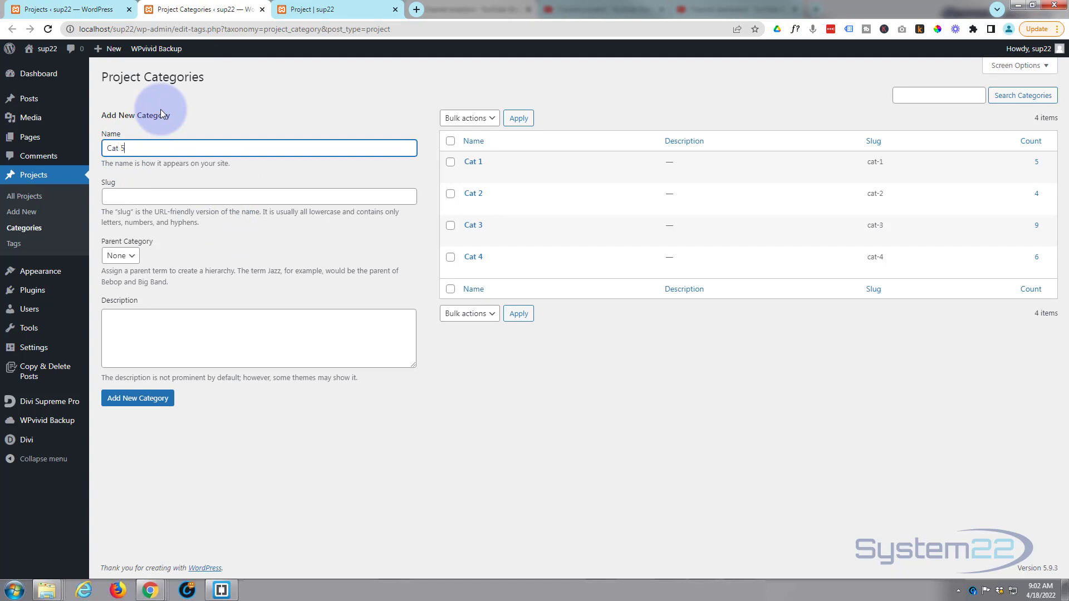
left_click(259, 197)
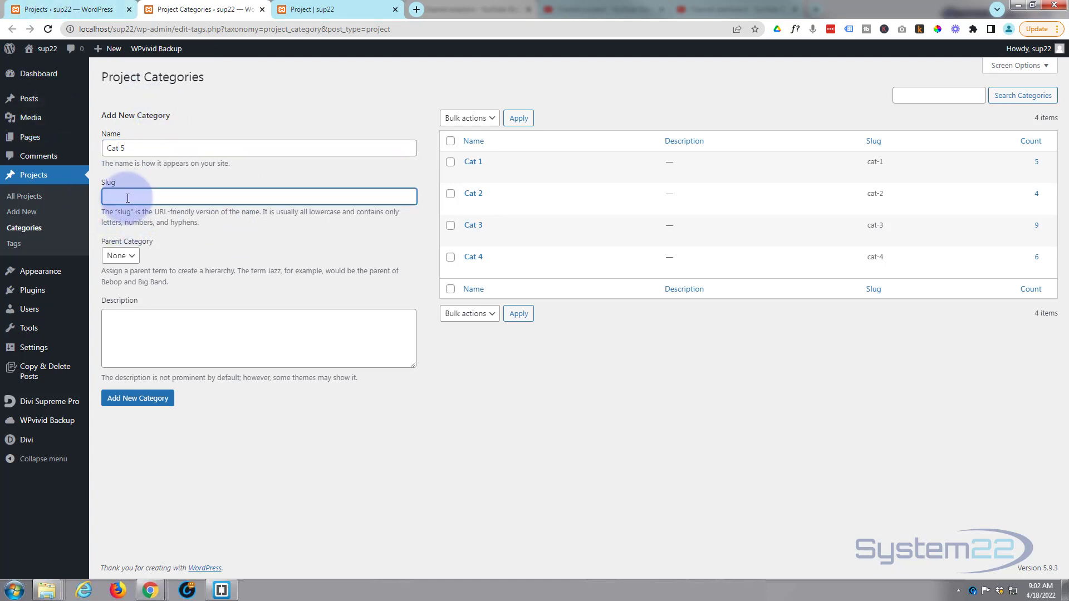
type("Ca")
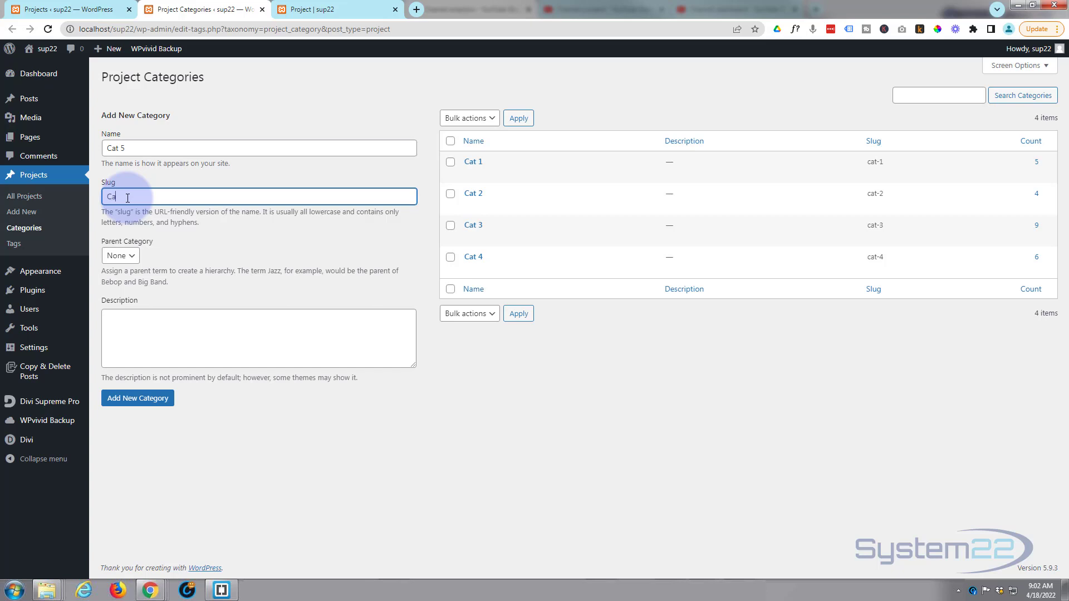
type("t 5")
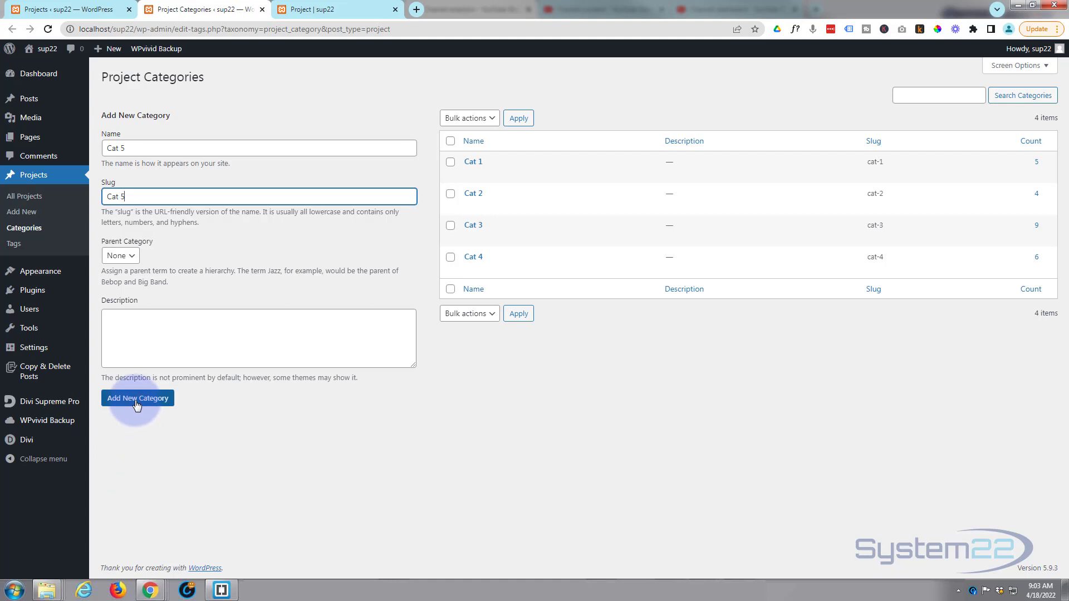
left_click(137, 397)
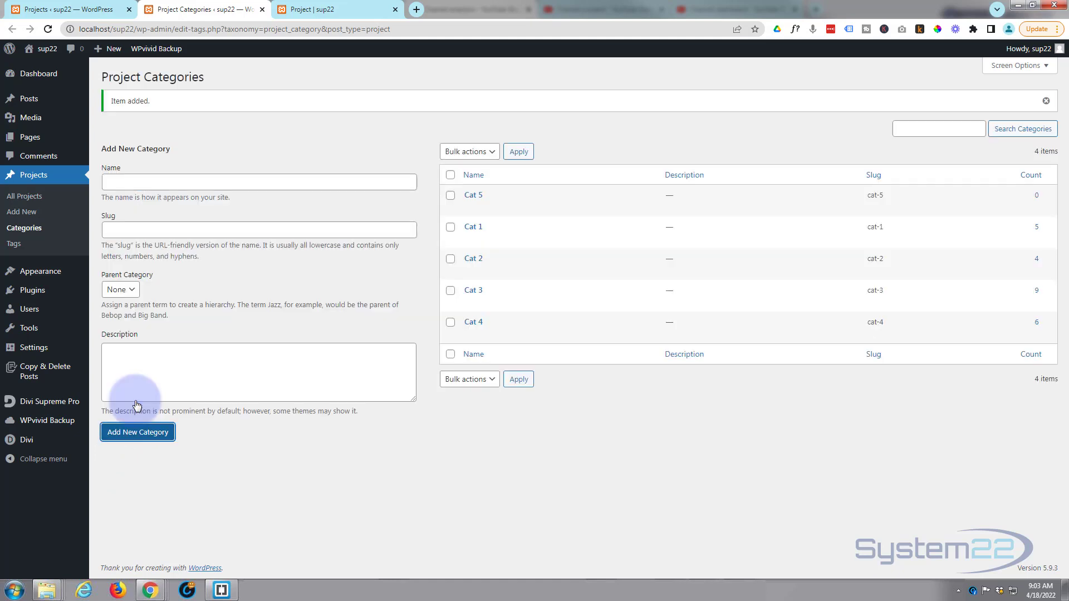
mouse_move(497, 201)
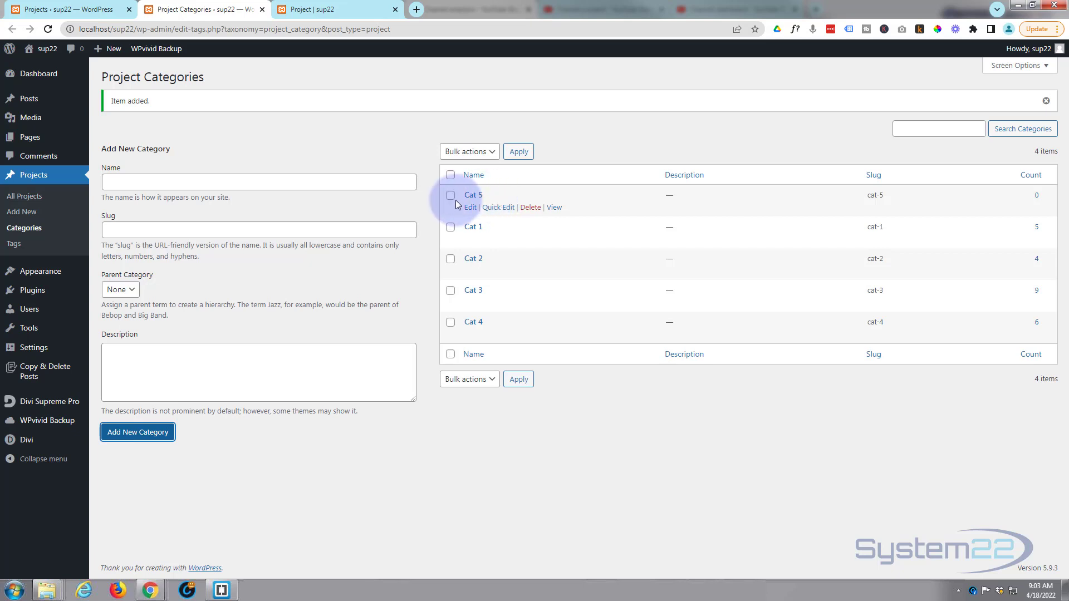
mouse_move(488, 198)
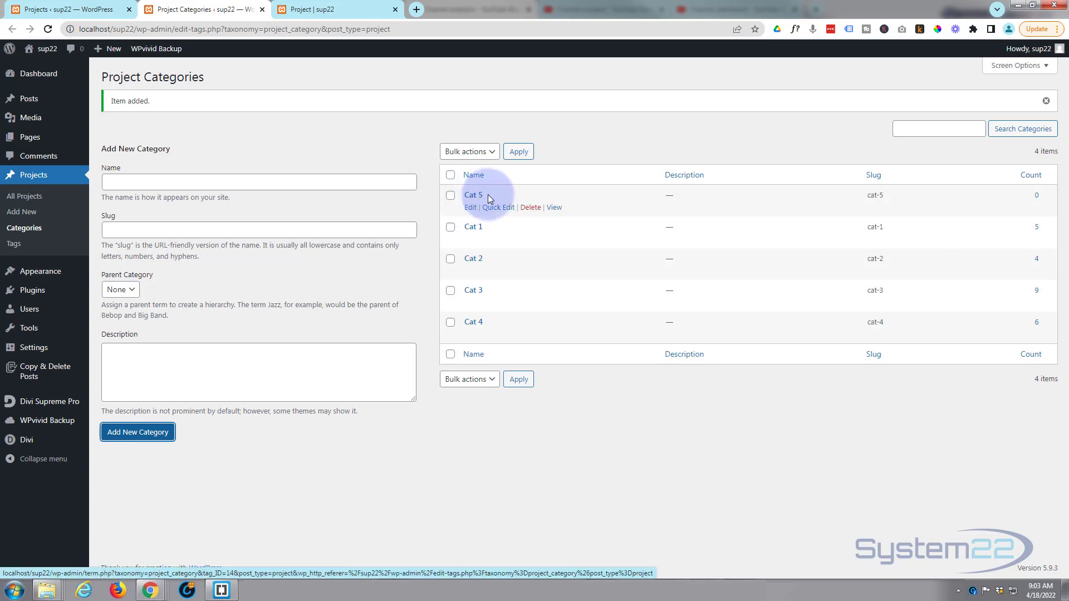
mouse_move(34, 174)
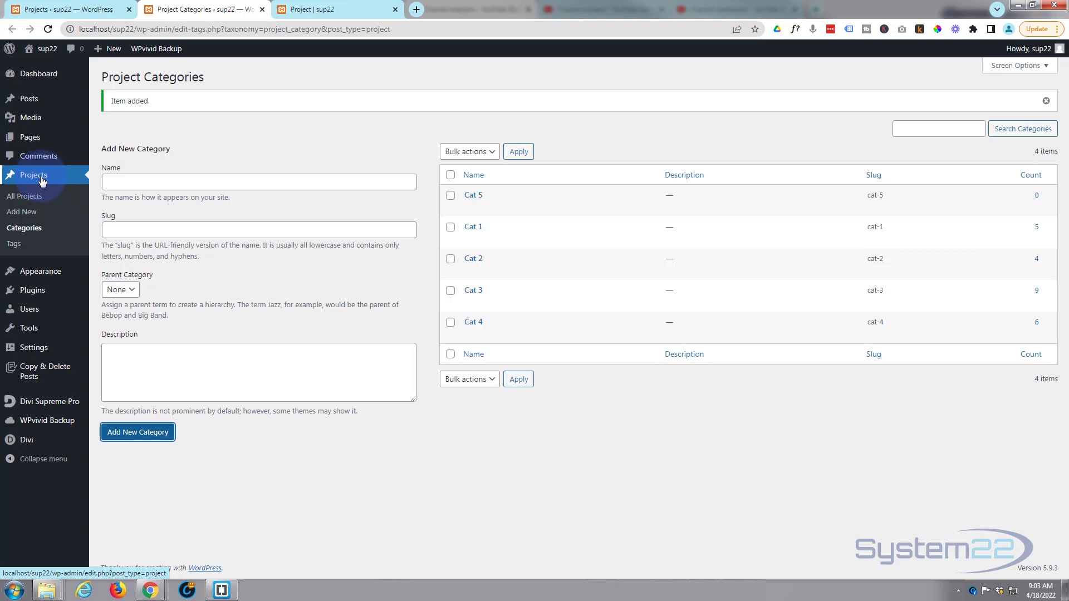
Quick-edit Projects 2, 3 and 10 to tick Cat 5, updating each.
left_click(24, 196)
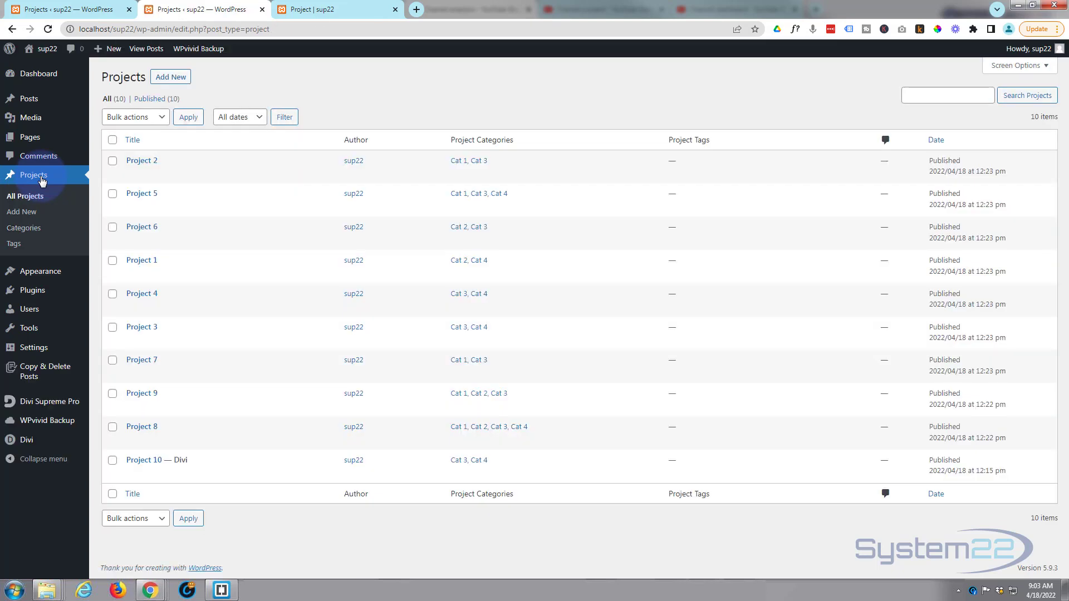
mouse_move(141, 160)
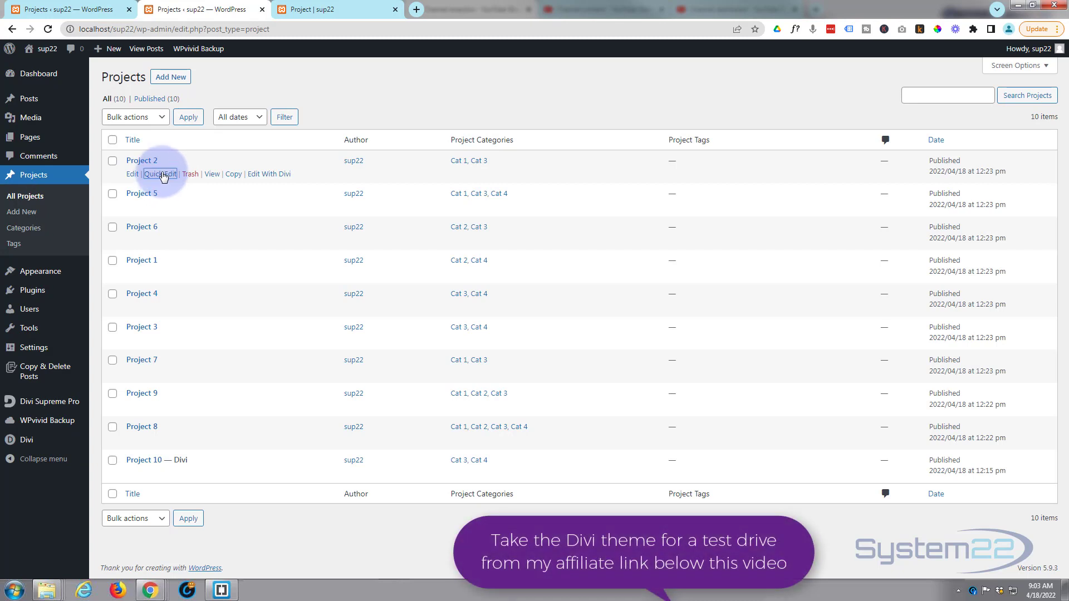
left_click(160, 174)
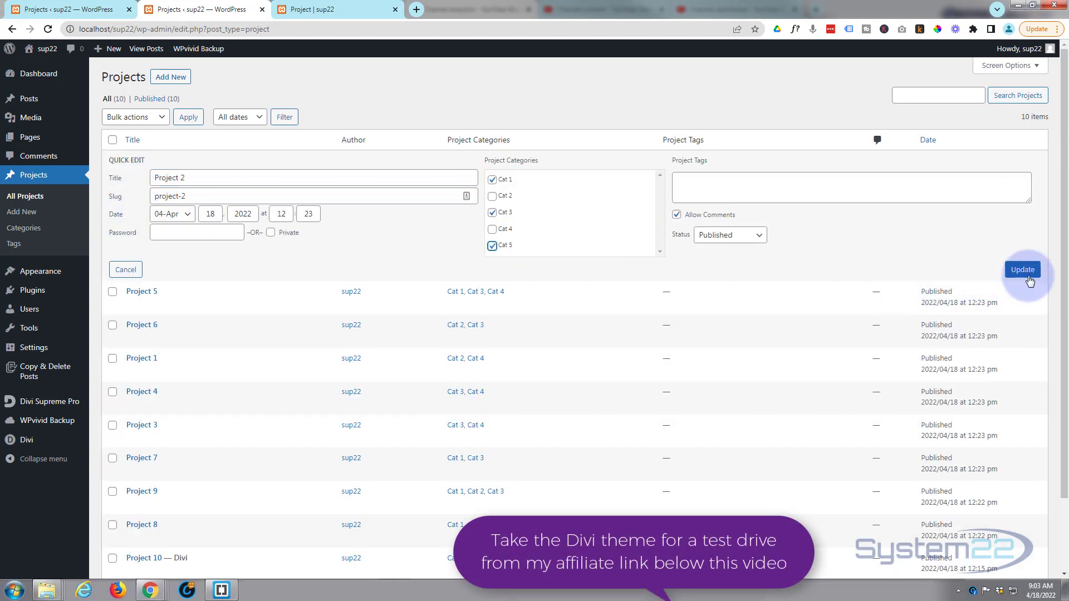
left_click(1021, 269)
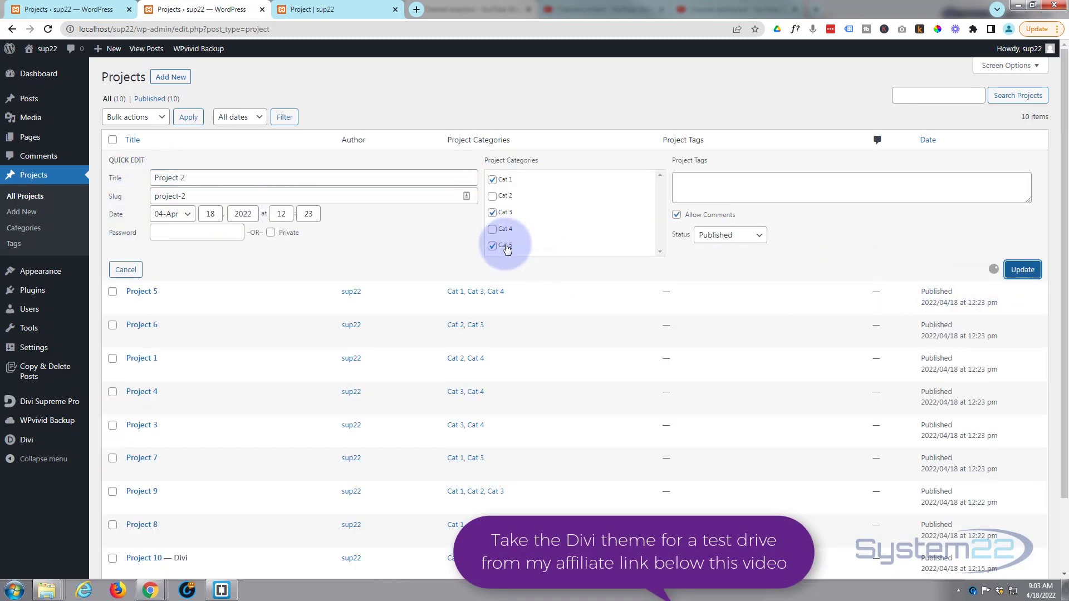
left_click(1021, 269)
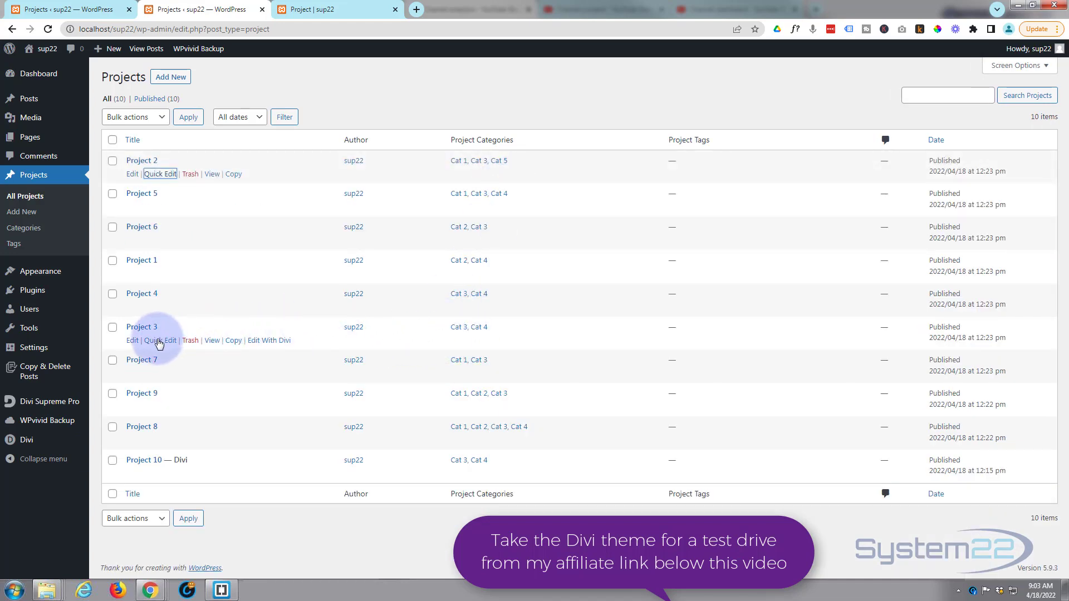
left_click(160, 340)
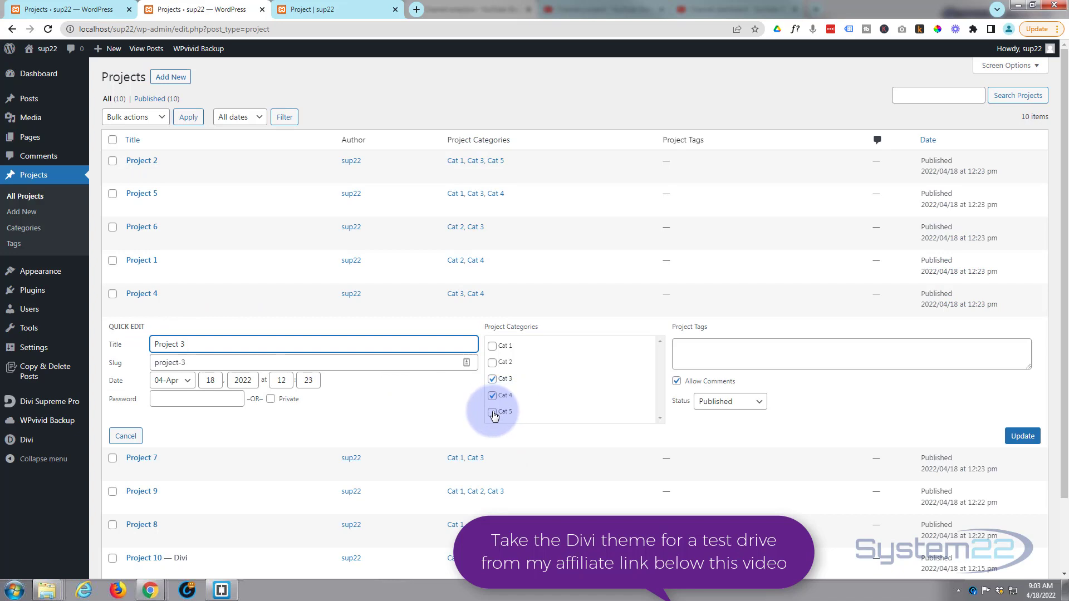
left_click(491, 414)
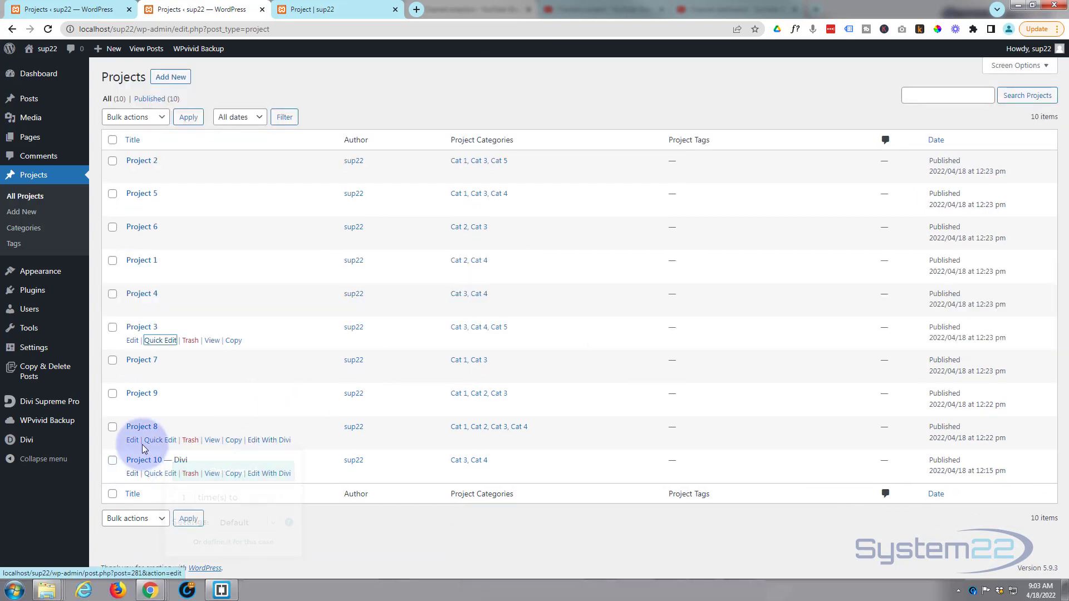
left_click(160, 473)
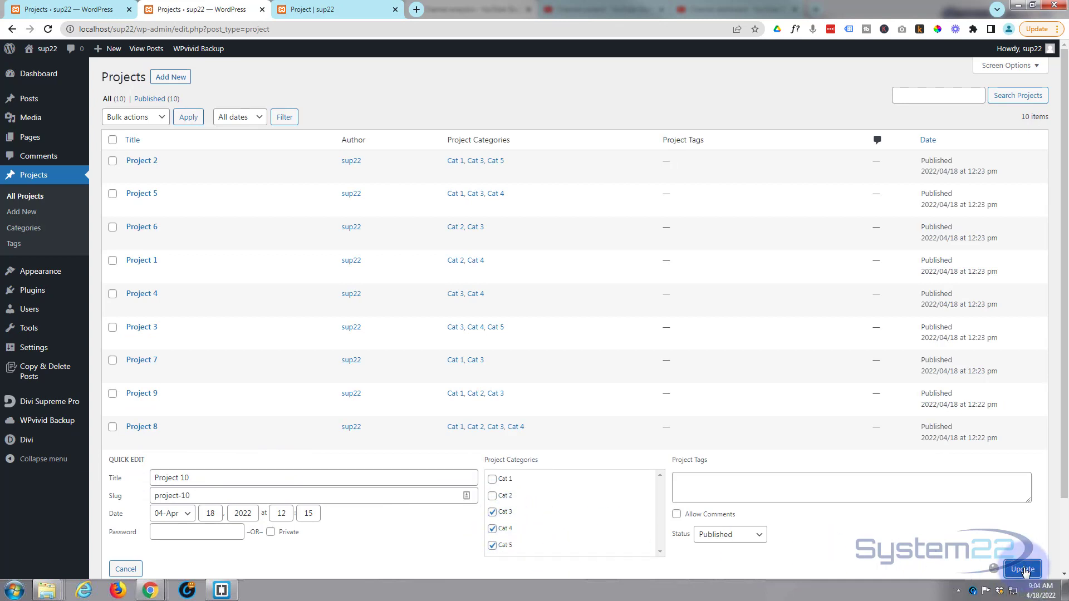
left_click(1022, 569)
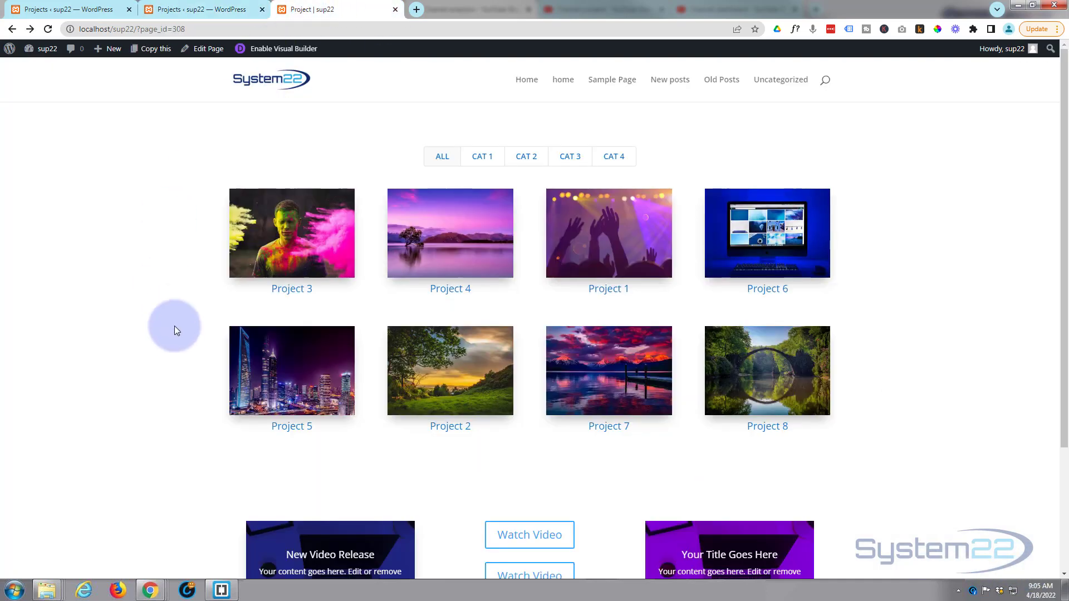
mouse_move(607, 218)
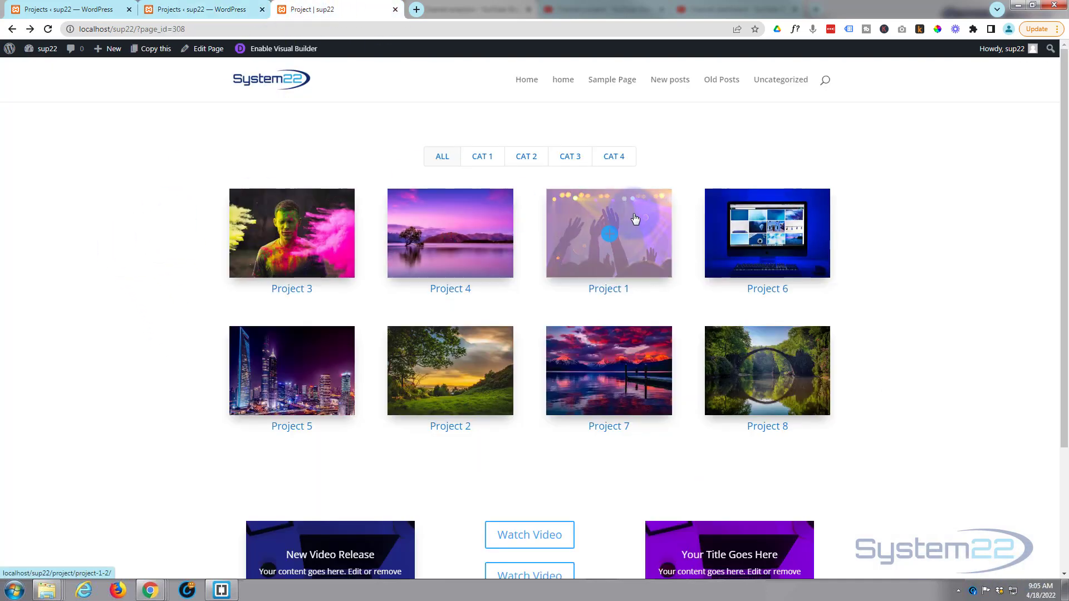
Enable the Divi Visual Builder on the portfolio page.
left_click(282, 48)
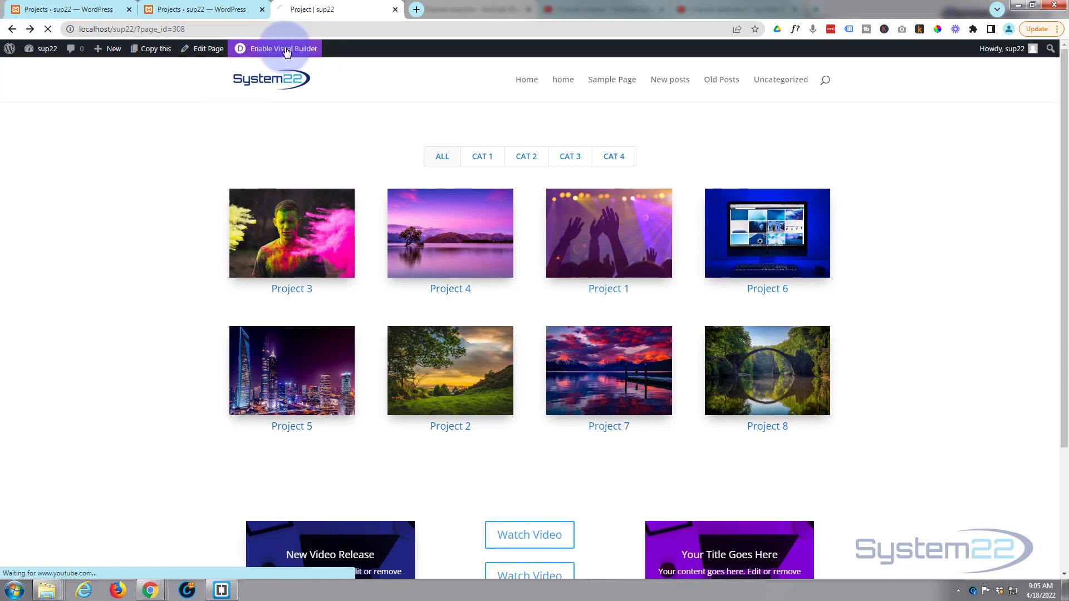
left_click(282, 49)
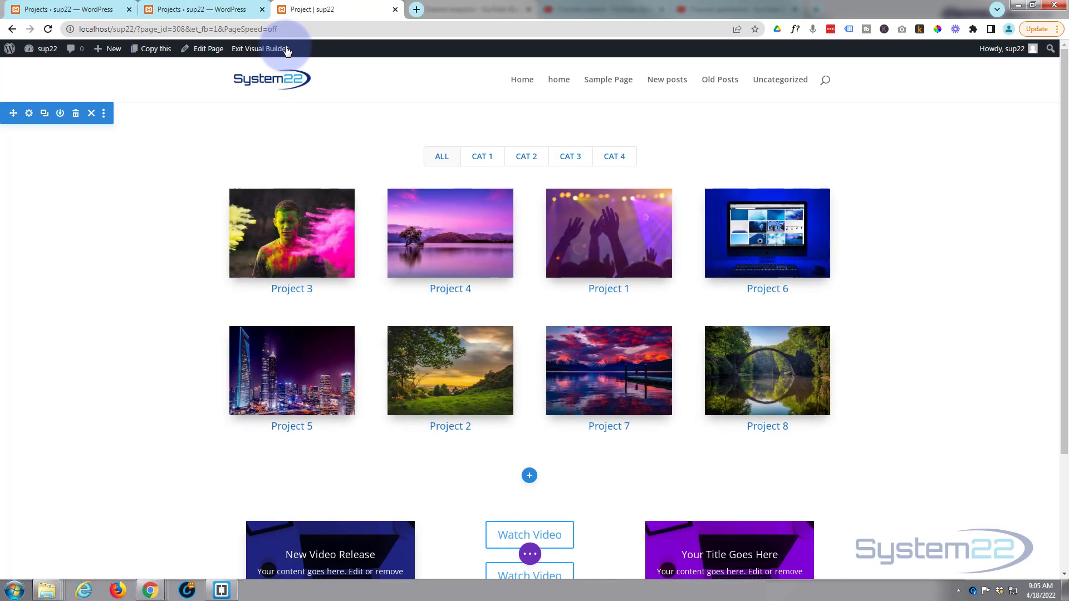
mouse_move(309, 245)
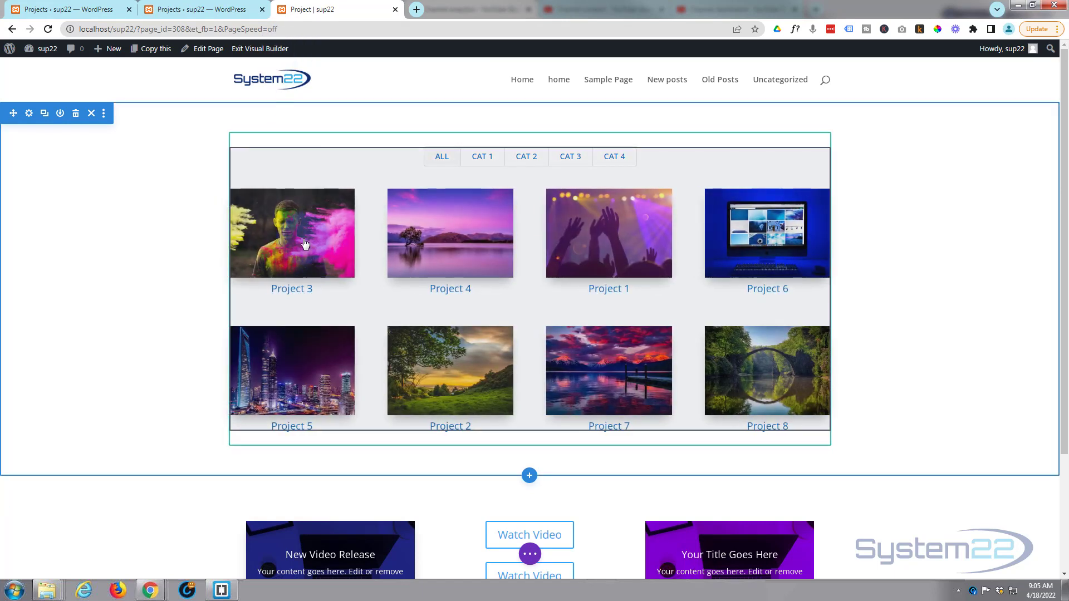
mouse_move(617, 251)
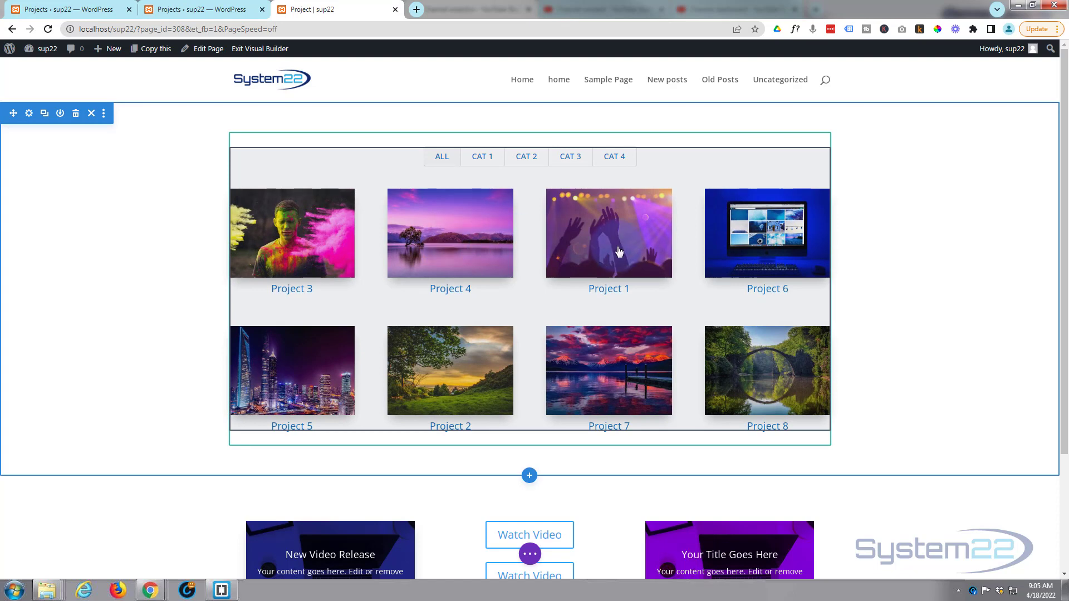
mouse_move(673, 359)
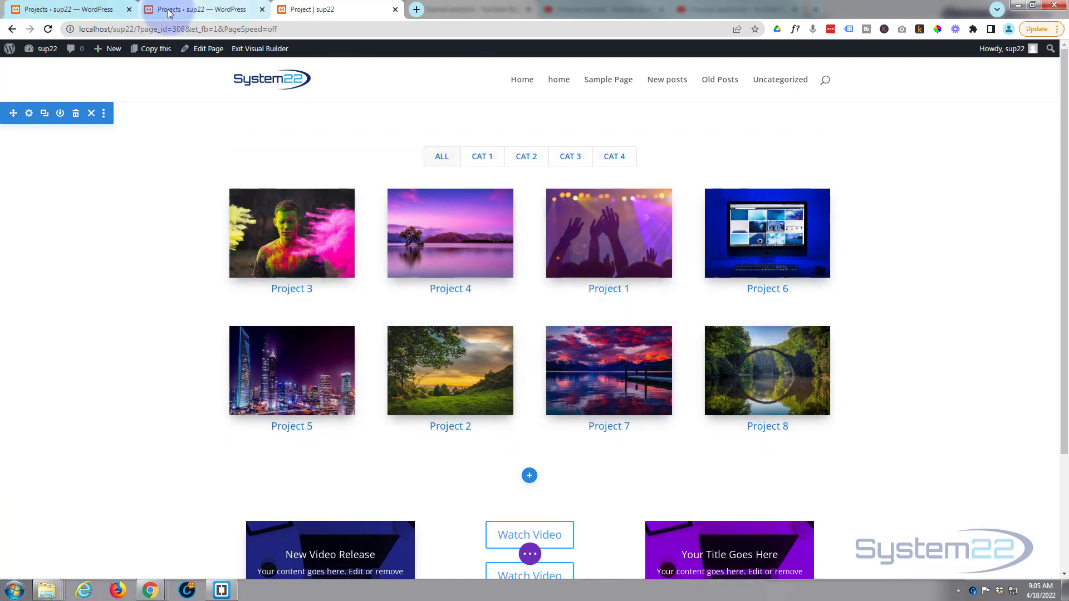
Open Project 5's edit screen to check its featured image, then return to the page.
left_click(198, 9)
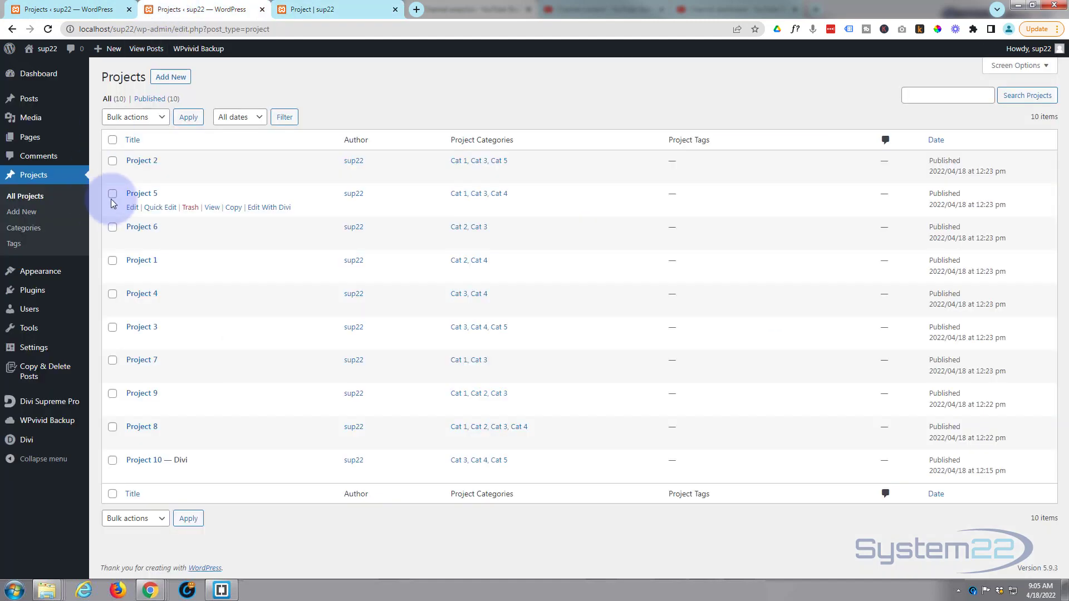
mouse_move(132, 207)
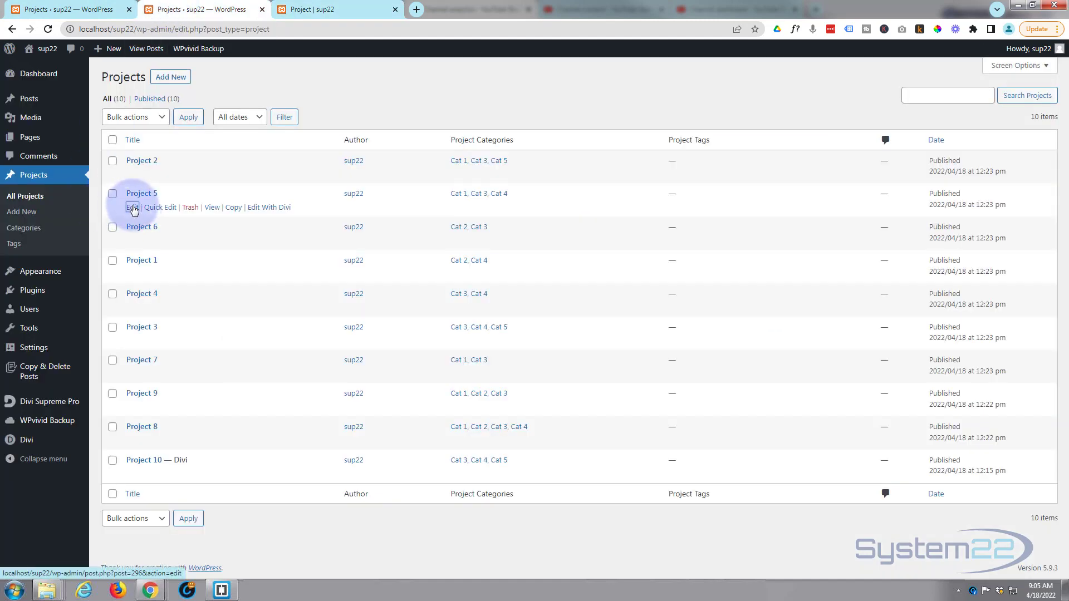
left_click(131, 207)
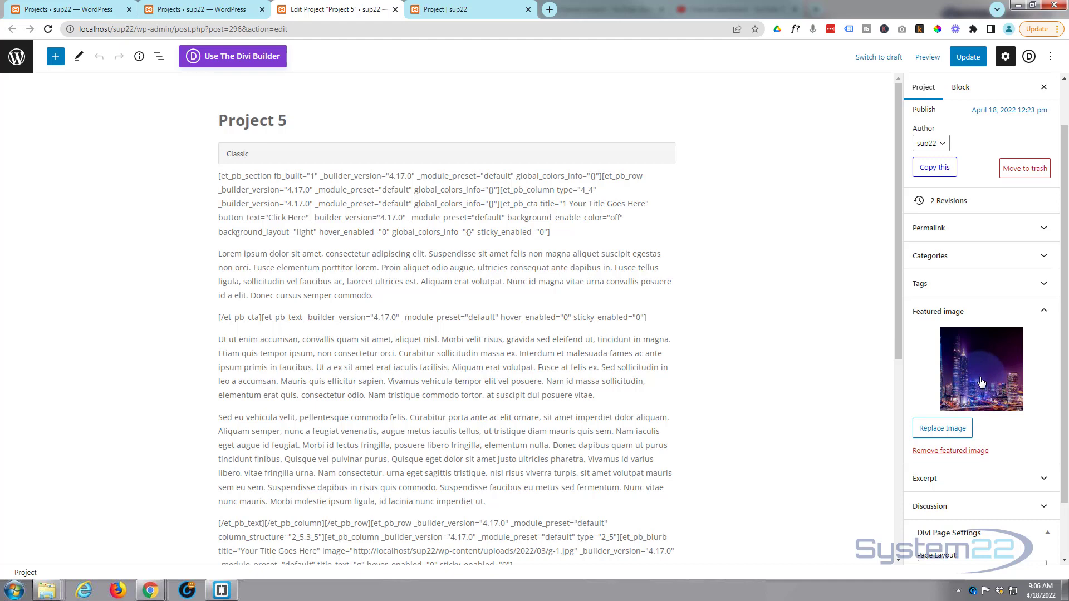
mouse_move(979, 401)
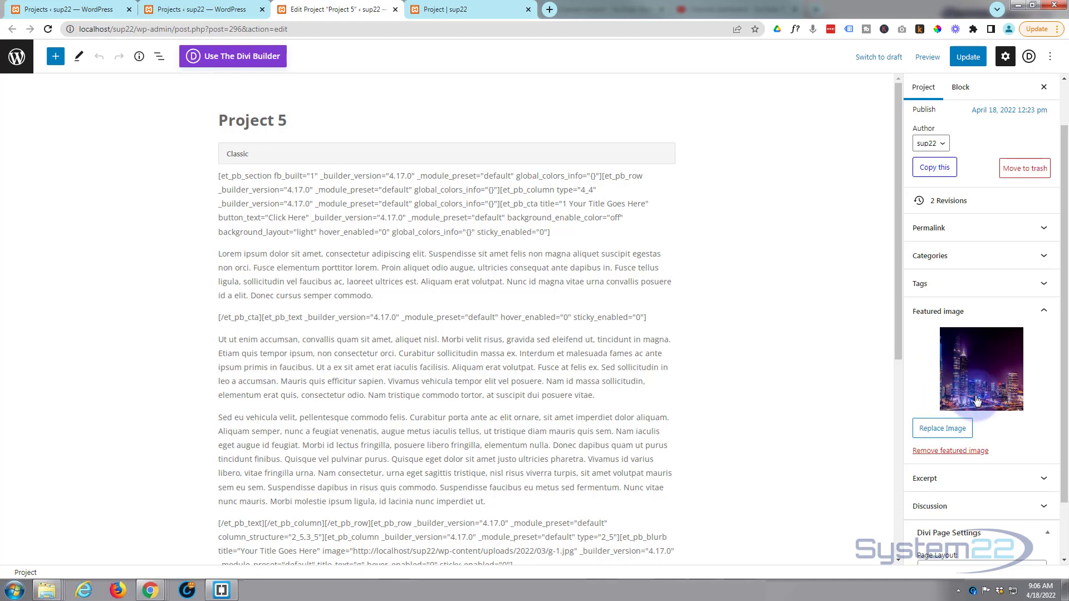
left_click(453, 9)
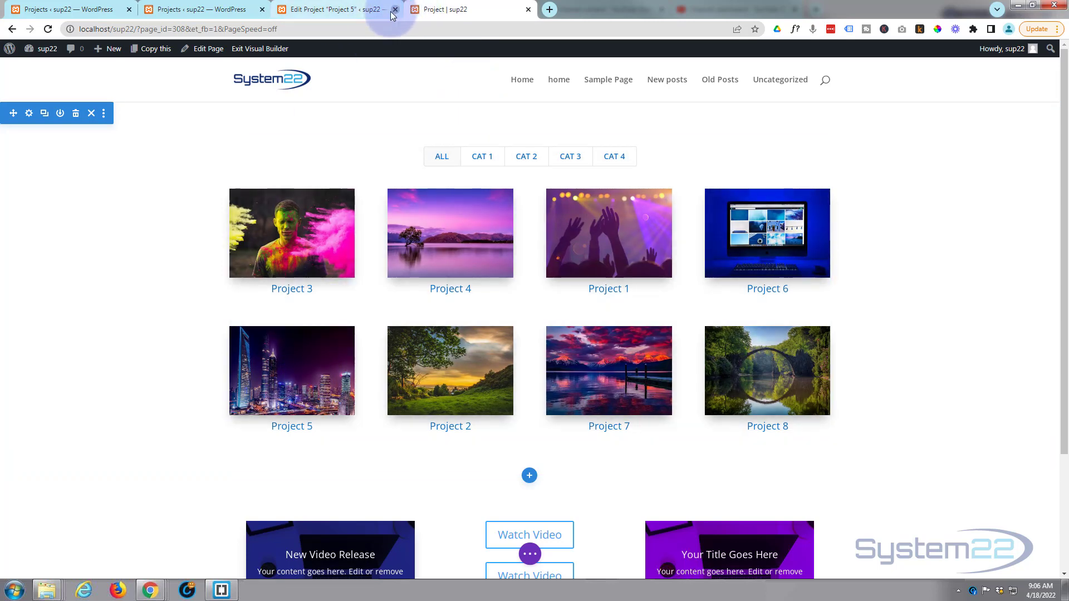
Close the Project 5 editor, delete the old portfolio module, and open Insert Module.
left_click(394, 9)
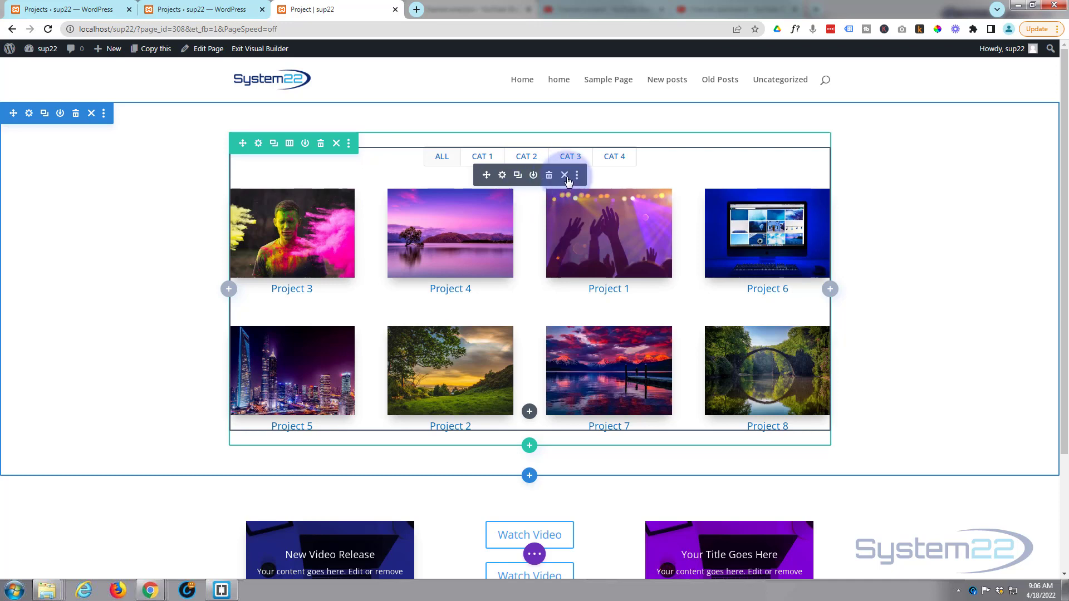
left_click(547, 175)
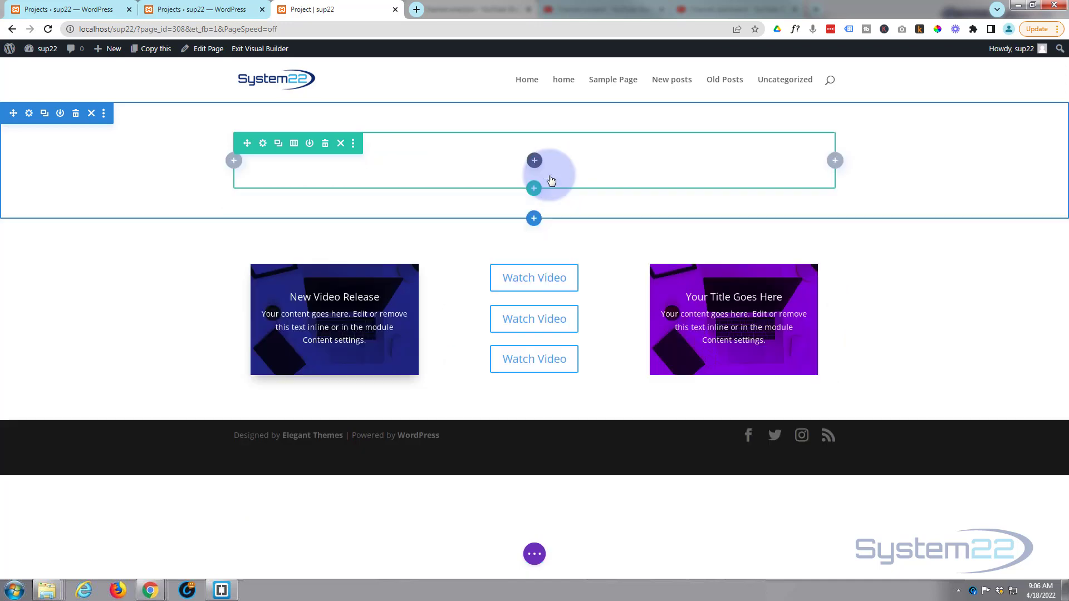
mouse_move(534, 160)
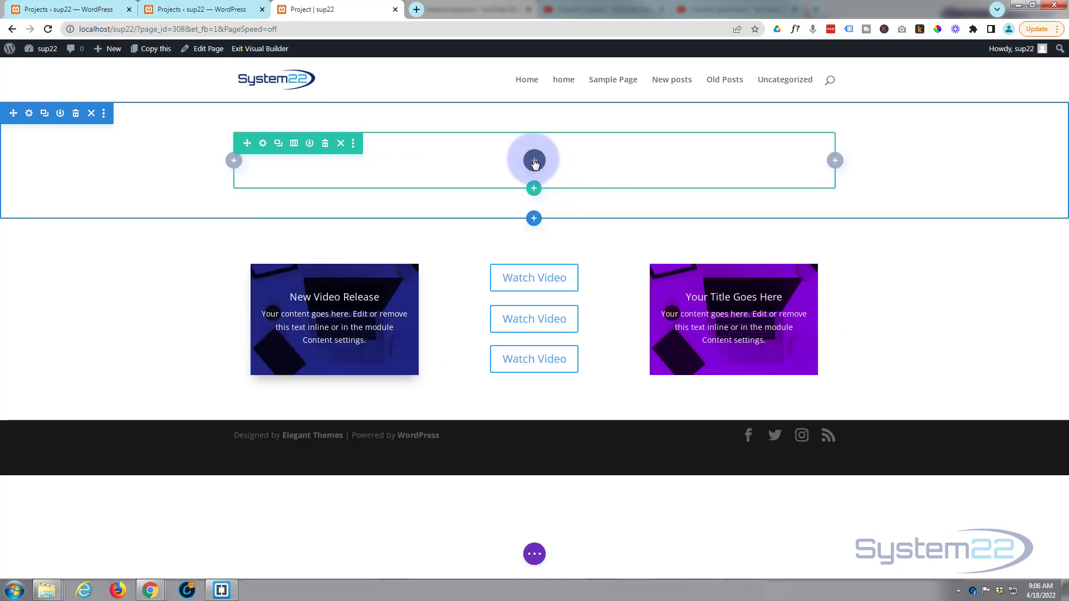
left_click(533, 162)
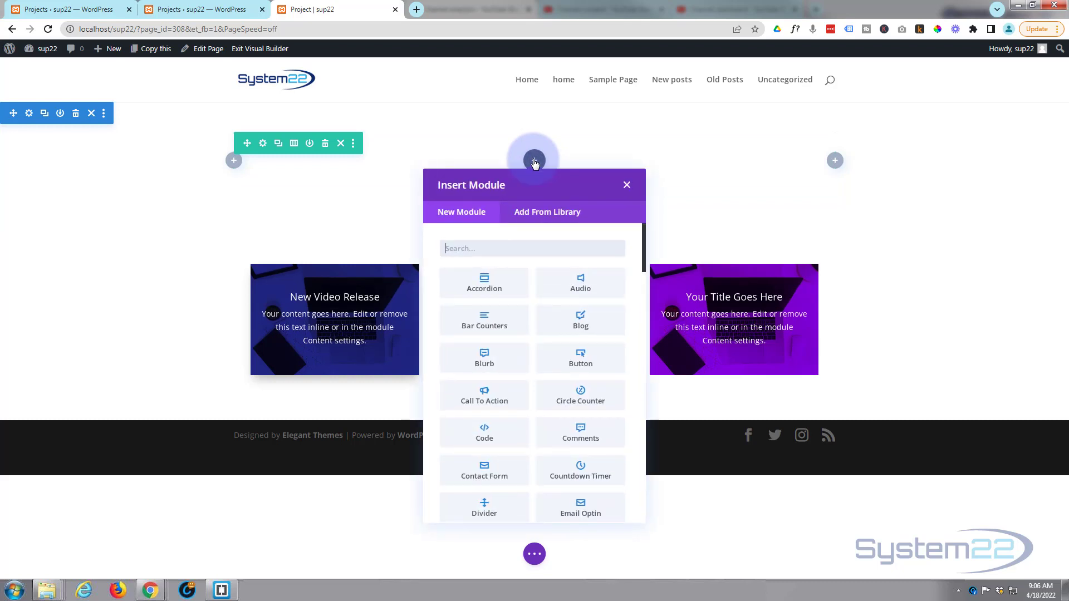
scroll("down", 3)
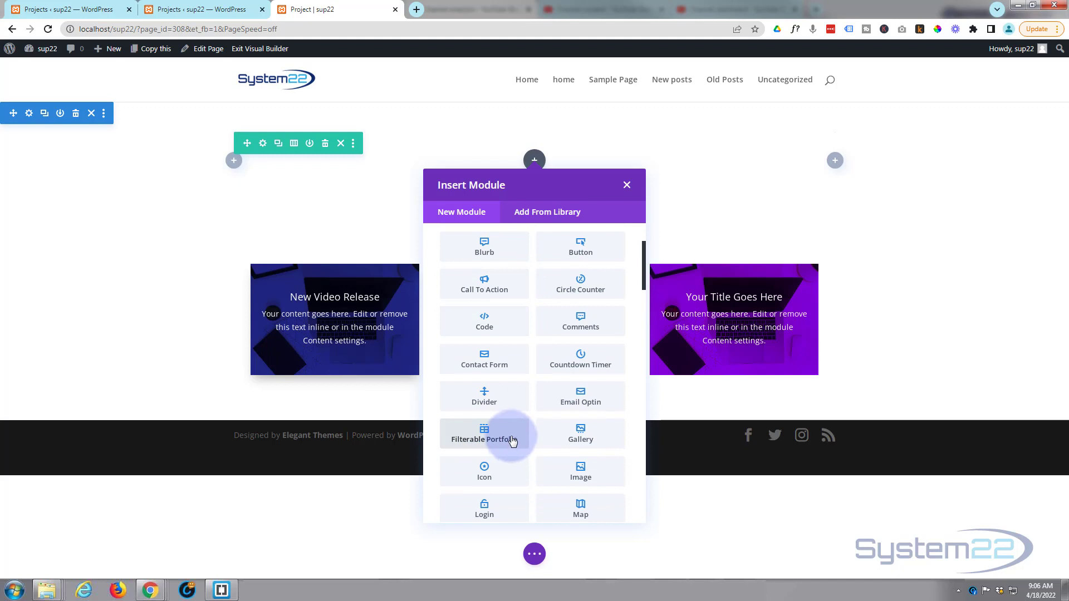
Insert a Filterable Portfolio module including categories Cat 1 through Cat 5.
left_click(483, 434)
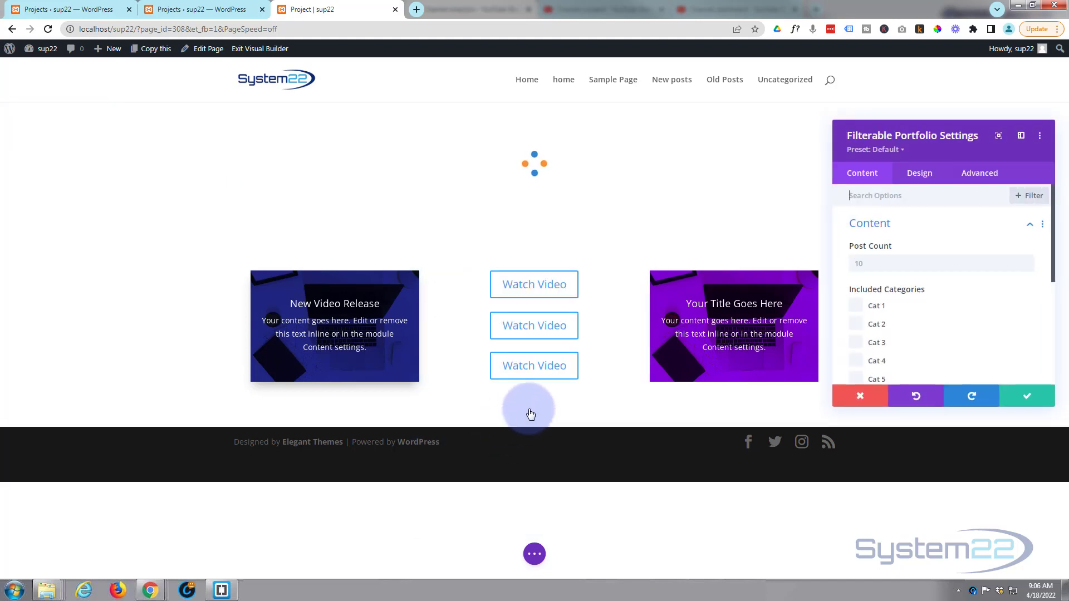
scroll("down", 3)
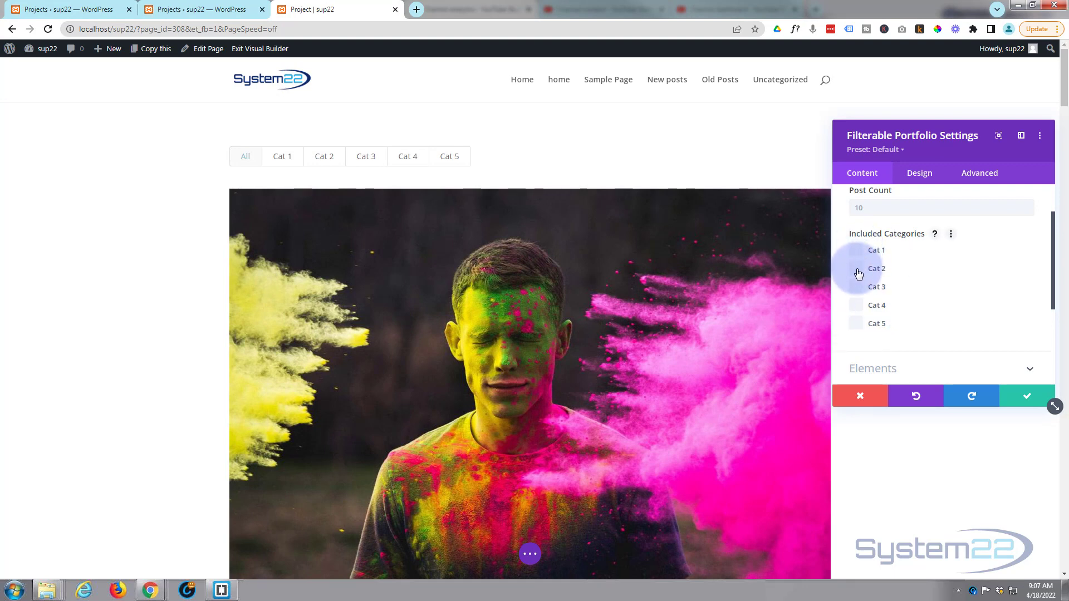
left_click(856, 304)
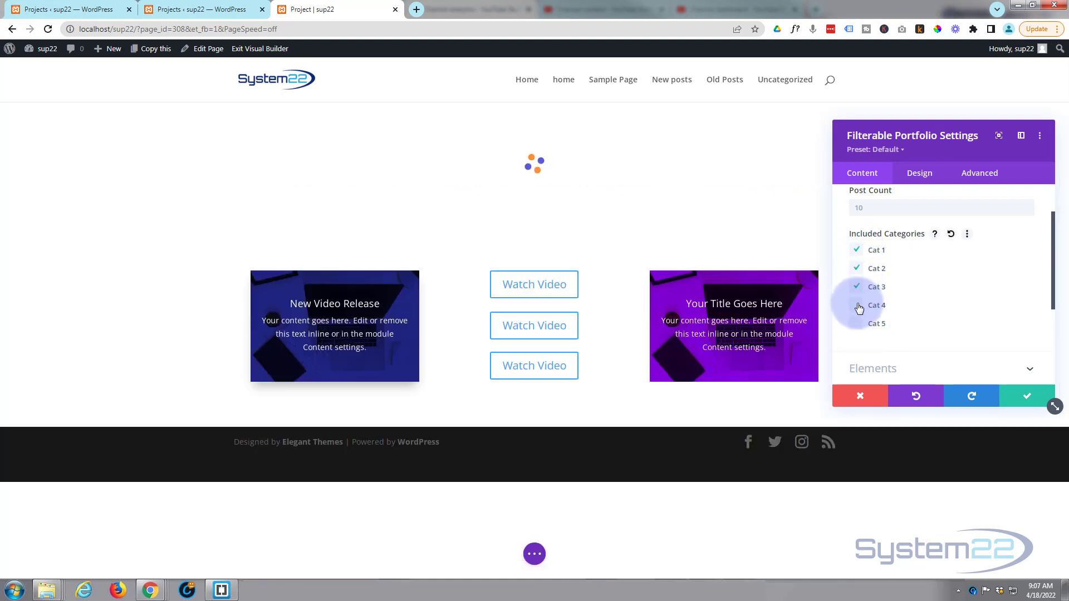
left_click(857, 305)
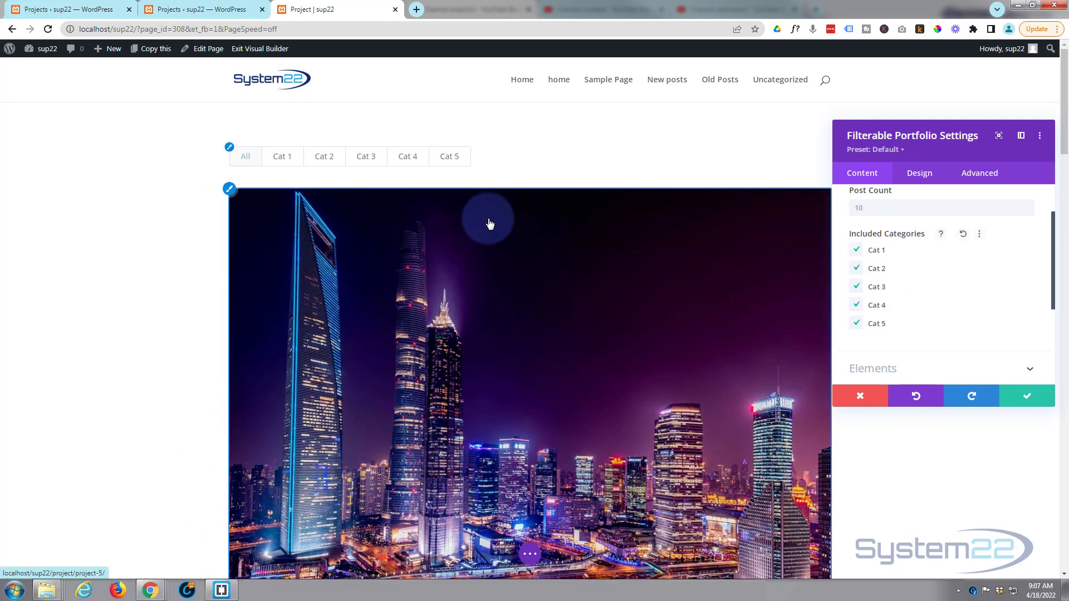
left_click(406, 156)
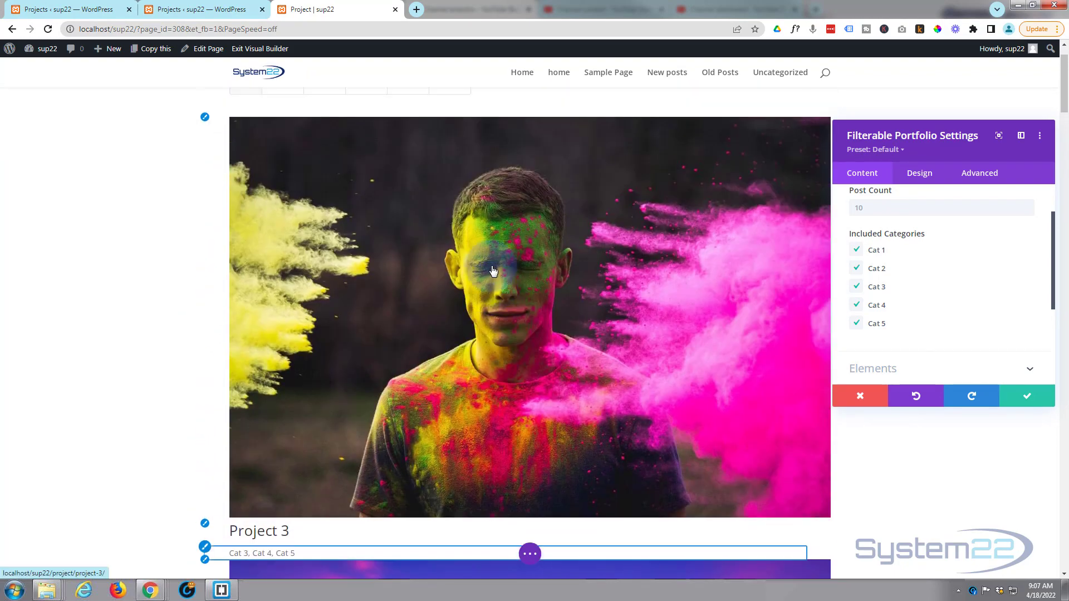
scroll("up", 3)
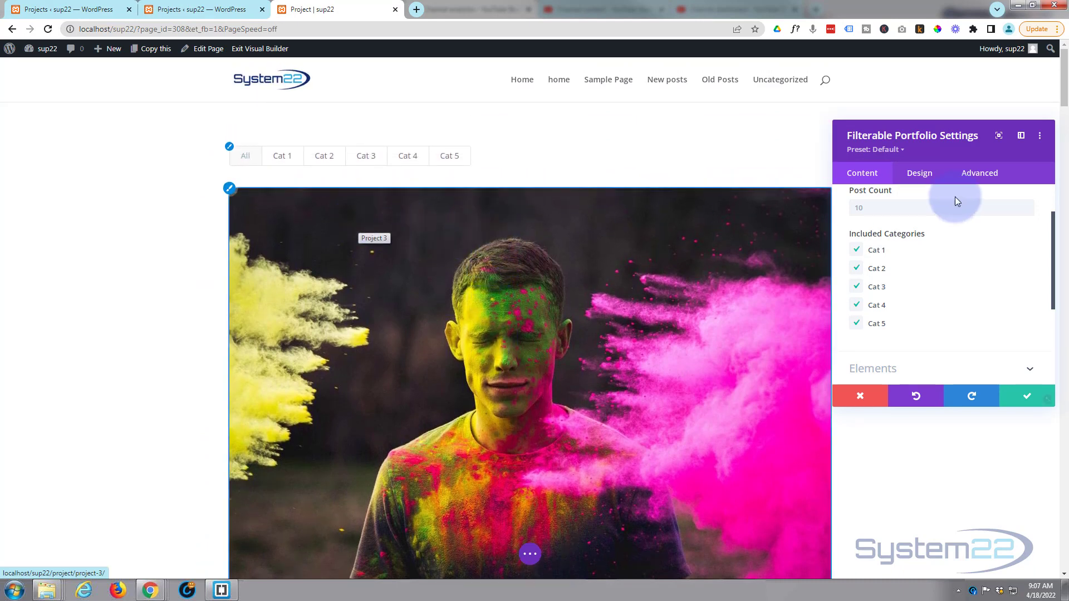
Change the portfolio's Design > Layout setting from Fullwidth to Grid.
left_click(919, 172)
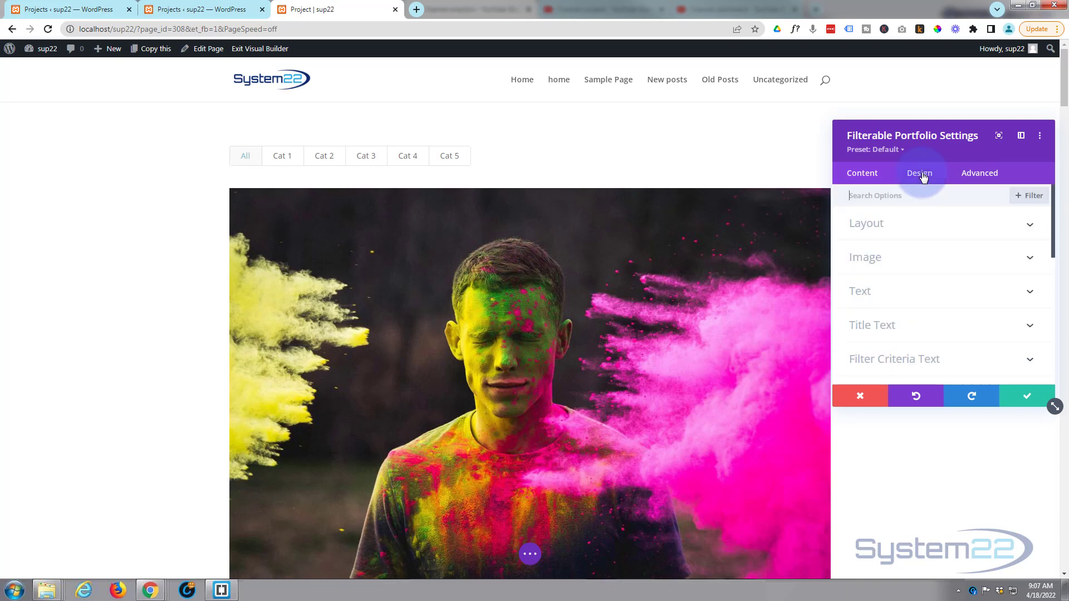
left_click(866, 223)
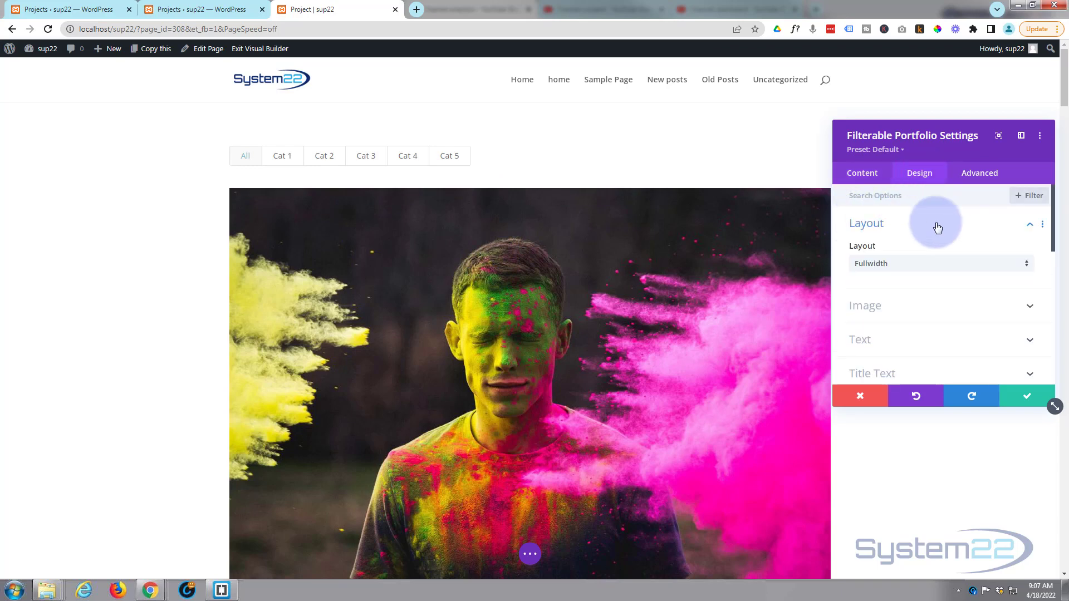
mouse_move(945, 266)
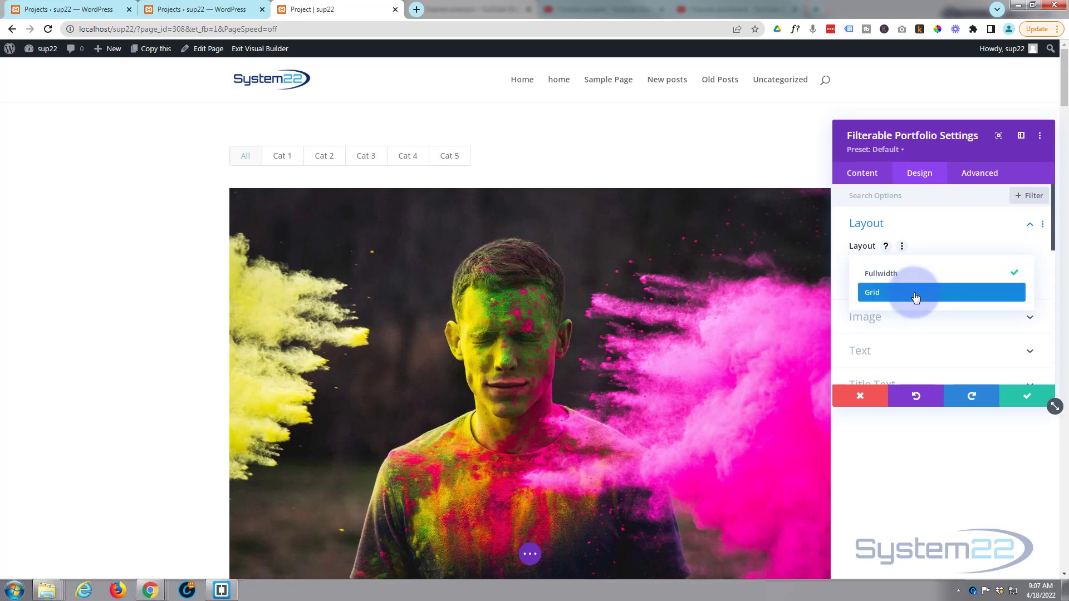
left_click(940, 292)
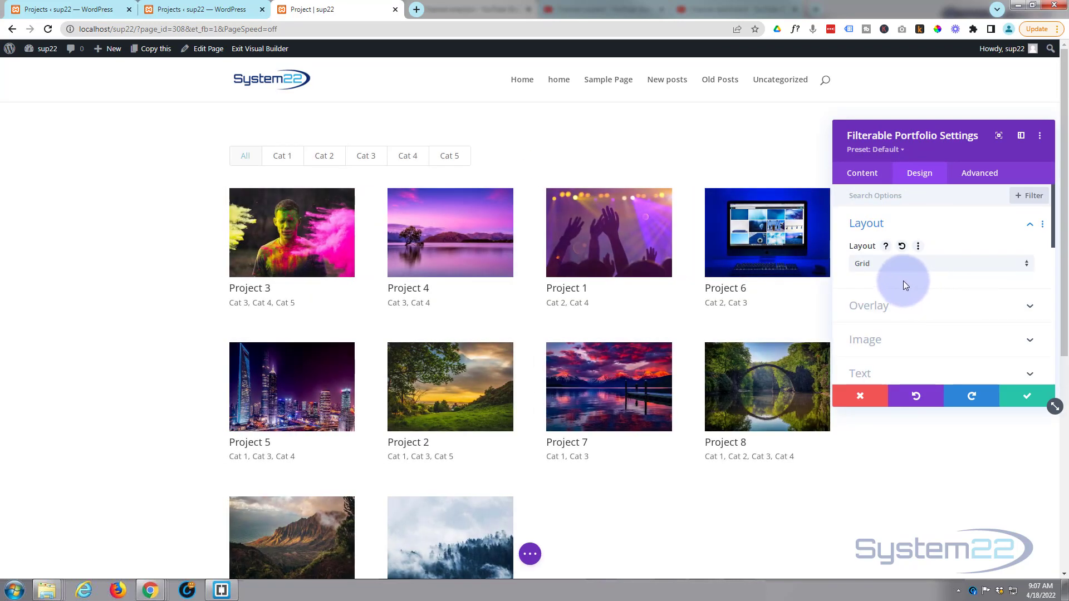
Set Show Categories and Show Pagination to No under Content > Elements.
left_click(862, 173)
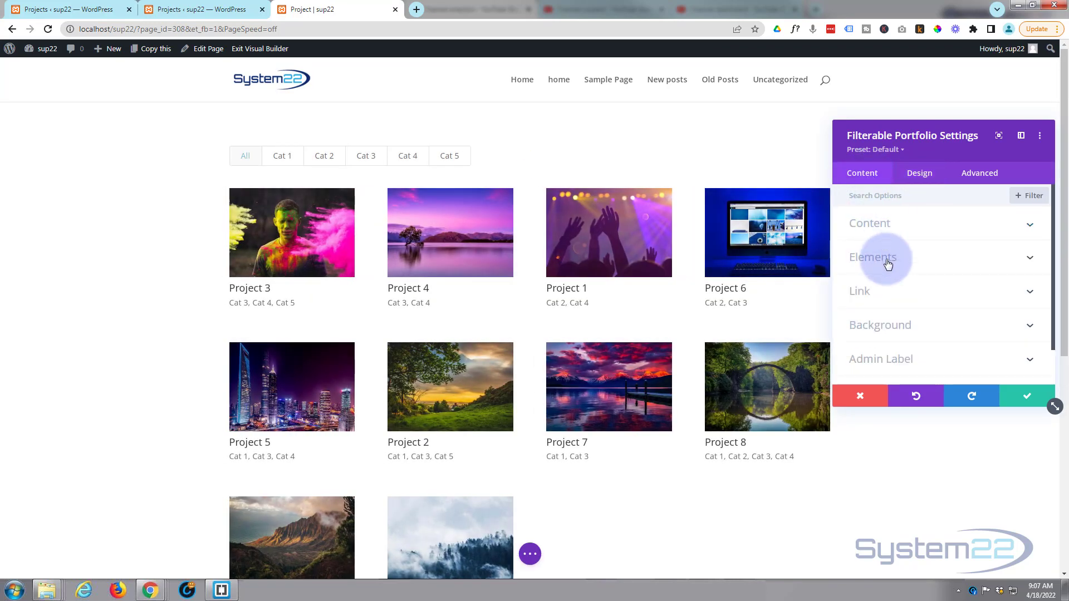
left_click(872, 257)
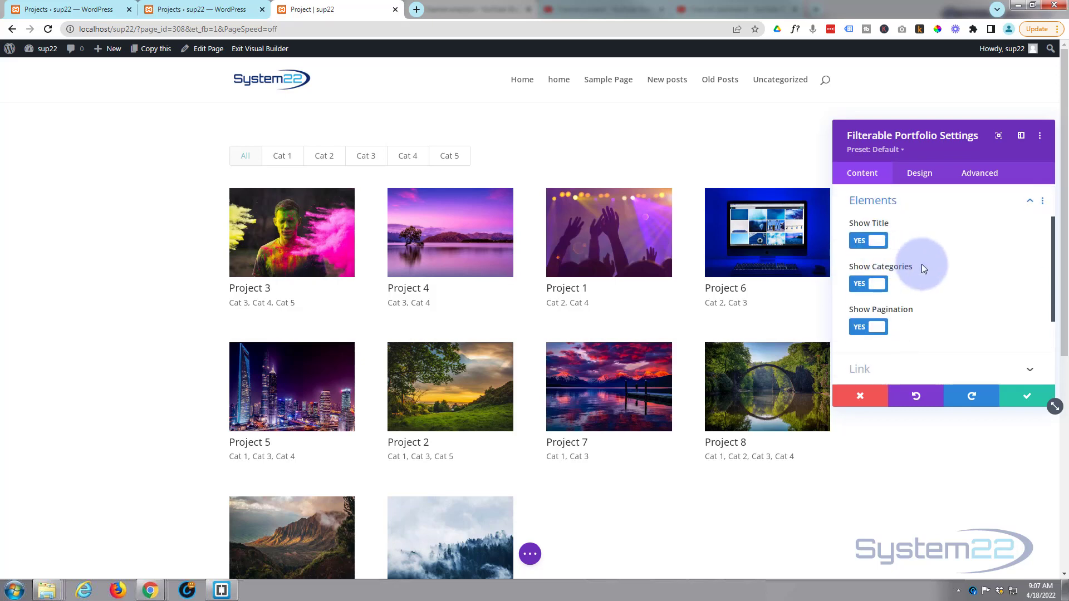
mouse_move(278, 232)
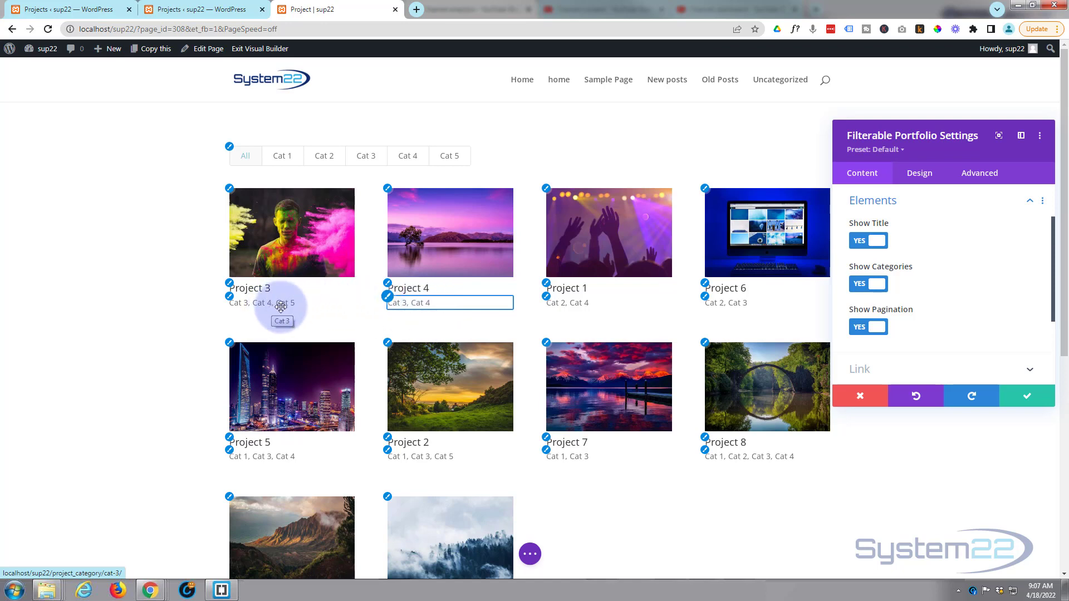
mouse_move(702, 310)
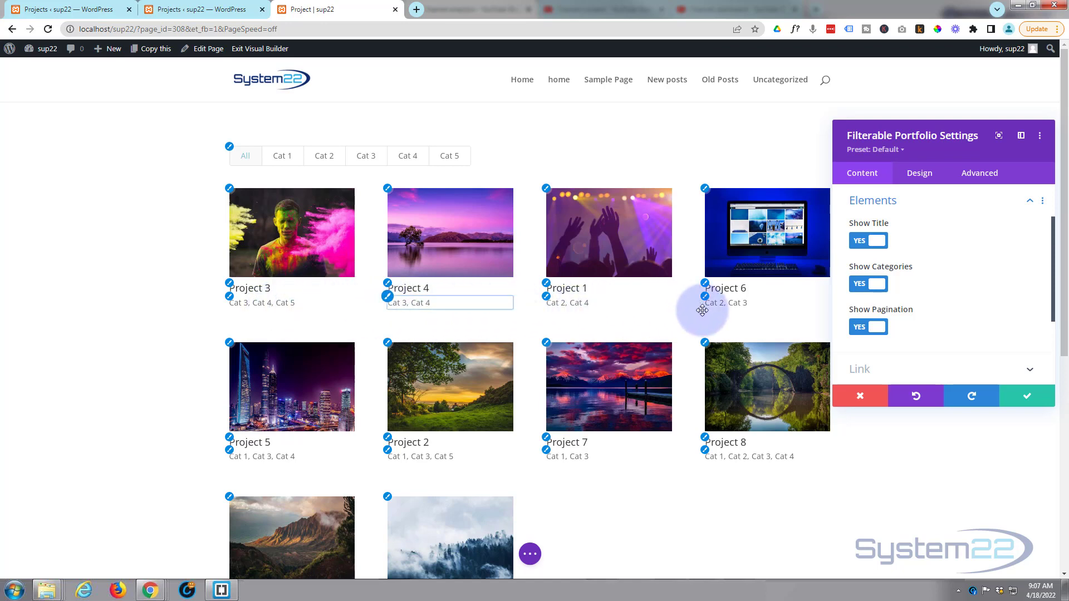
mouse_move(874, 234)
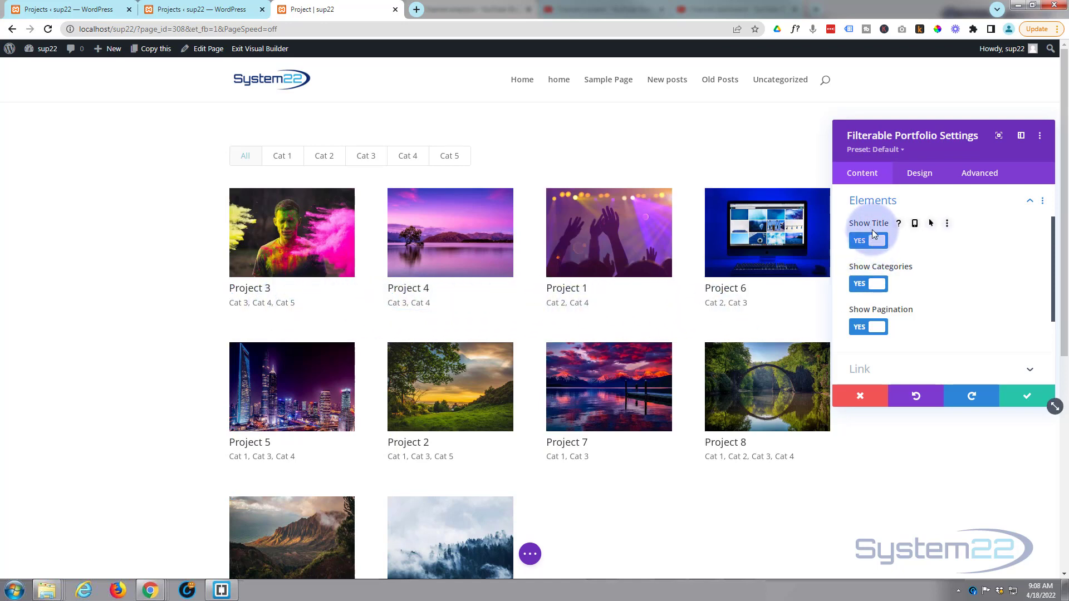
mouse_move(920, 249)
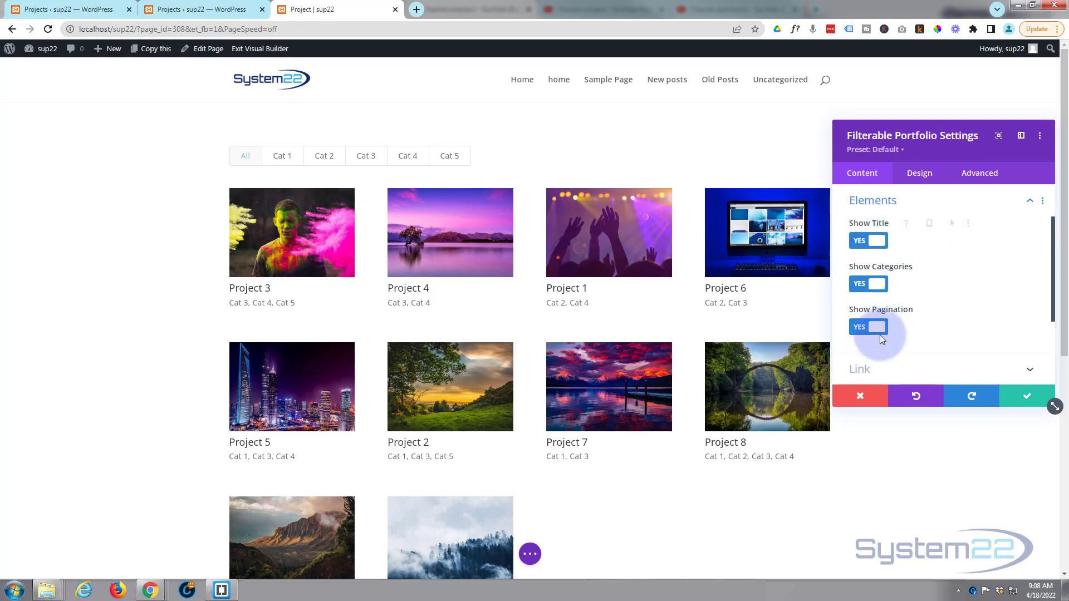
mouse_move(860, 288)
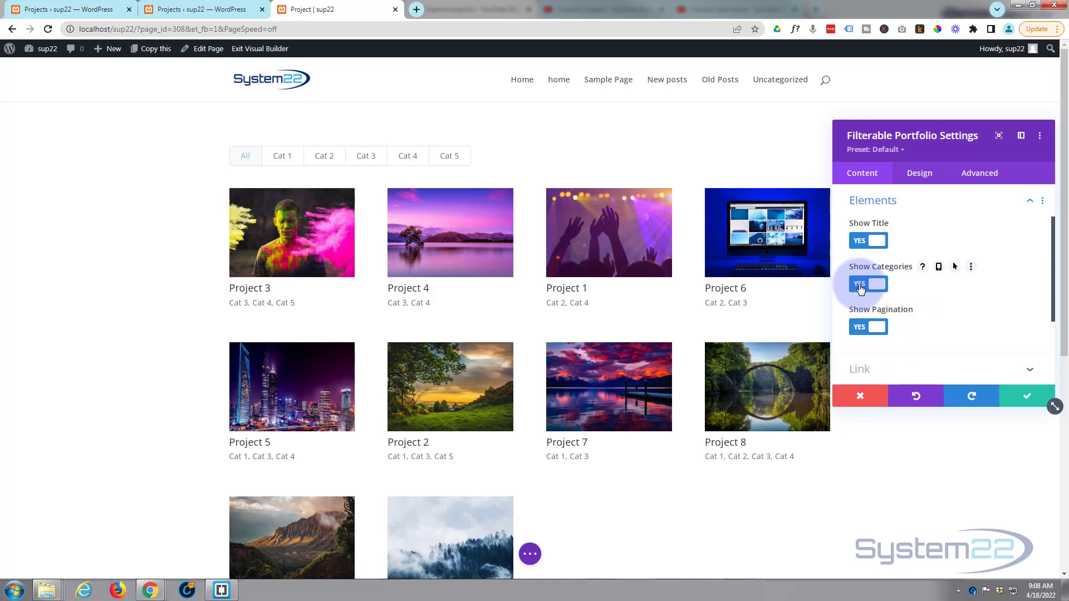
left_click(867, 283)
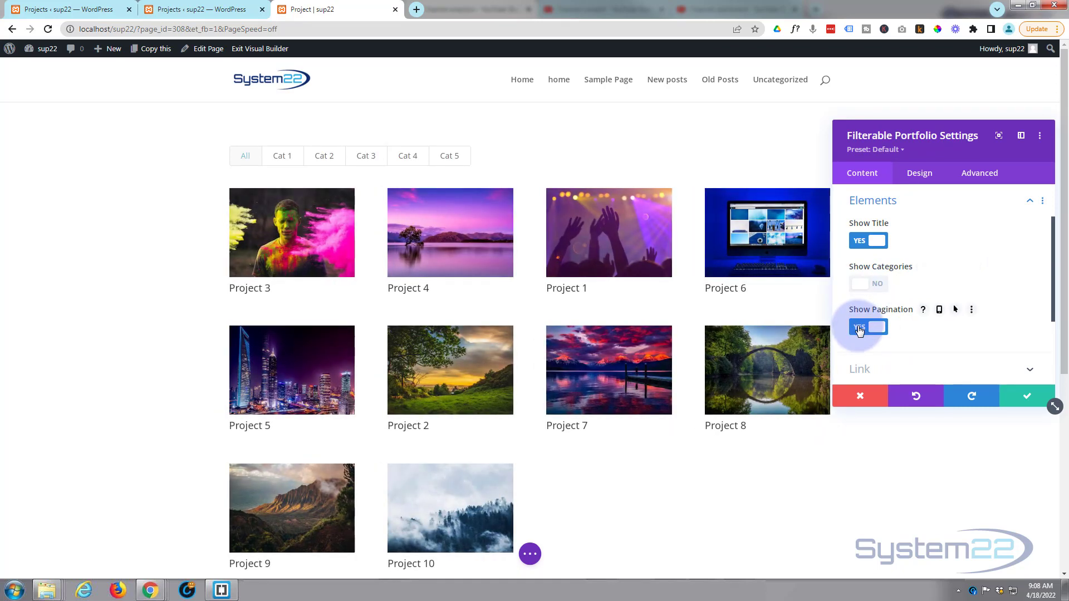
left_click(866, 327)
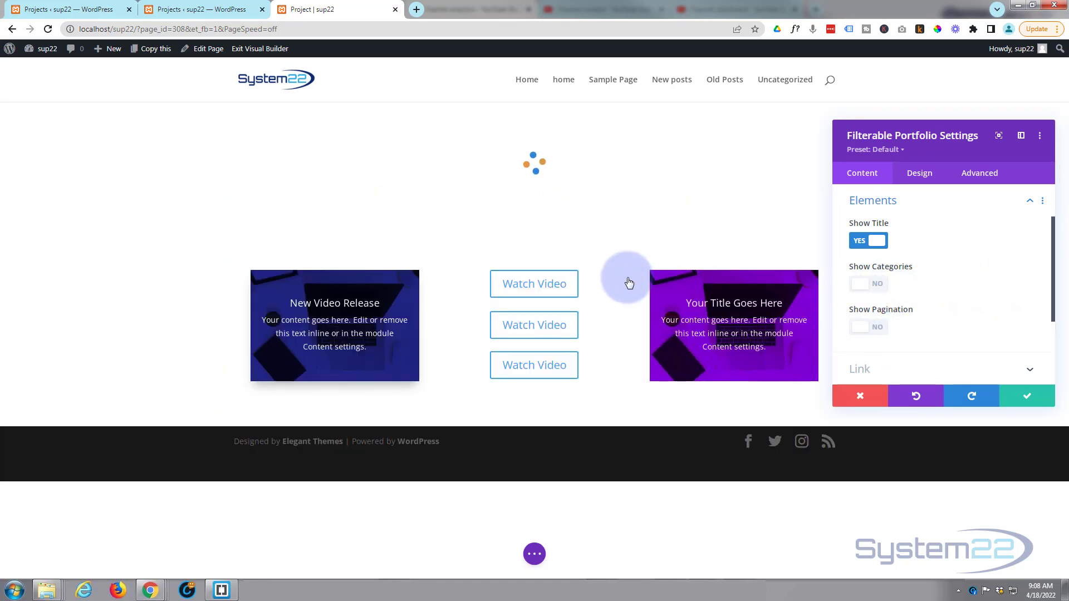
mouse_move(591, 136)
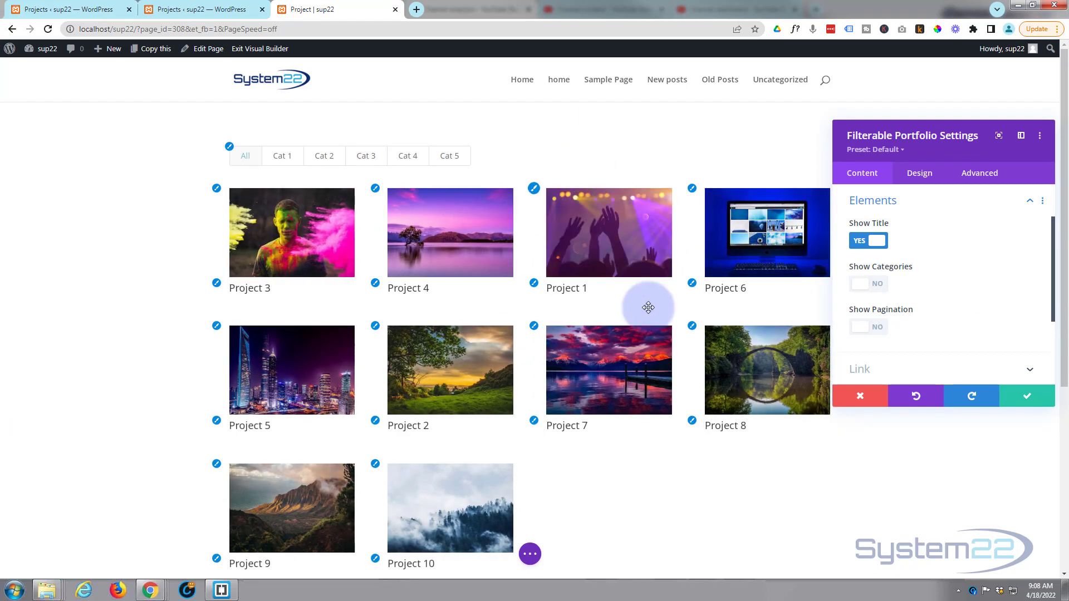
scroll("down", 3)
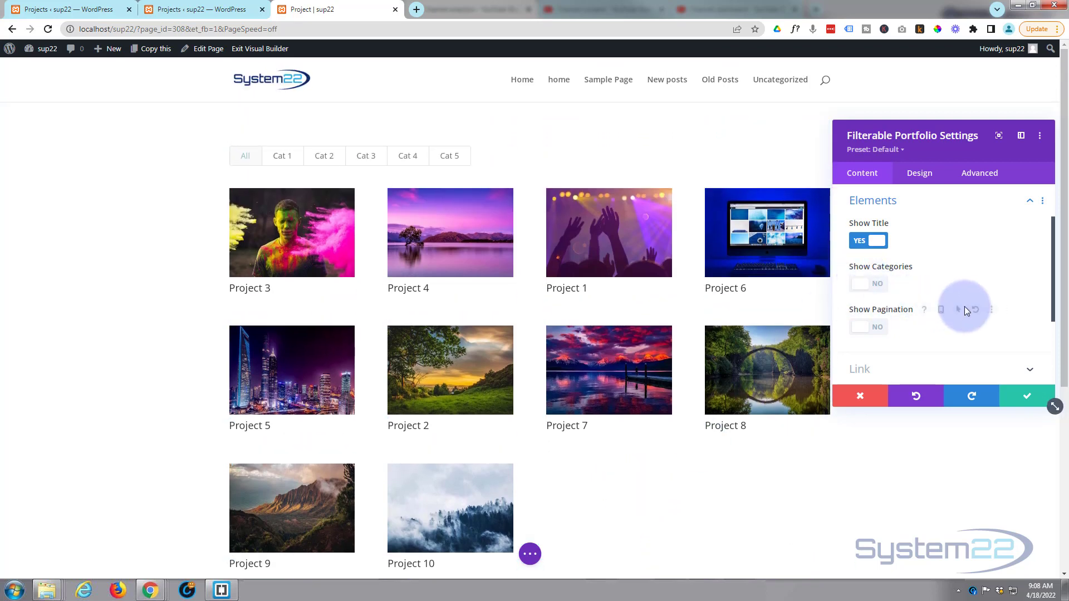
scroll("down", 3)
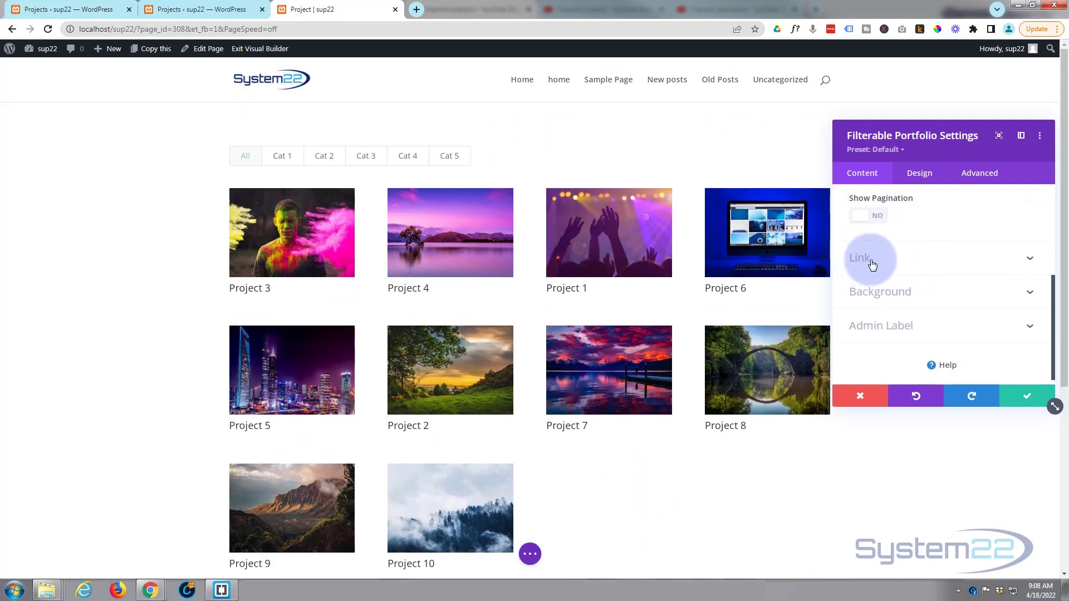
mouse_move(574, 259)
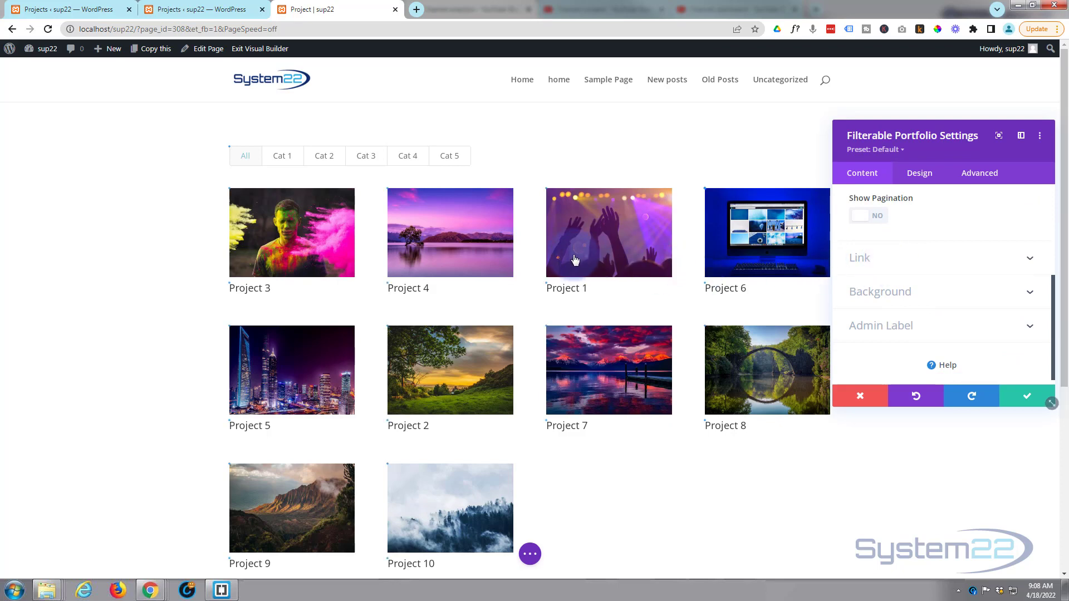
mouse_move(922, 298)
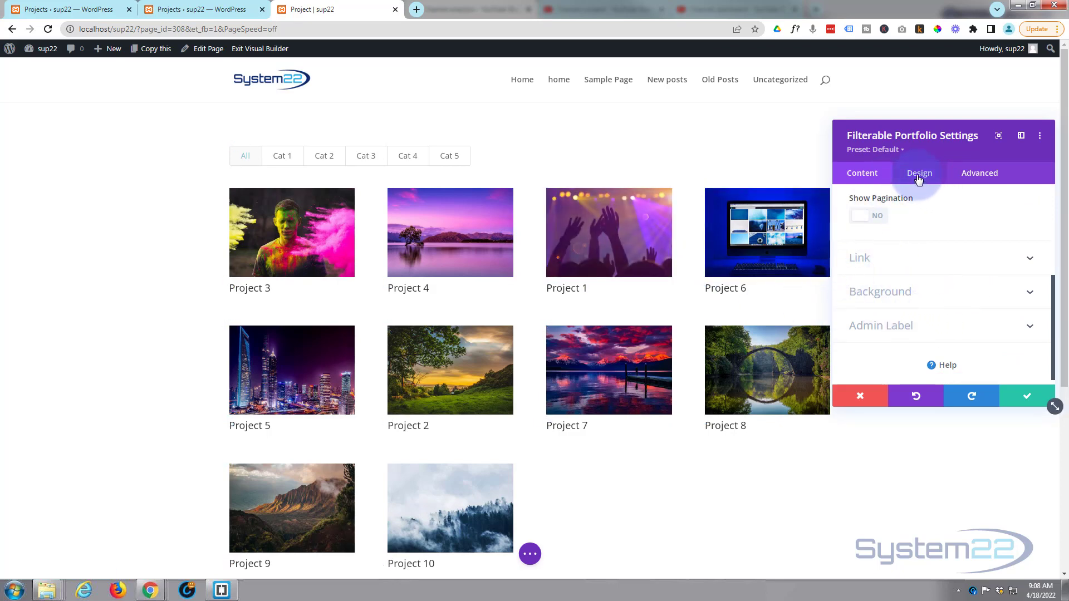
Reopen the Filterable Portfolio's Design tab and expand its Layout group.
left_click(919, 173)
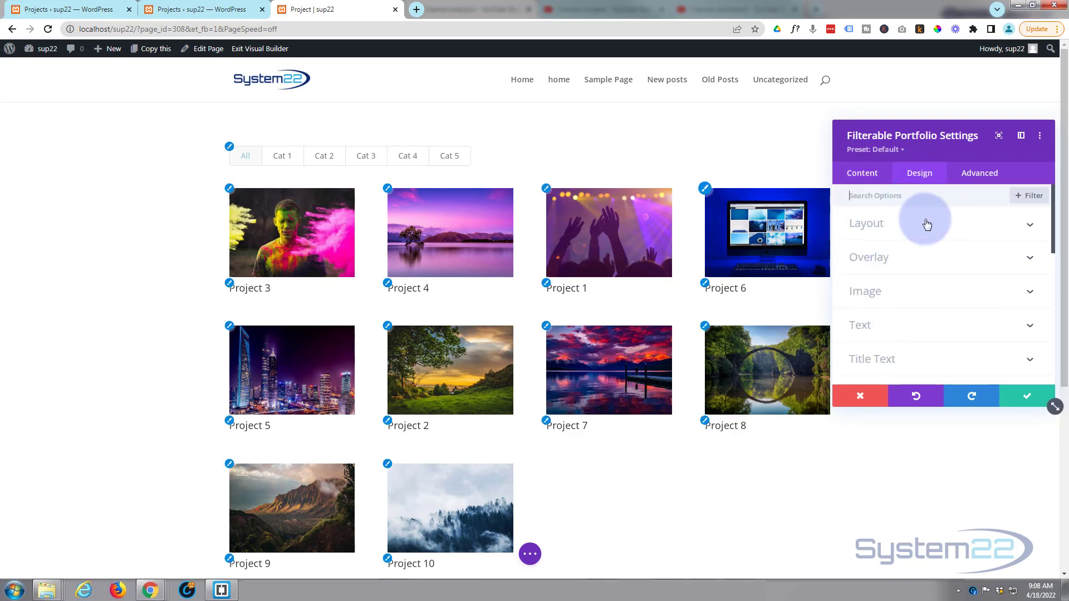
left_click(866, 223)
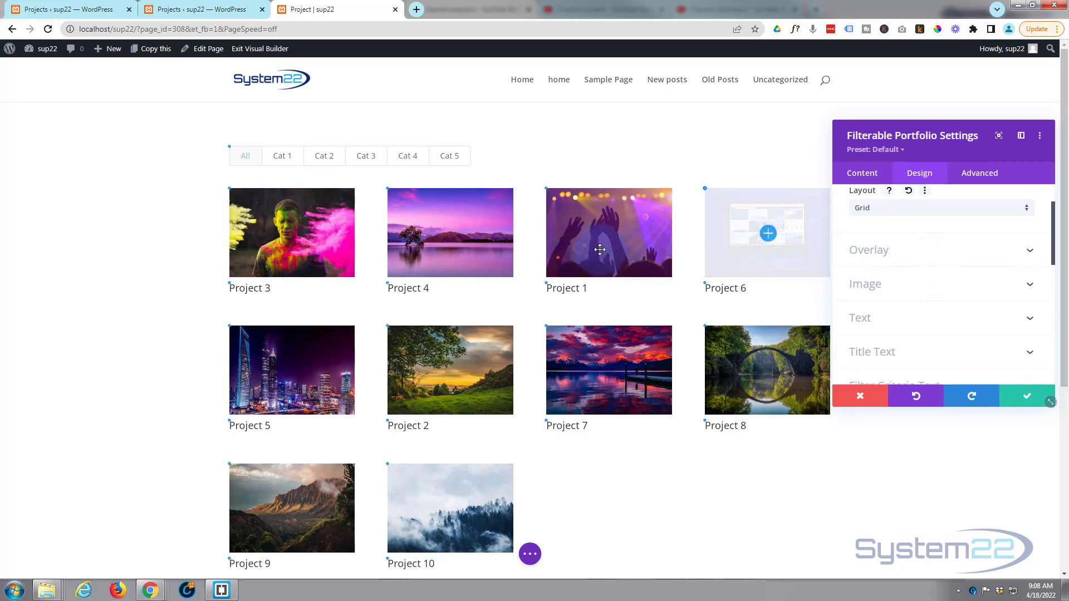
mouse_move(600, 255)
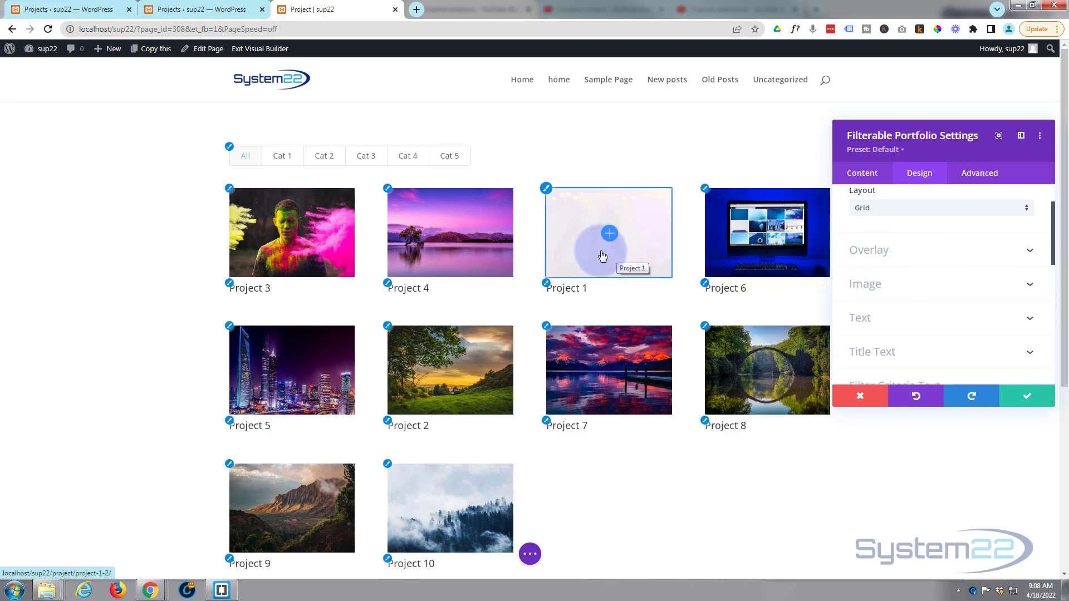
mouse_move(631, 216)
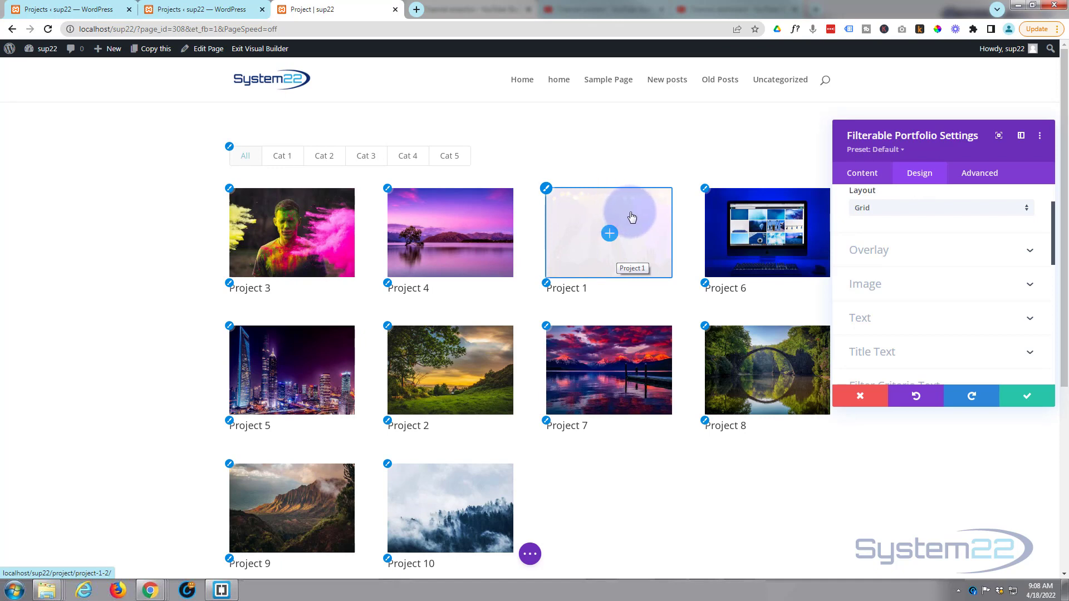
Set hover overlay color to rgba(255,255,255,0.4), choose the eye hover icon, and make it dark navy.
left_click(868, 250)
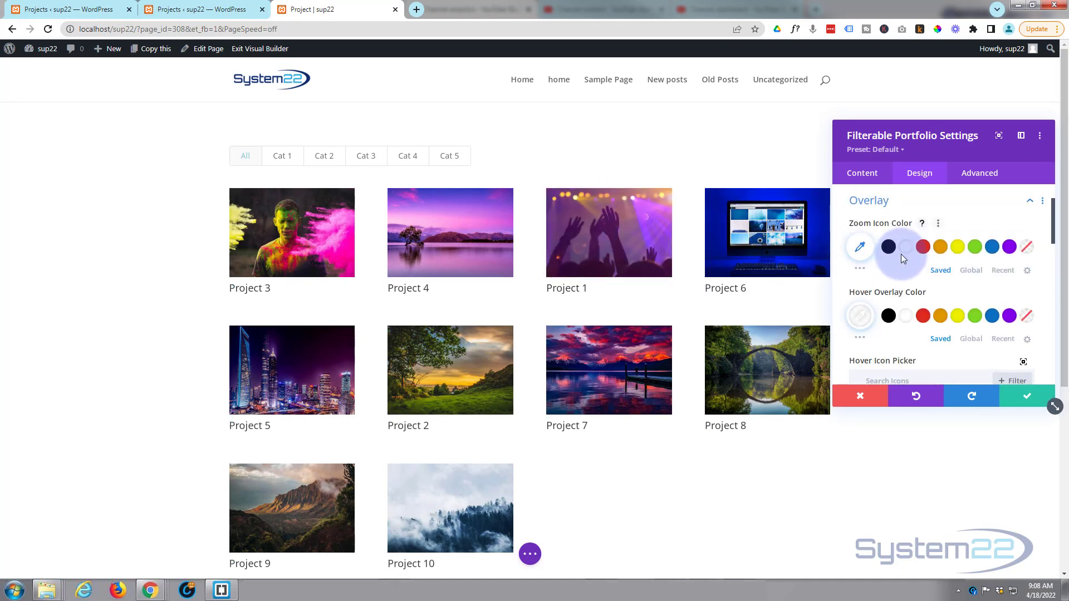
left_click(859, 315)
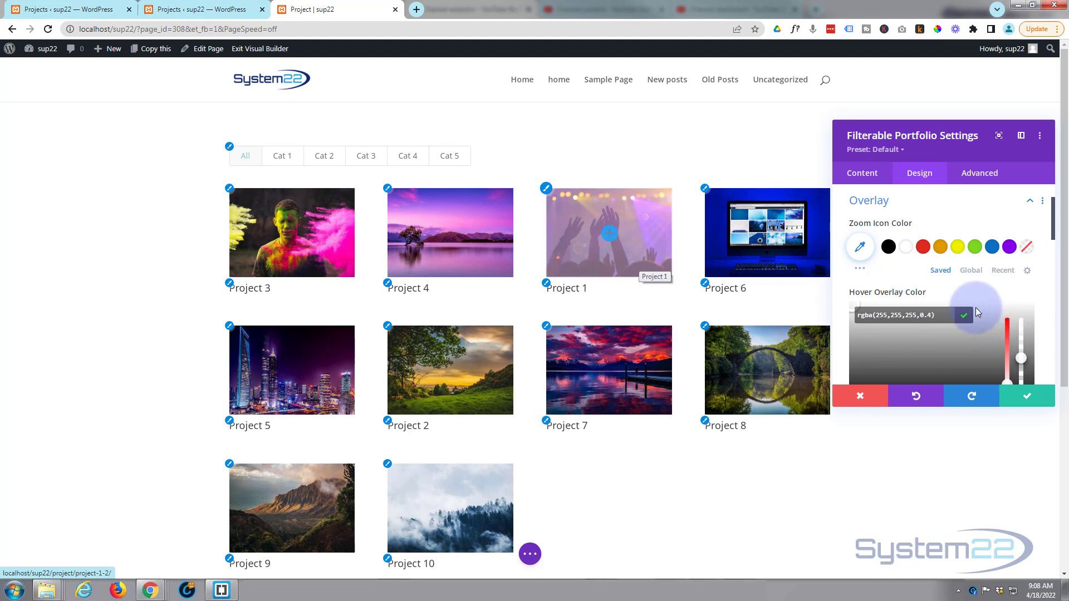
scroll("down", 3)
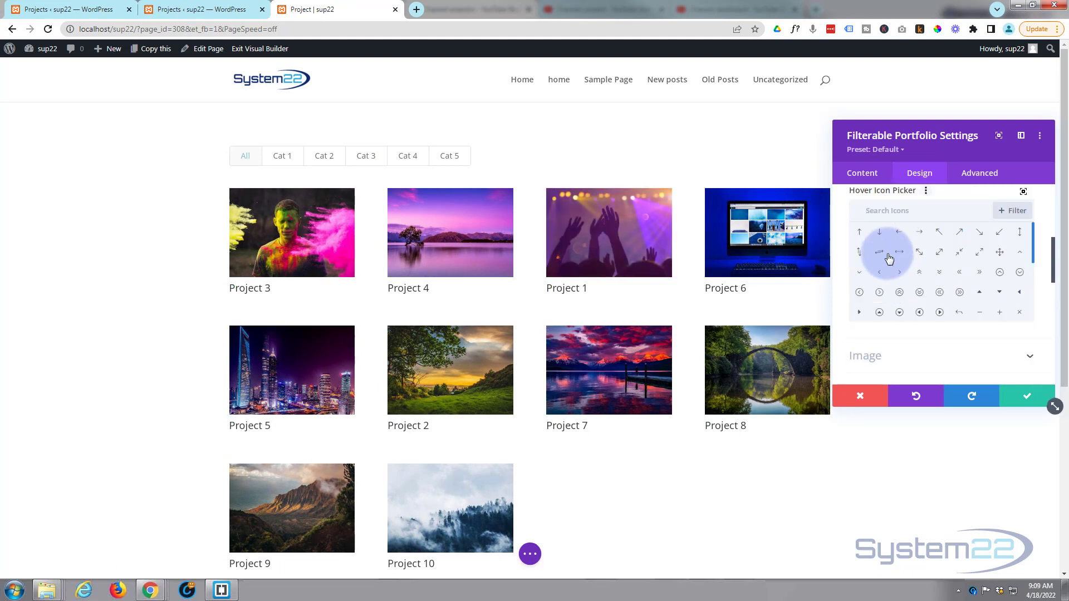
type("e")
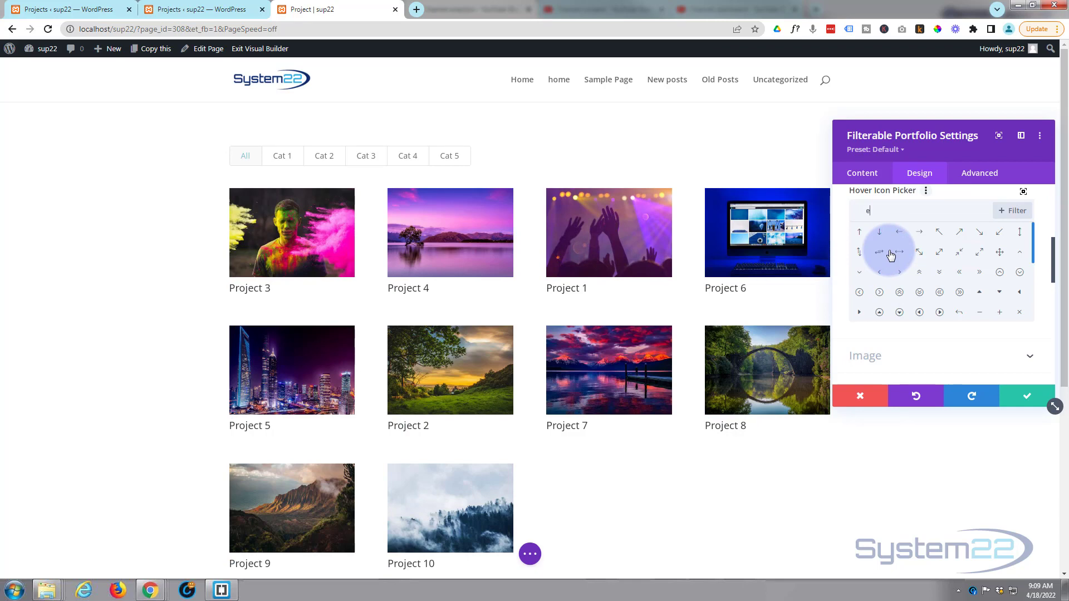
type("ye")
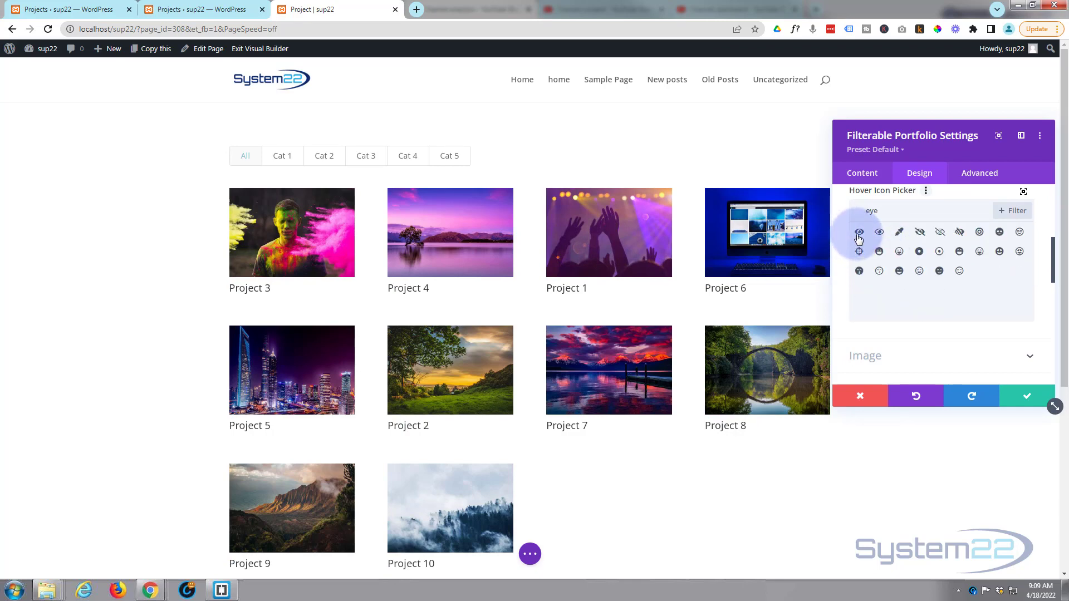
left_click(858, 231)
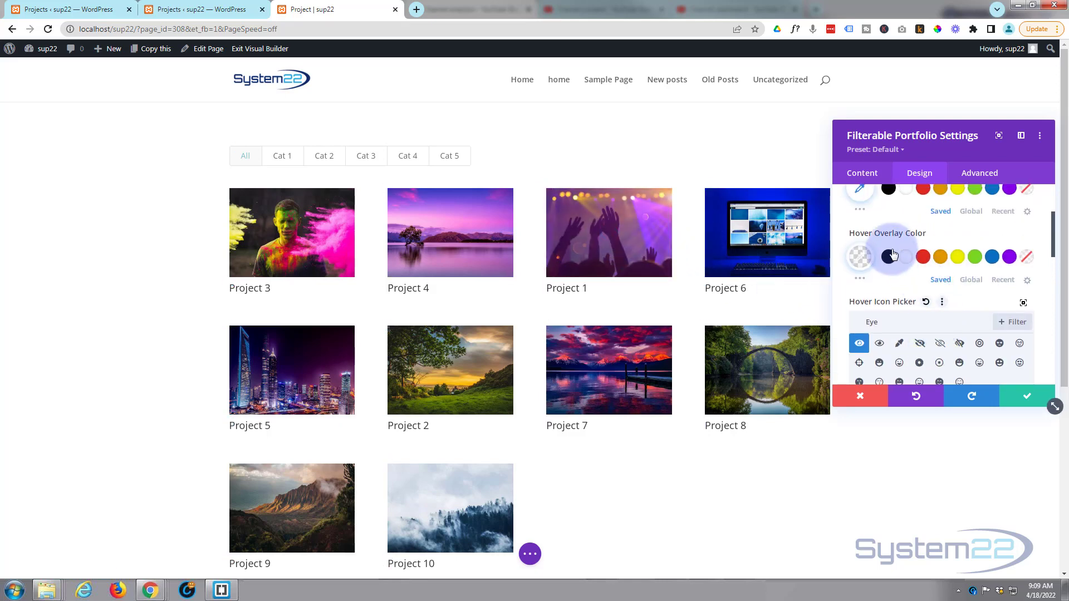
scroll("up", 3)
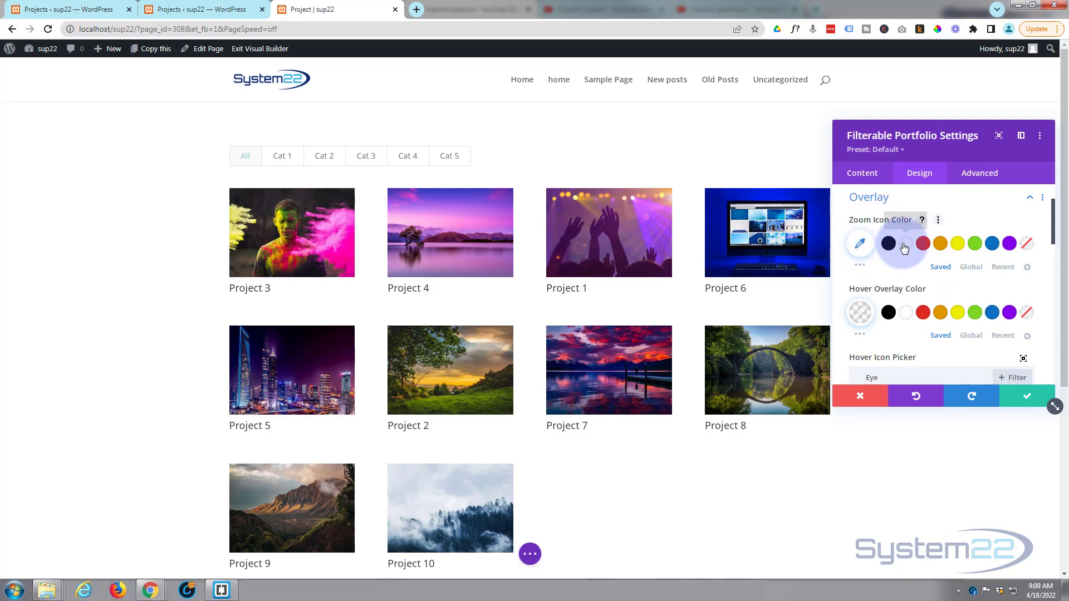
left_click(887, 244)
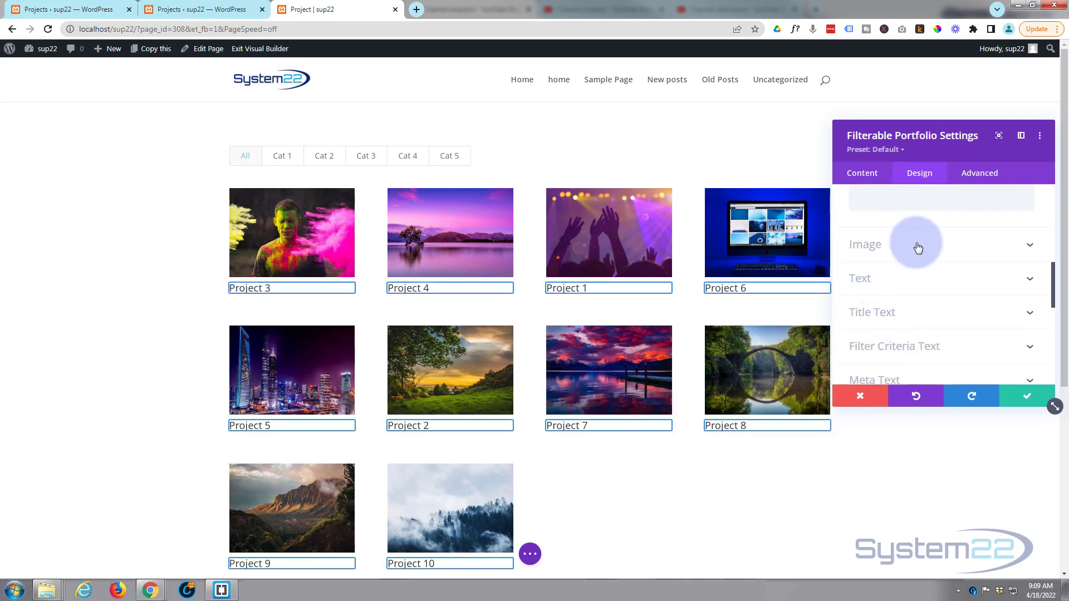
Apply a box shadow preset to project images with 12px vertical position and 18px blur.
left_click(864, 243)
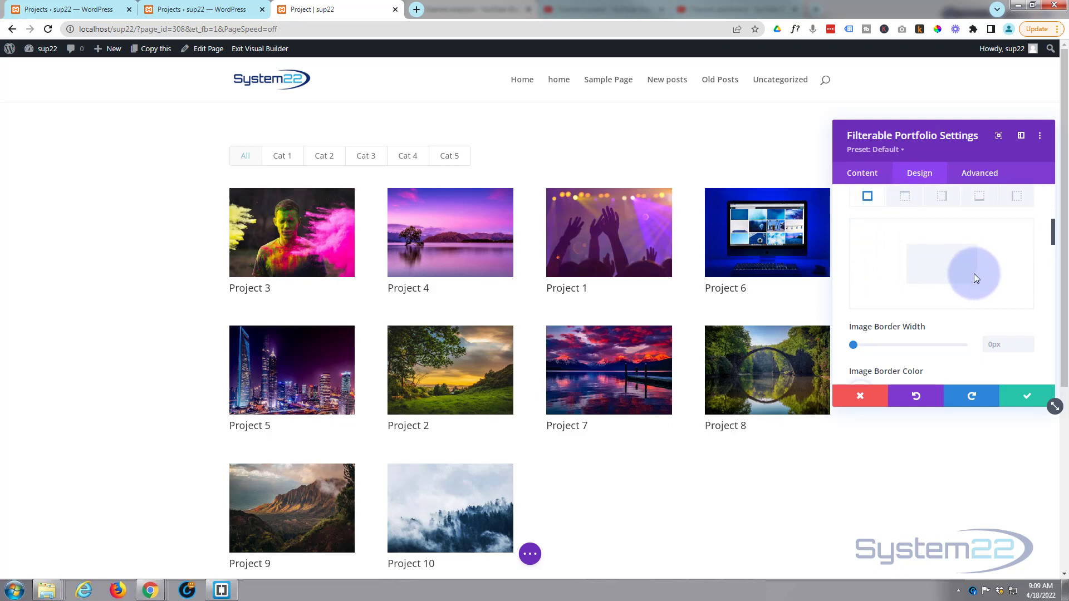
scroll("down", 3)
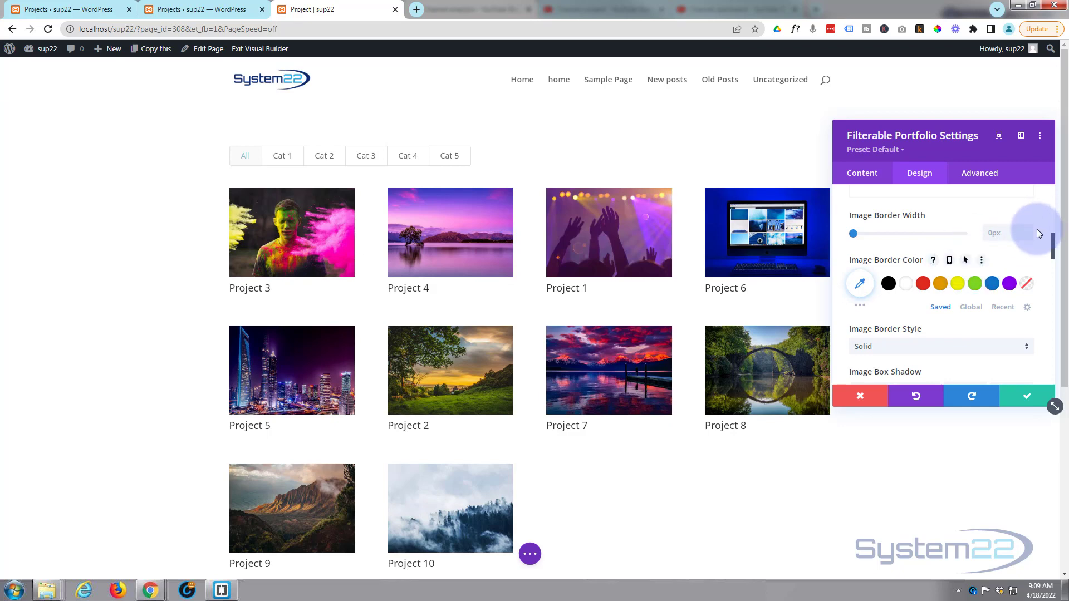
scroll("down", 3)
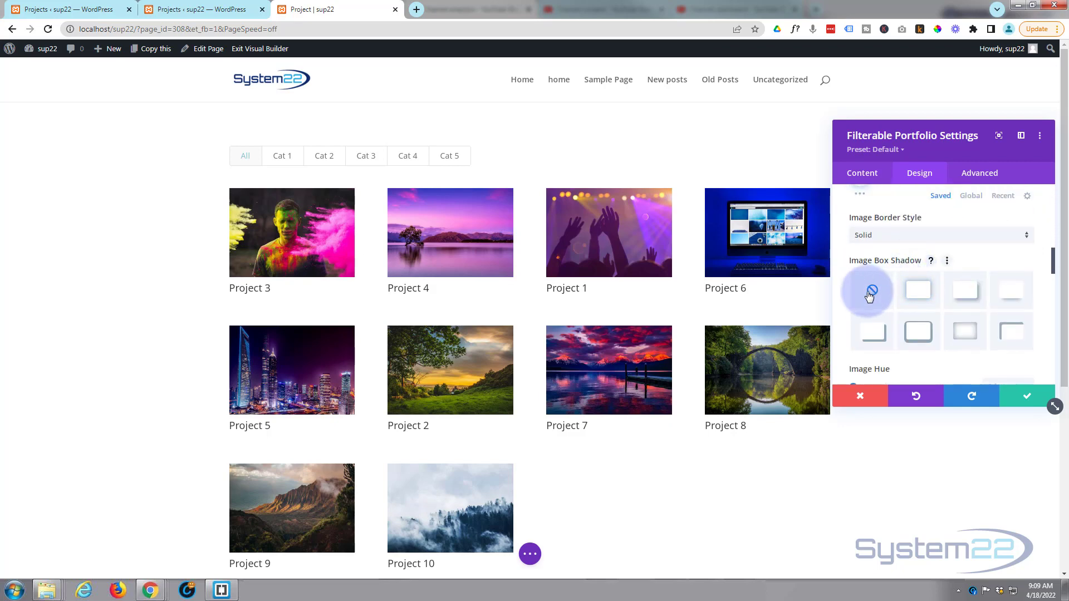
left_click(1010, 289)
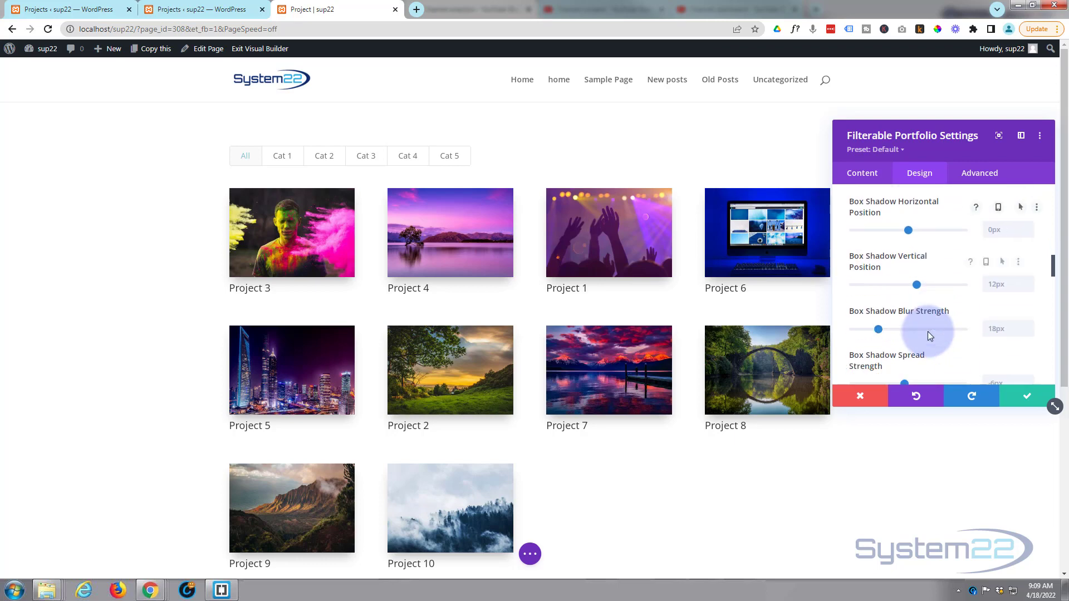
scroll("down", 3)
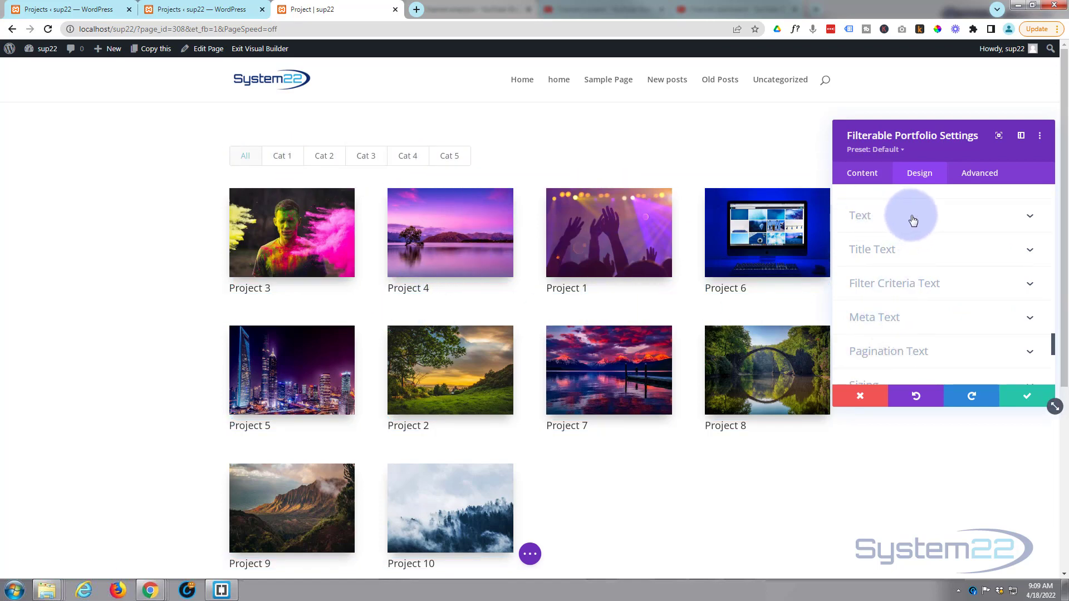
Set the Design tab's Text Alignment to center for filter tabs and titles.
left_click(860, 215)
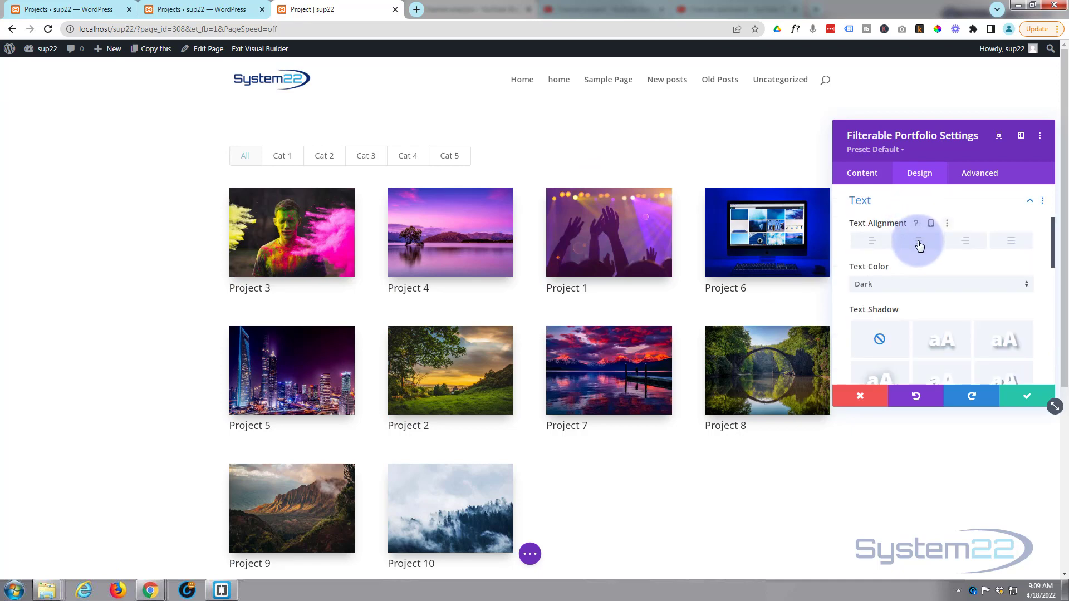
left_click(917, 240)
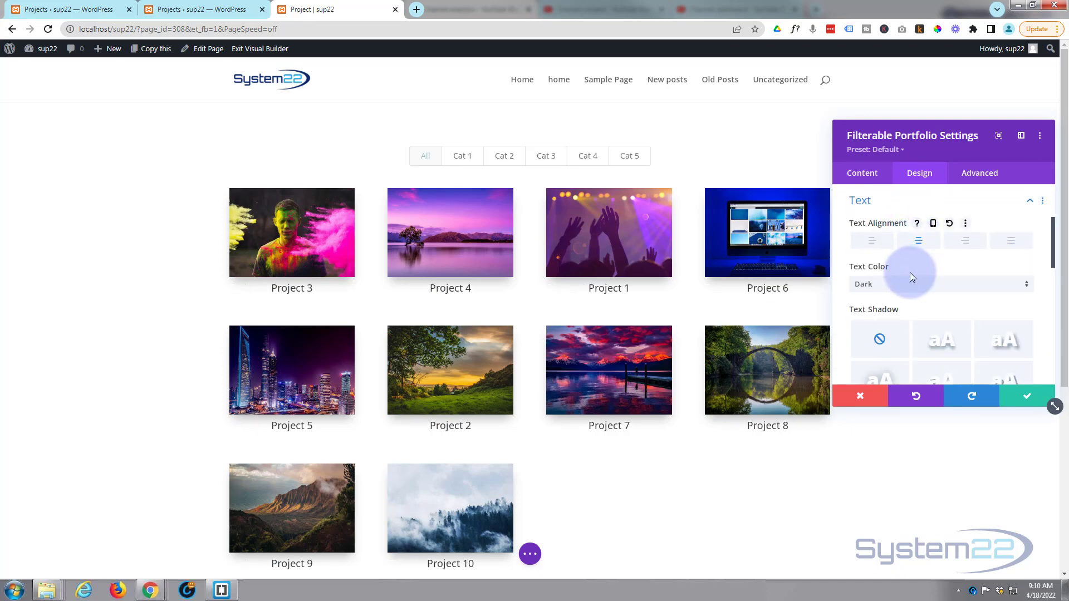
scroll("down", 3)
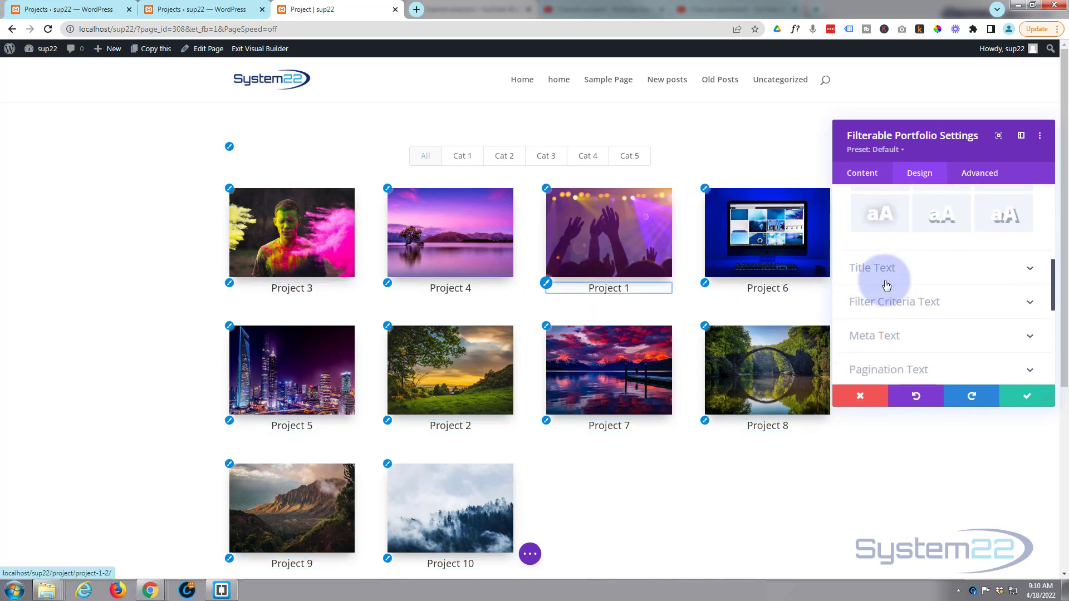
In Title Text, set Semi Bold weight, uppercase style, blue color and 2.1em line height.
left_click(872, 267)
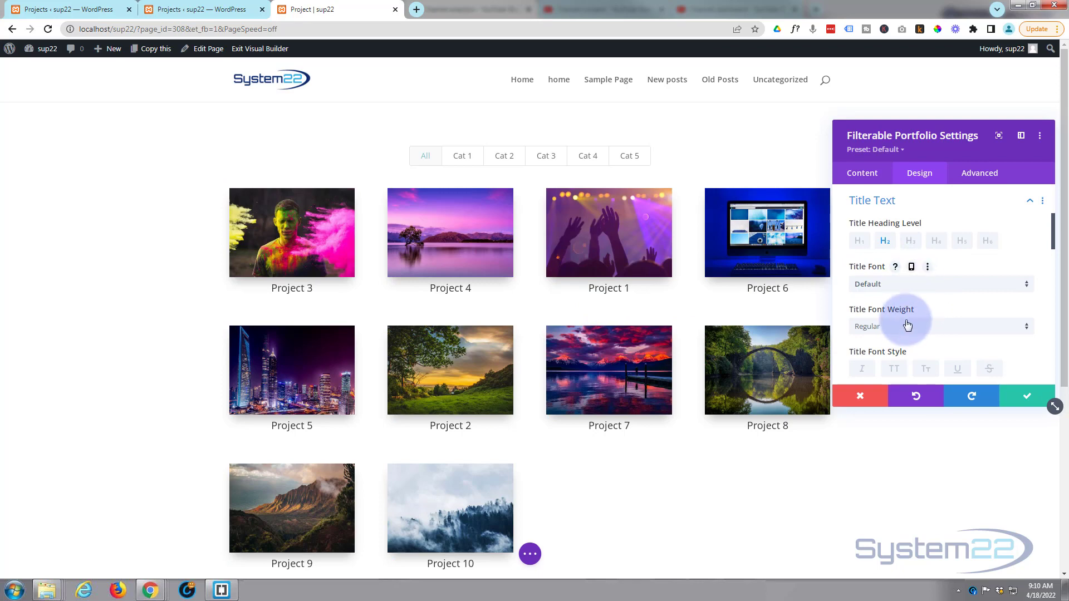
left_click(939, 326)
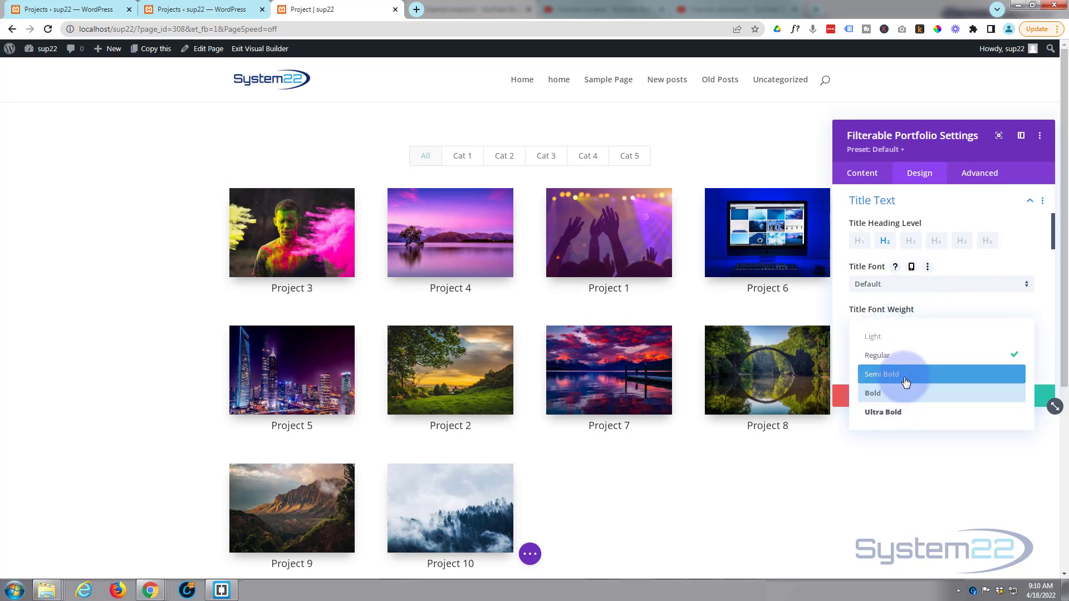
left_click(880, 373)
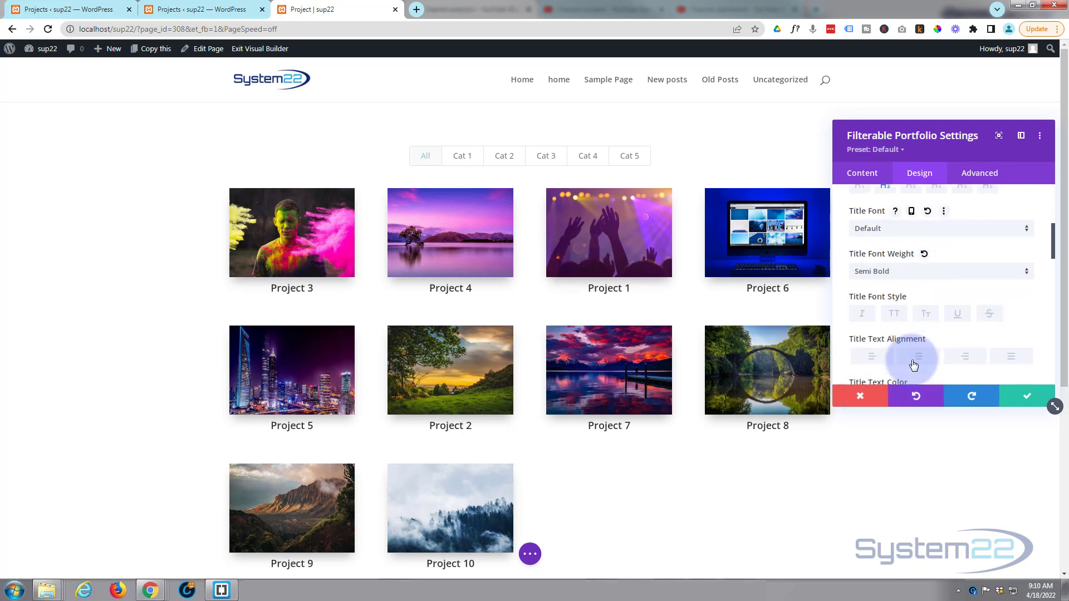
left_click(893, 313)
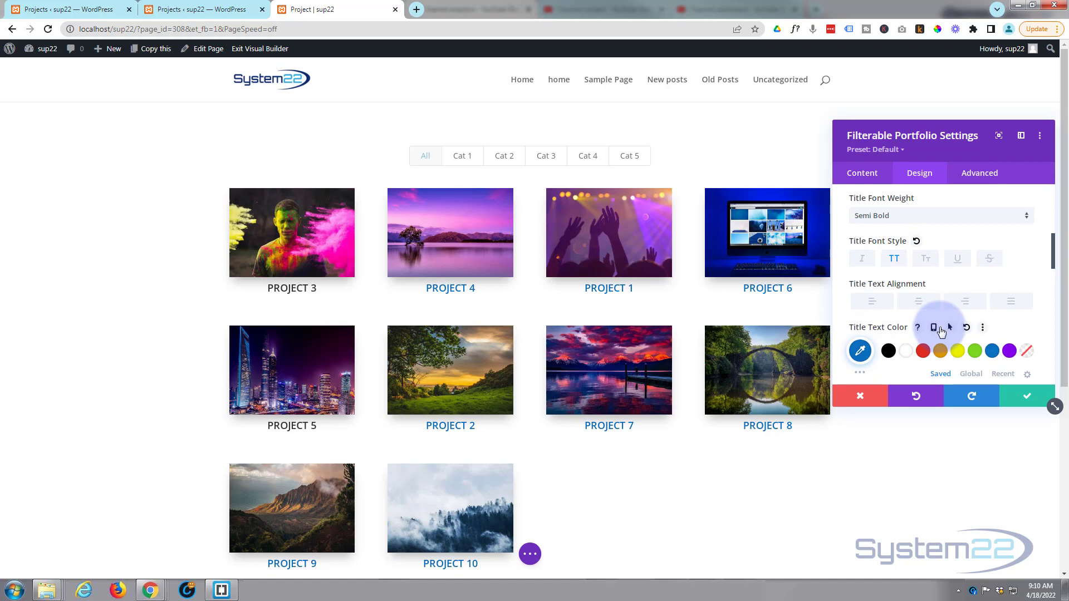
scroll("up", 3)
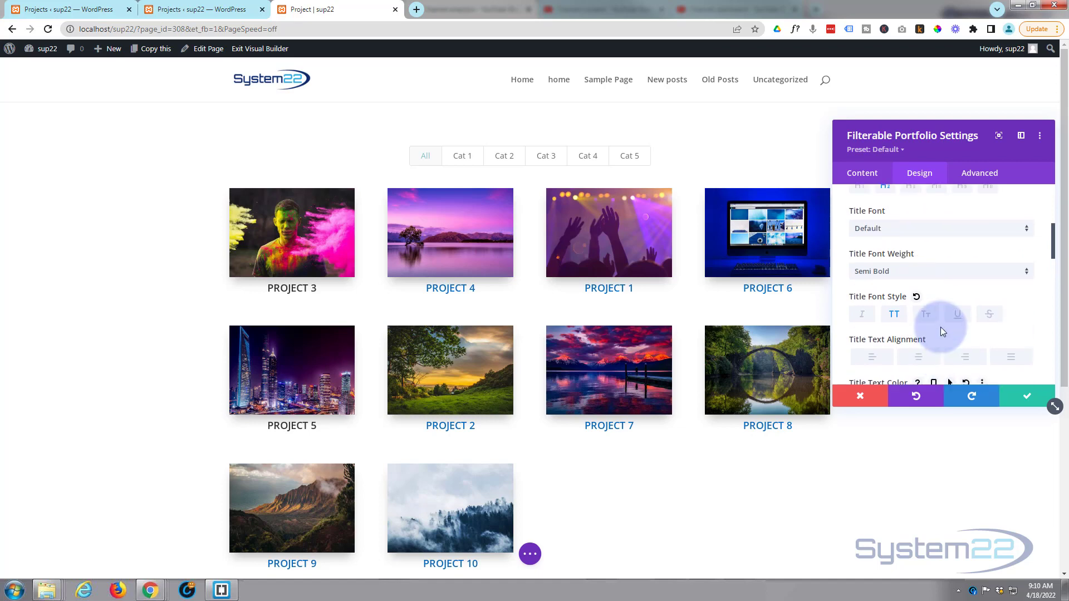
scroll("down", 3)
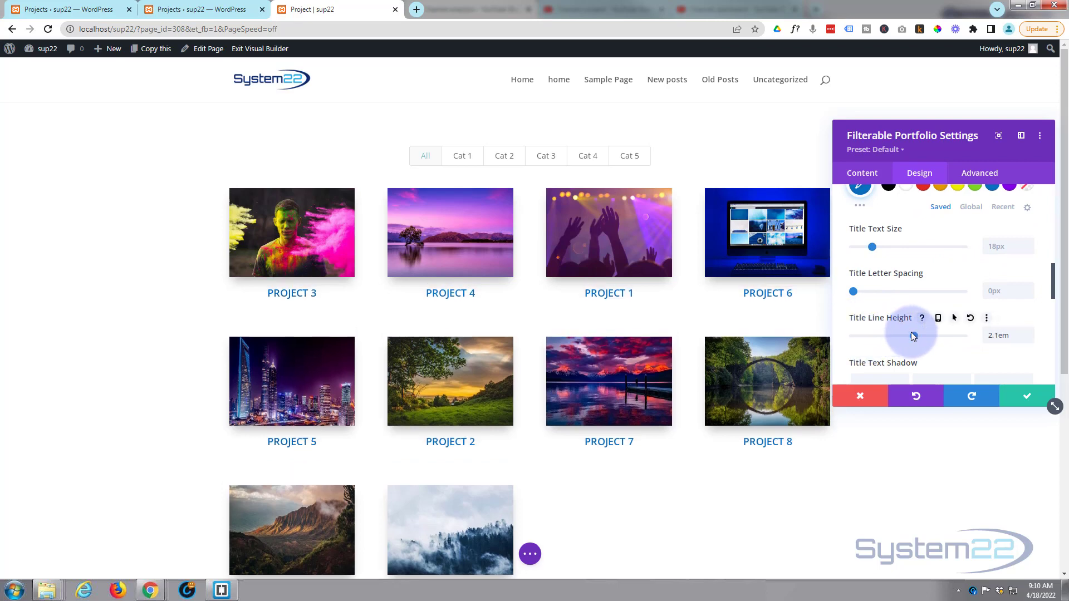
scroll("down", 3)
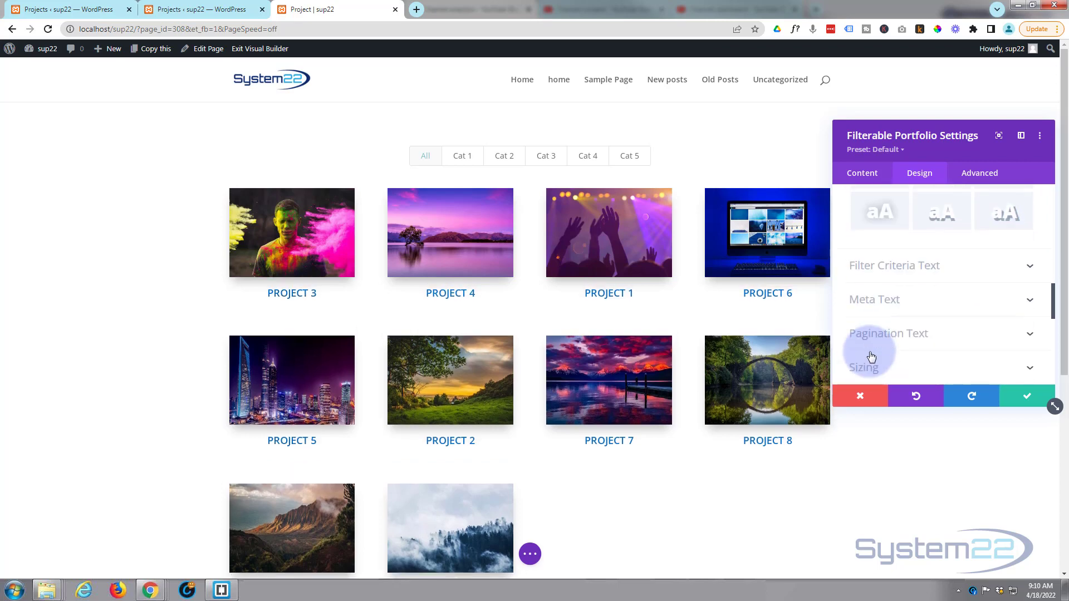
scroll("down", 3)
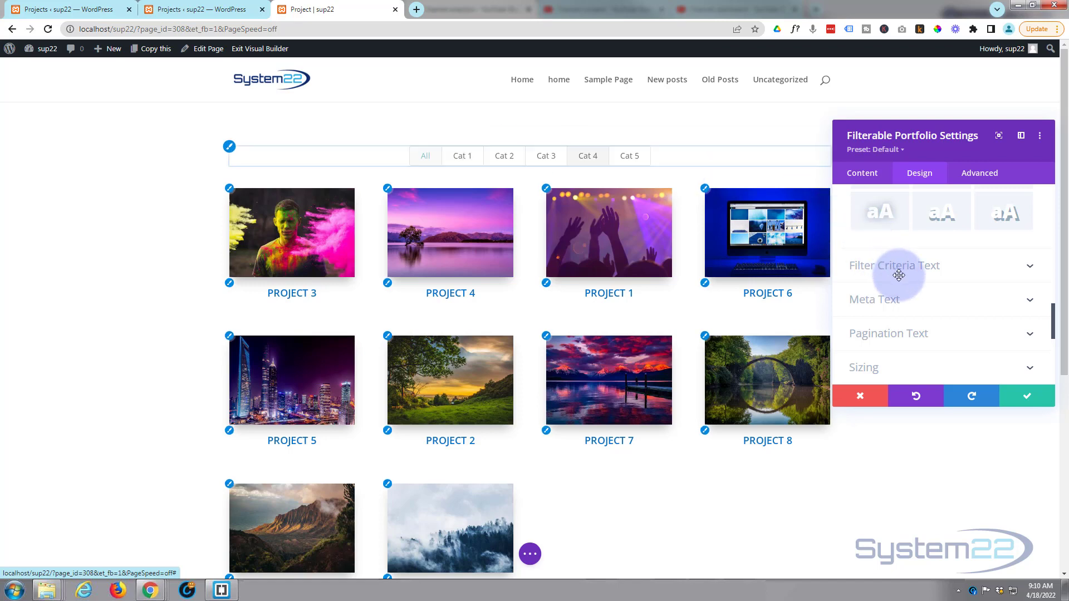
In Filter Criteria Text, keep Default font, set Semi Bold, uppercase and blue #0c71c3.
left_click(894, 265)
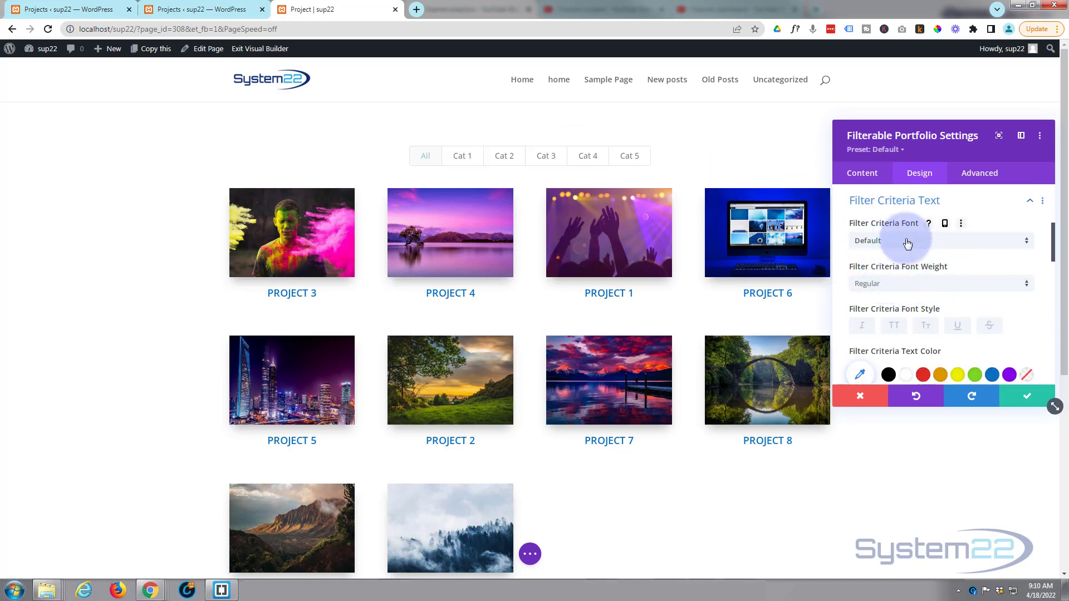
mouse_move(873, 245)
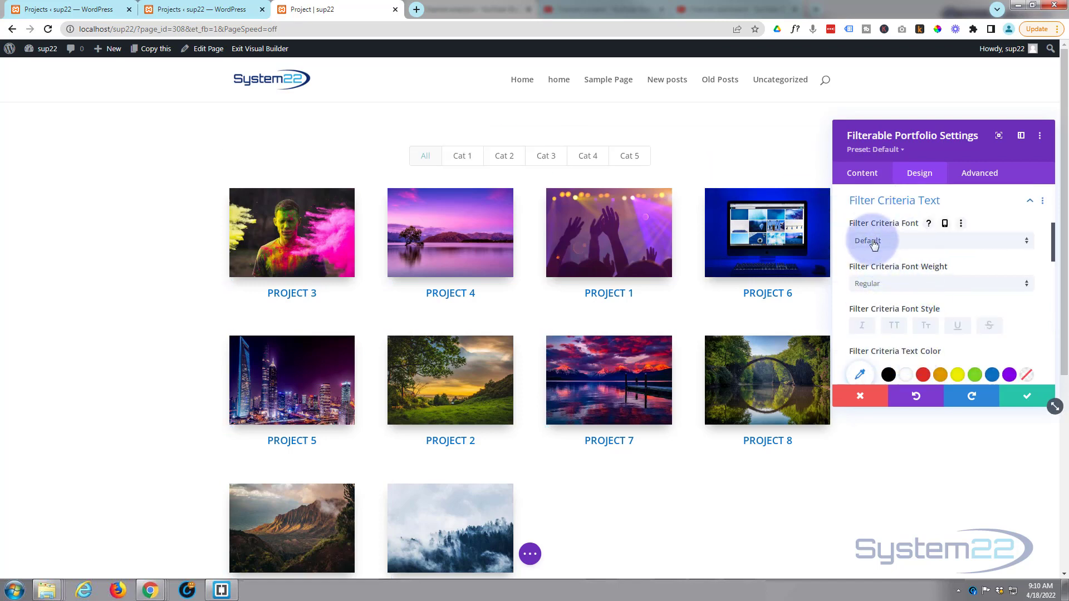
left_click(939, 240)
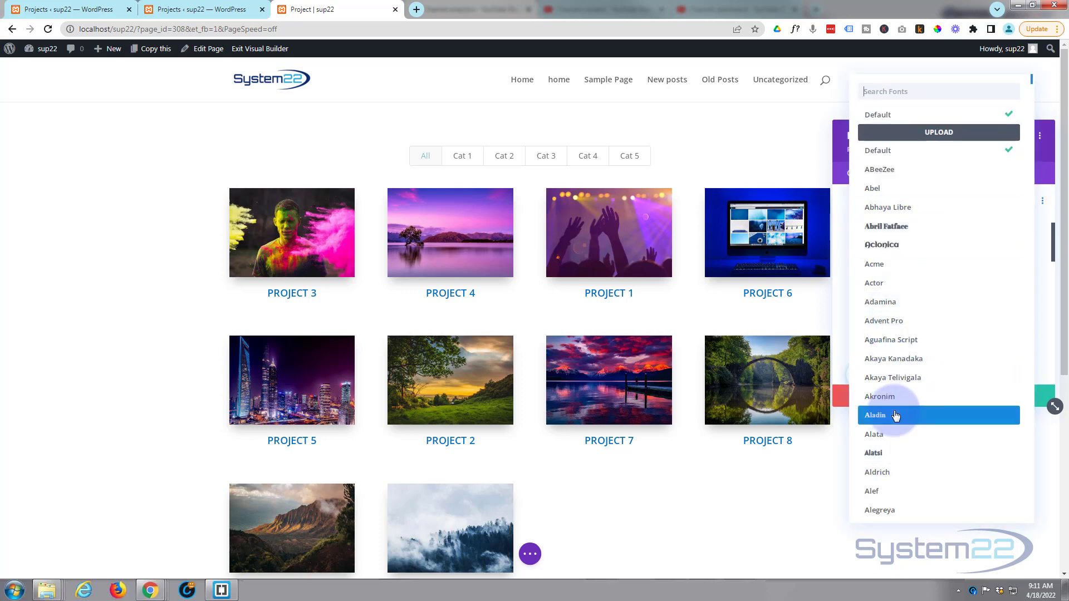
mouse_move(901, 396)
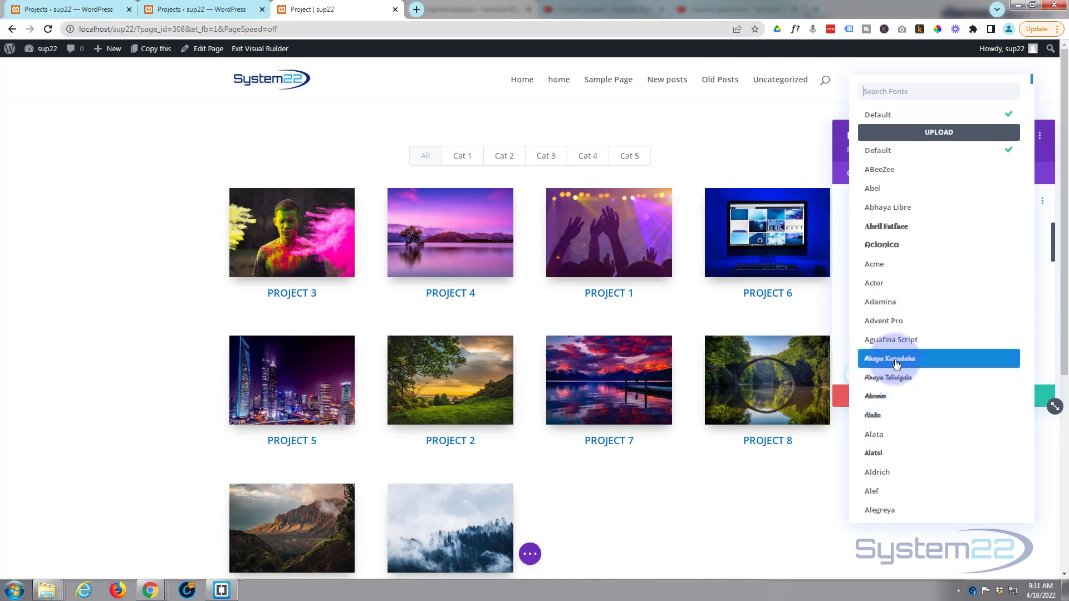
mouse_move(887, 115)
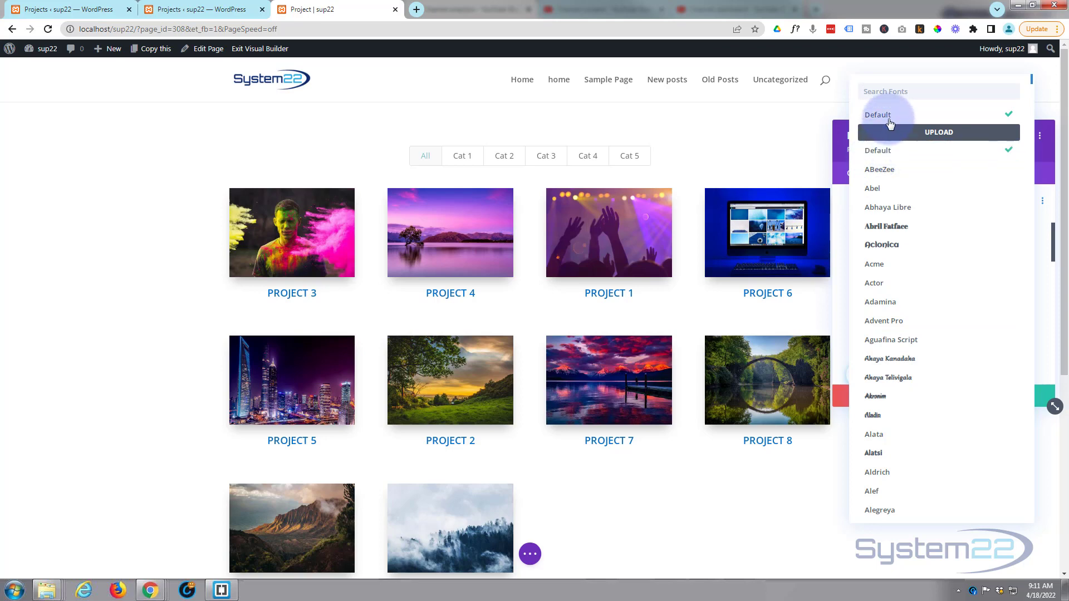
left_click(877, 113)
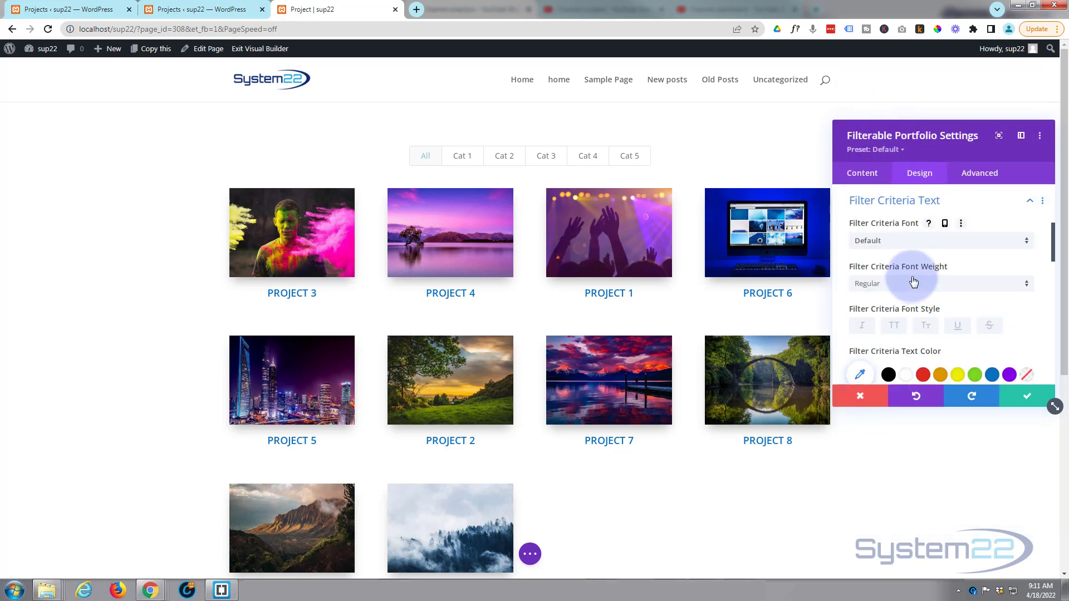
scroll("down", 3)
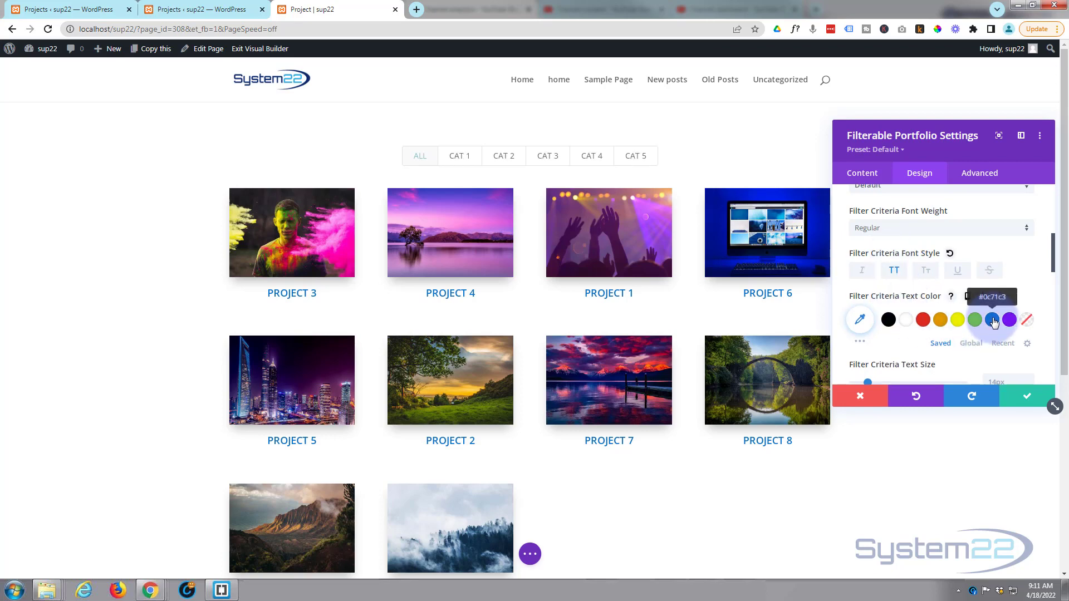
left_click(939, 227)
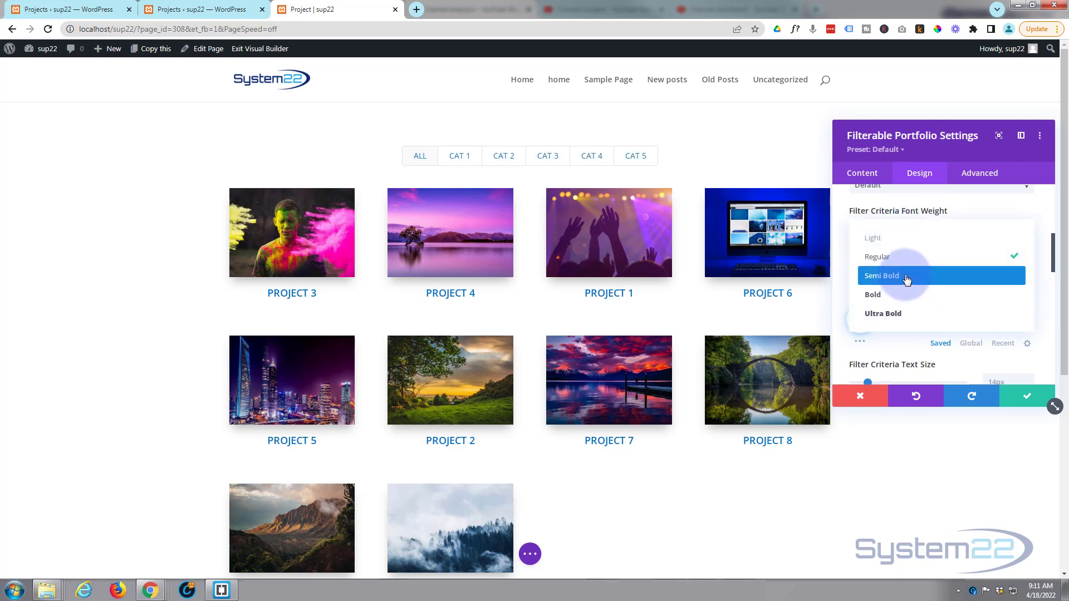
left_click(881, 276)
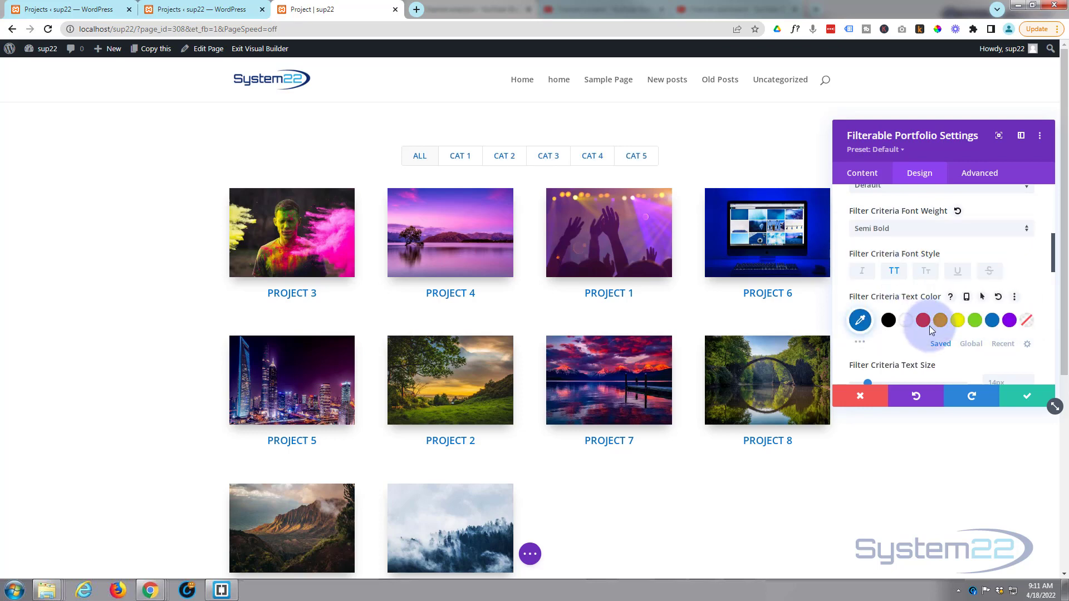
scroll("down", 3)
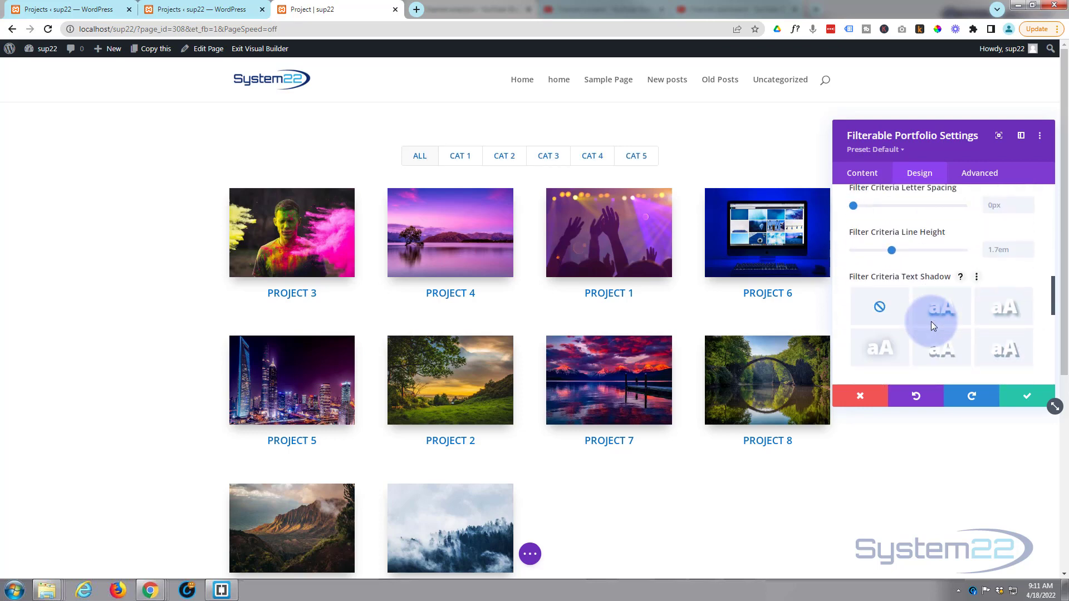
scroll("down", 3)
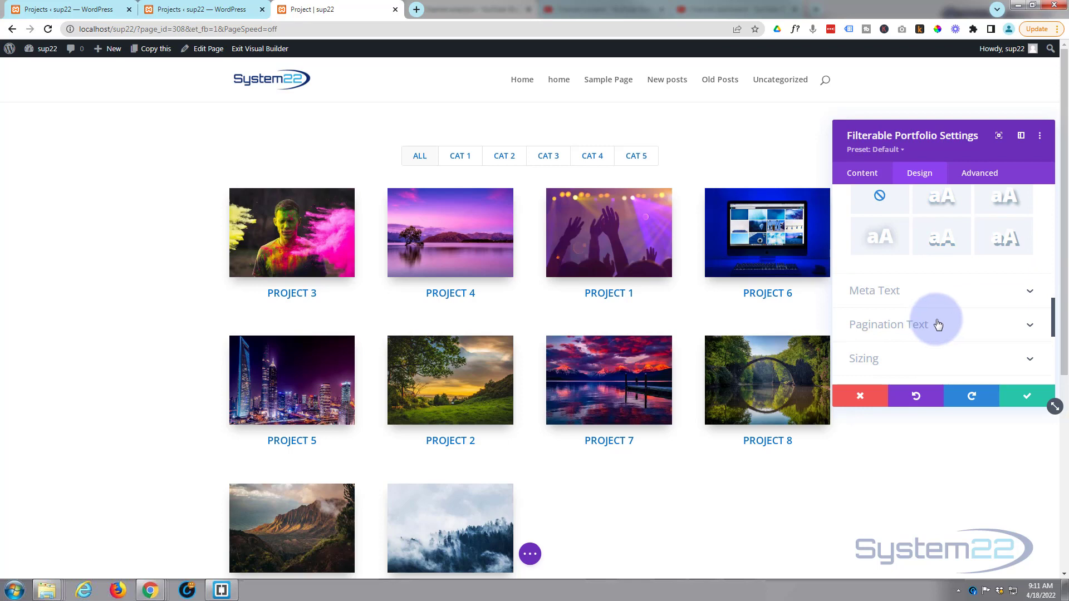
mouse_move(775, 310)
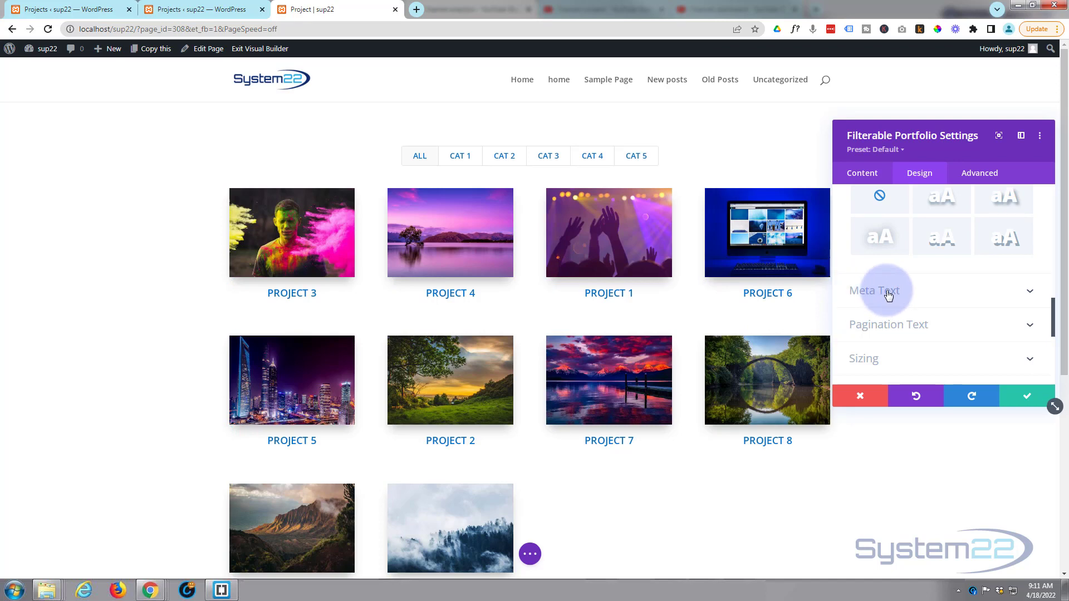
mouse_move(923, 325)
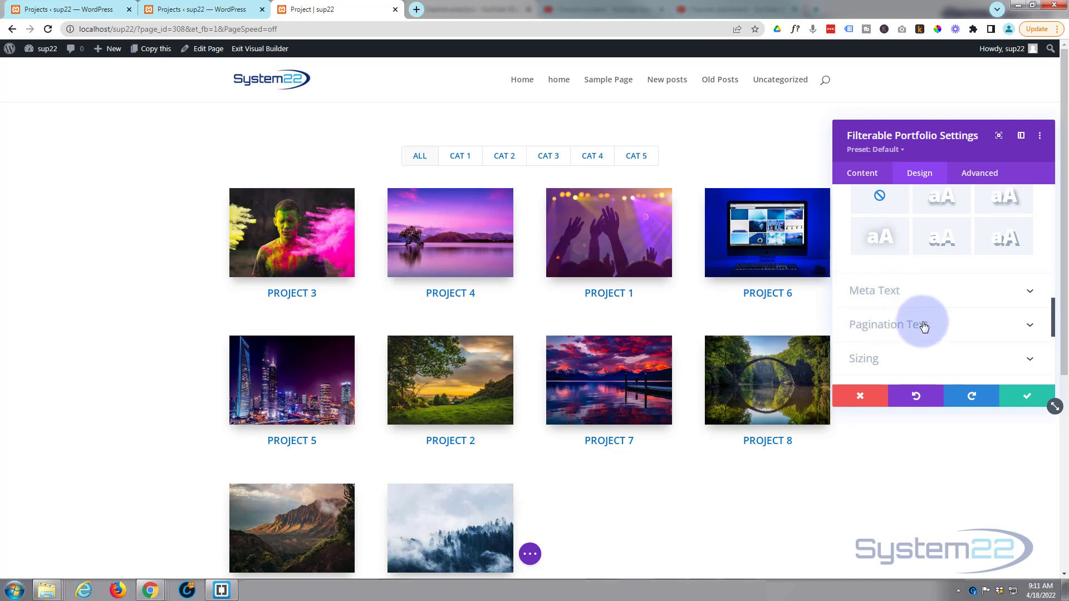
scroll("down", 3)
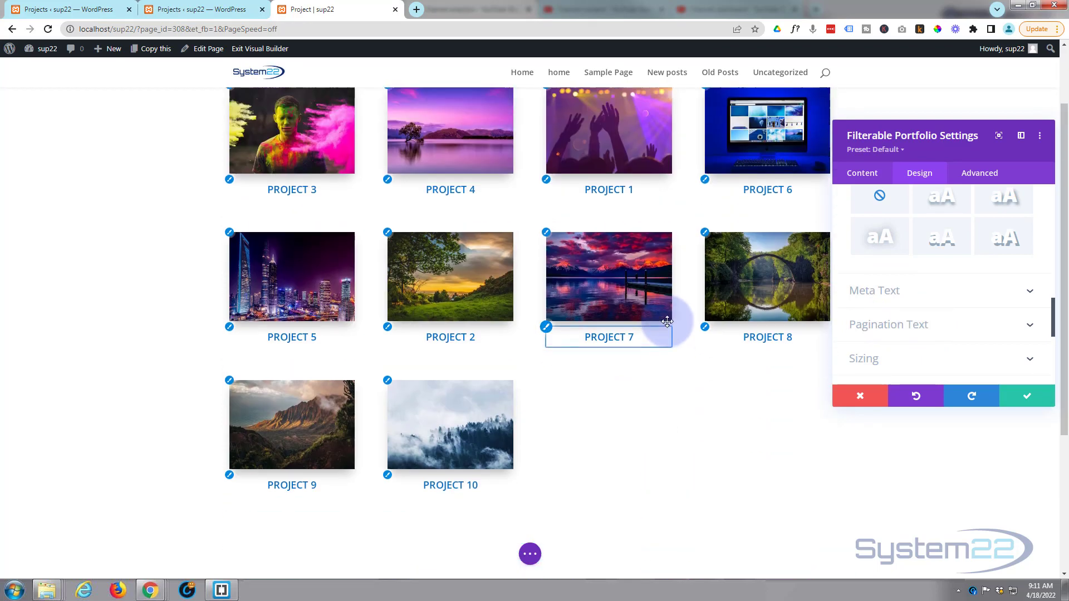
Save the portfolio module with the green checkmark and exit the Visual Builder.
left_click(1026, 396)
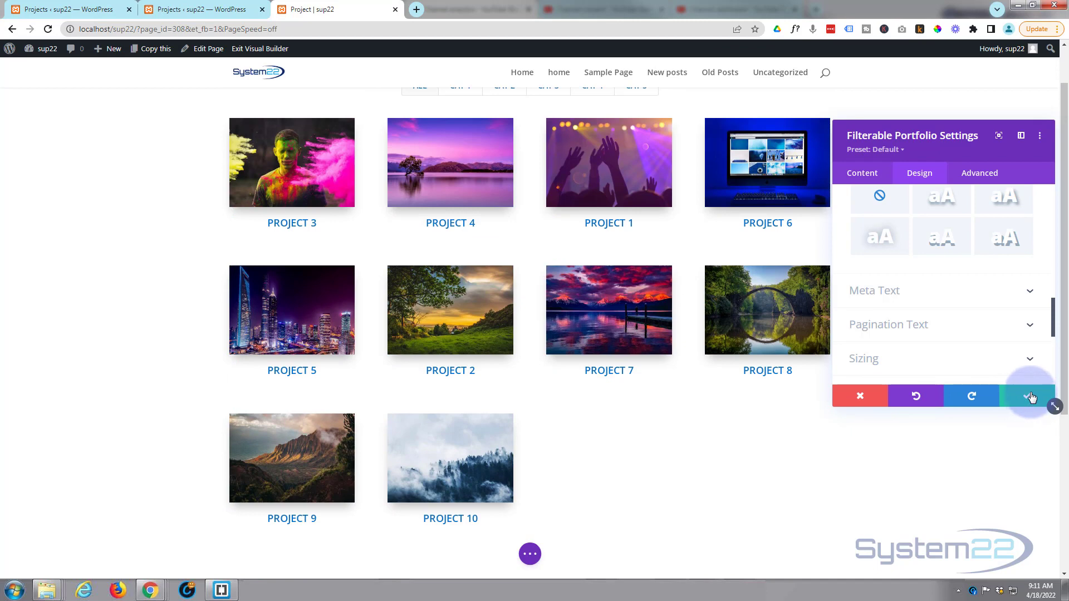
left_click(1028, 396)
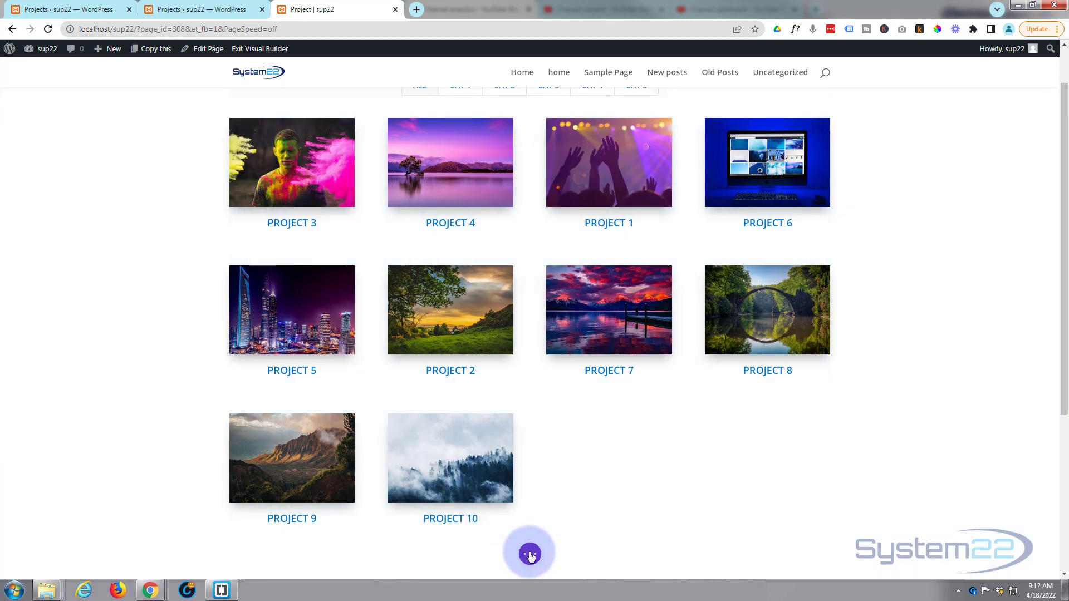
left_click(529, 552)
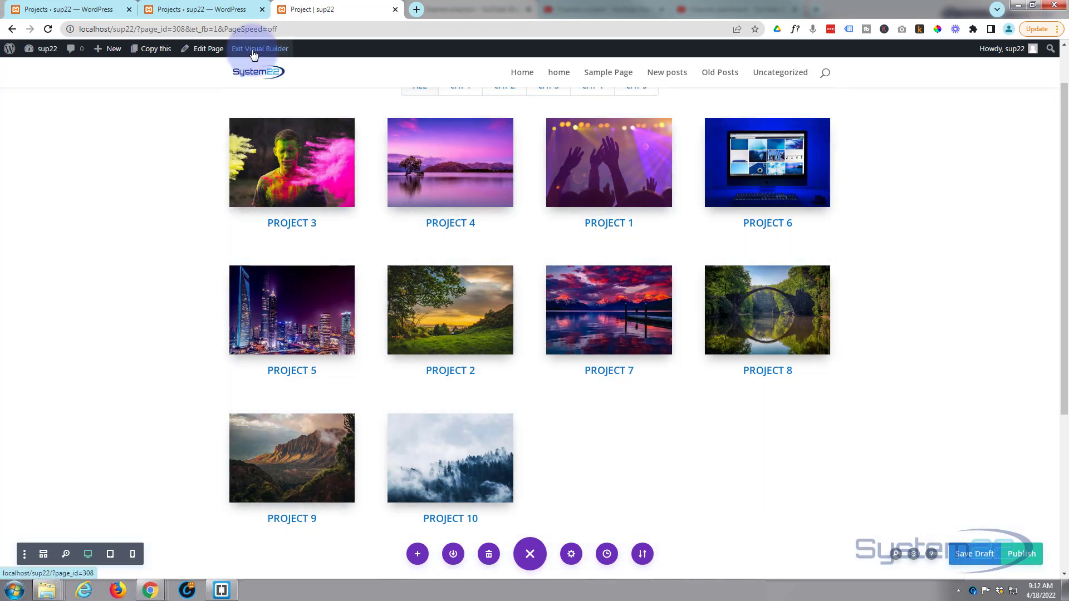
left_click(260, 48)
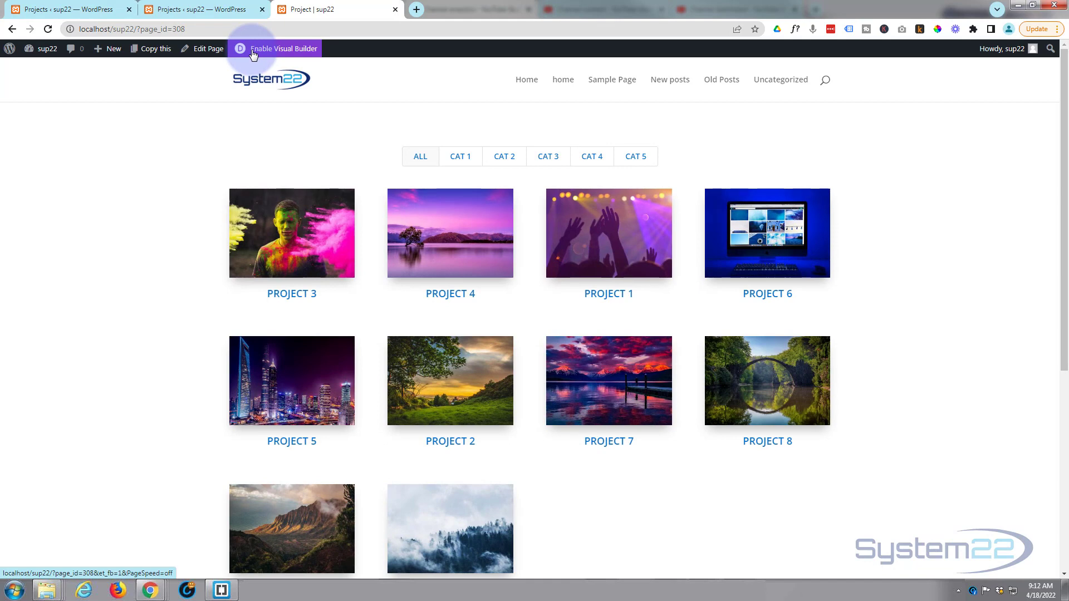
mouse_move(251, 54)
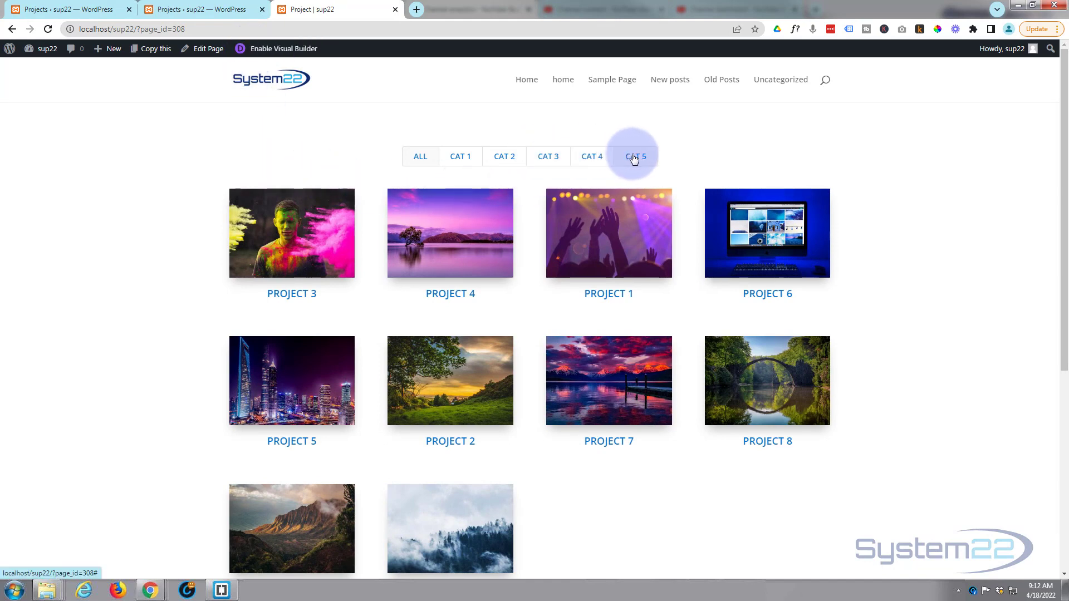
left_click(460, 156)
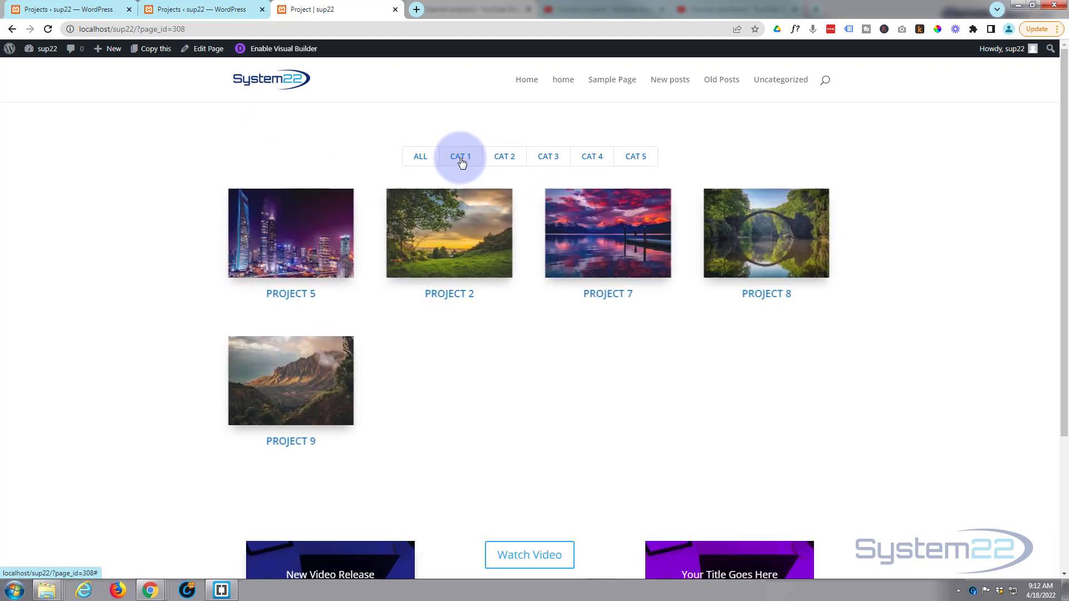
left_click(547, 156)
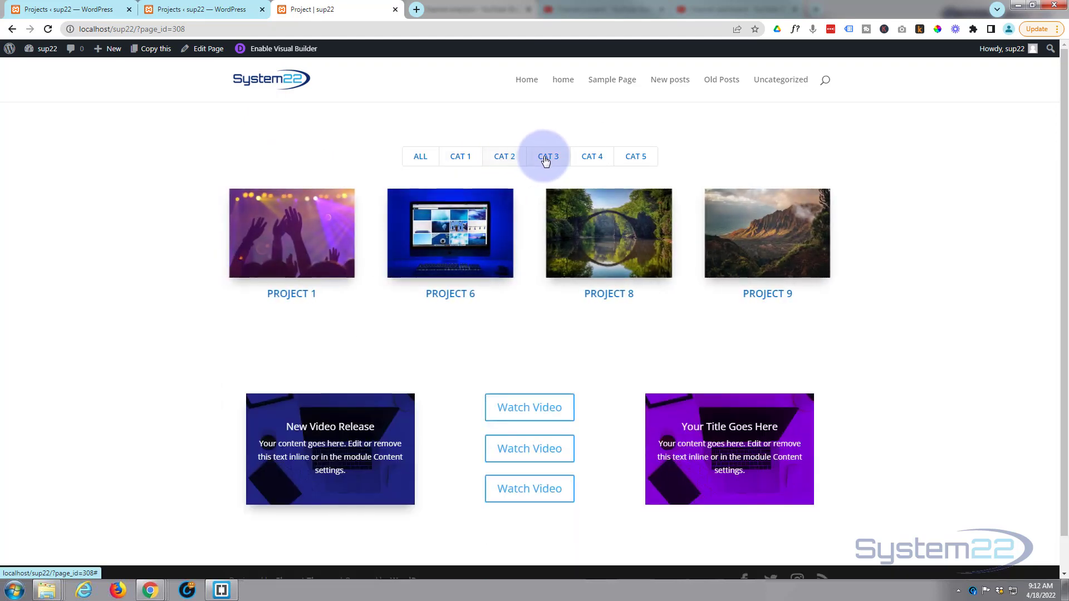
left_click(591, 156)
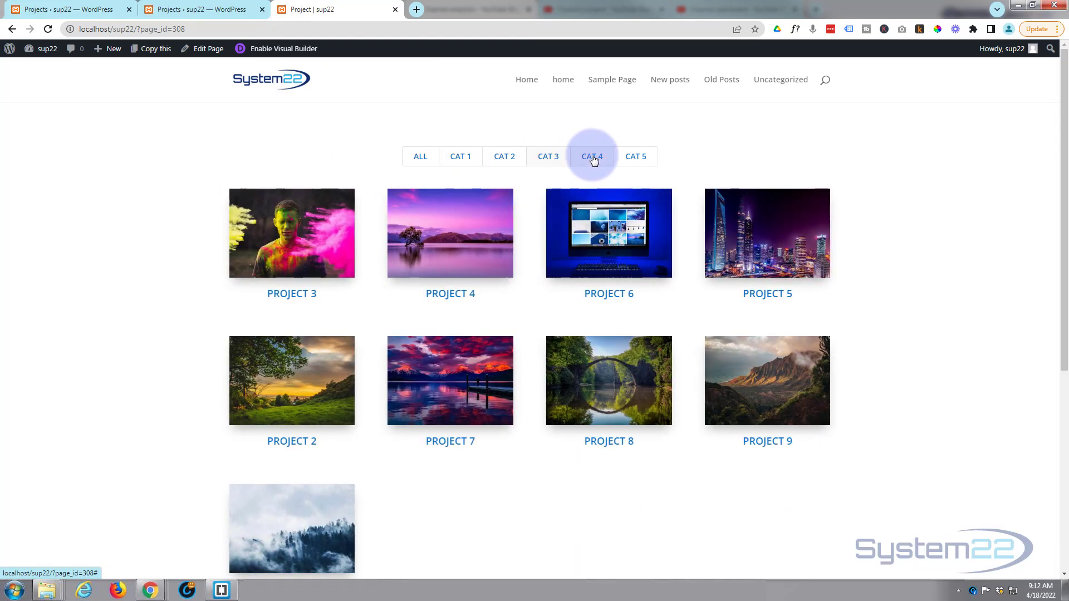
left_click(634, 155)
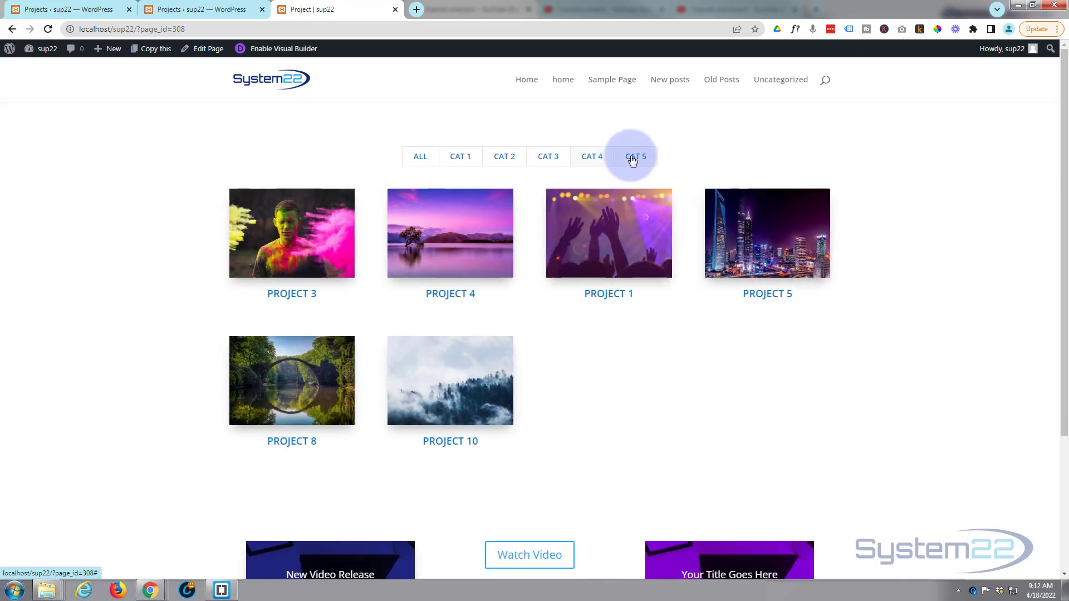
left_click(419, 156)
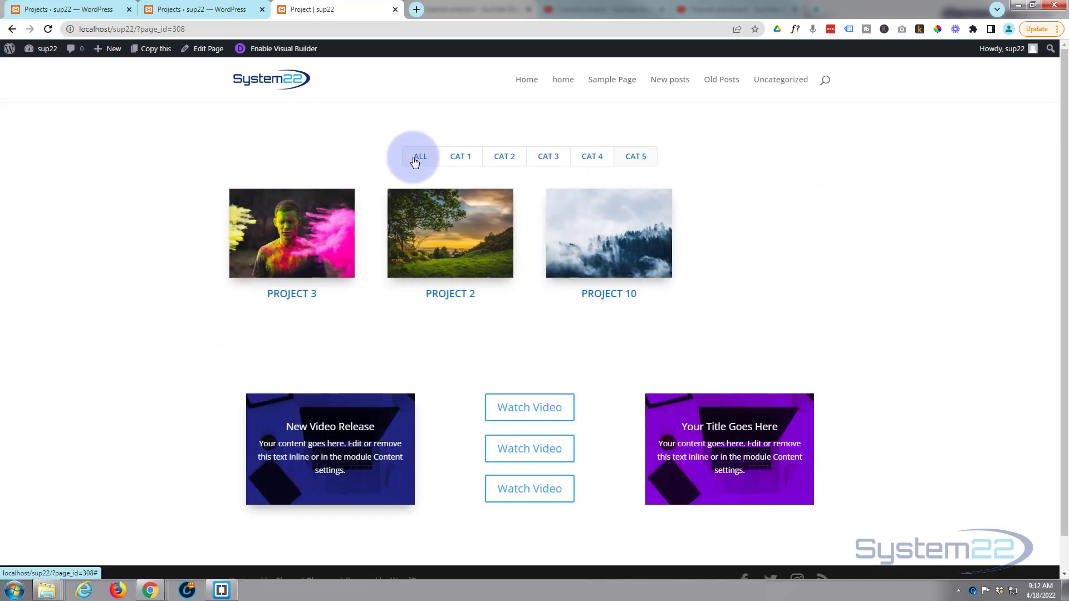
left_click(419, 156)
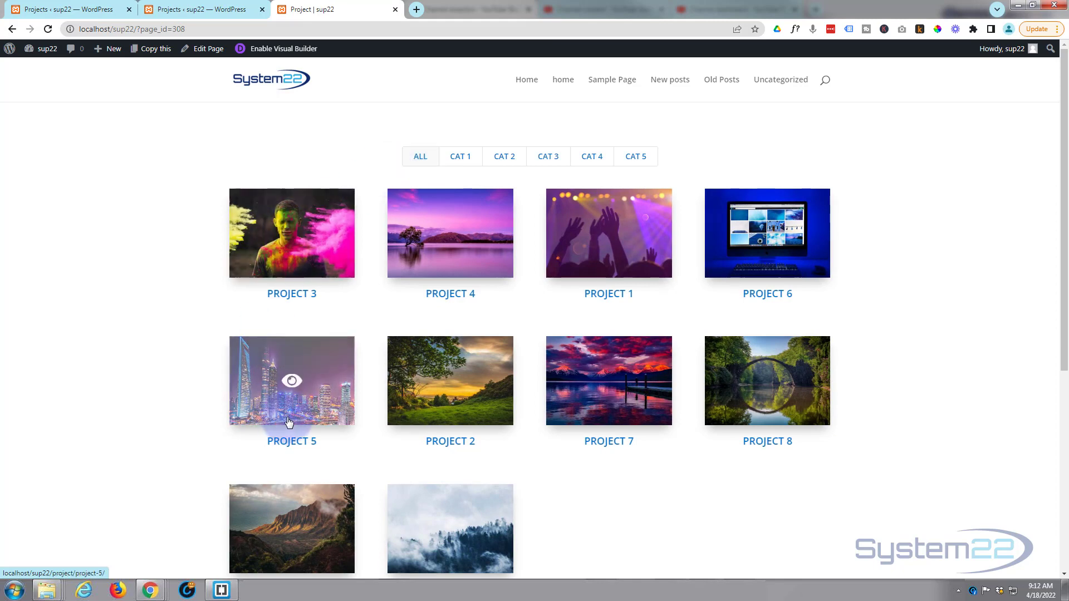
mouse_move(157, 483)
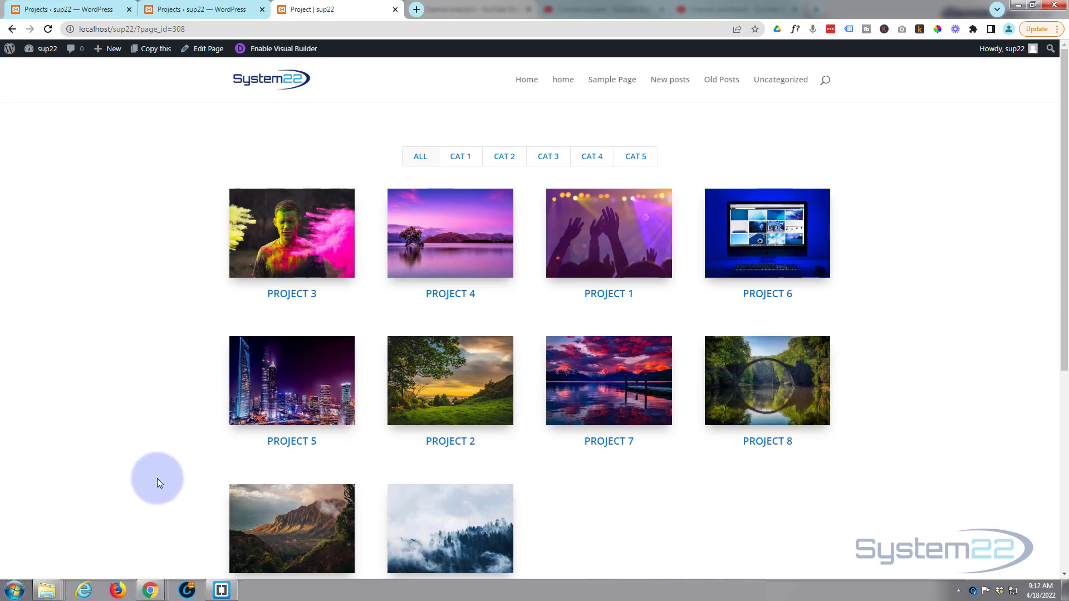
mouse_move(131, 411)
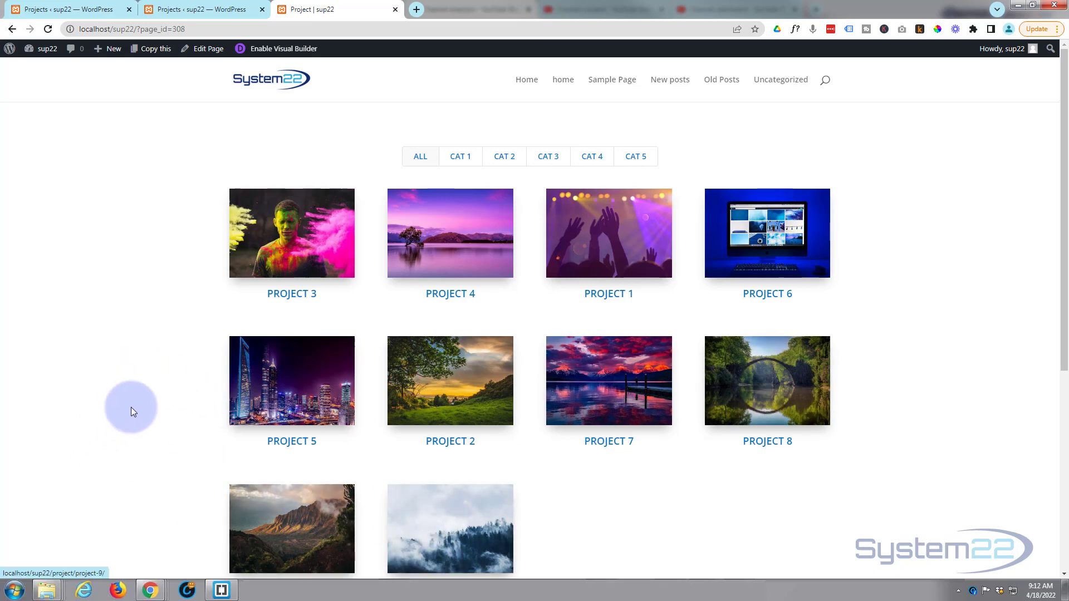
scroll("down", 3)
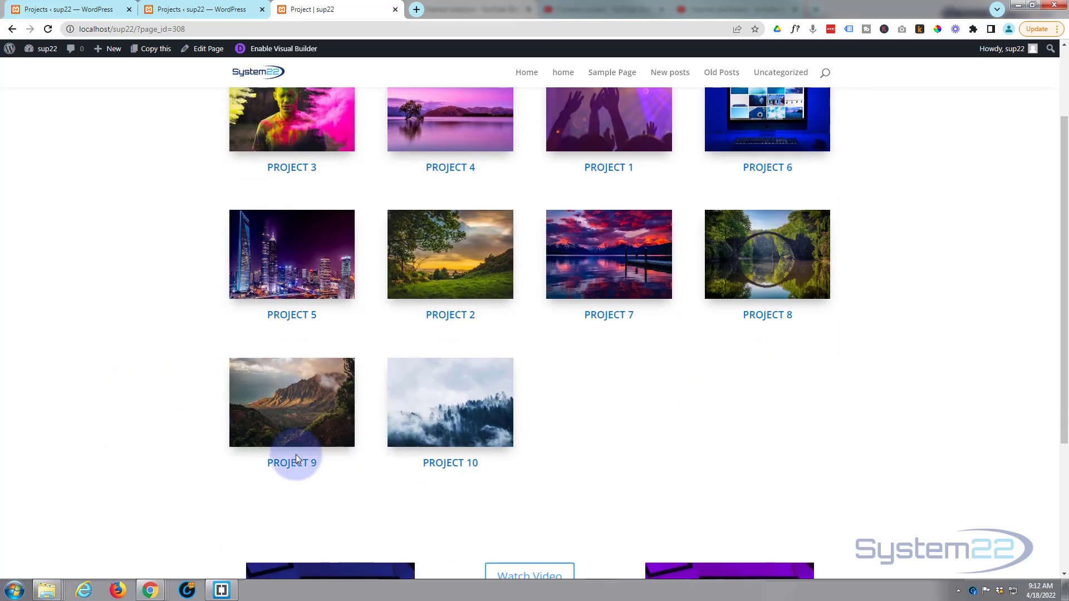
scroll("up", 3)
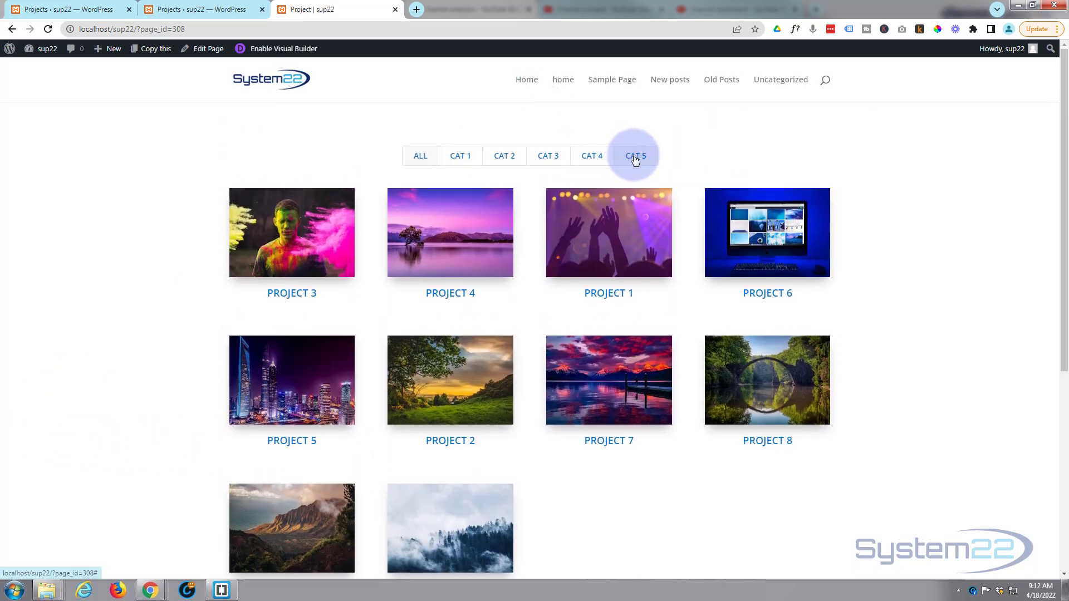
left_click(634, 155)
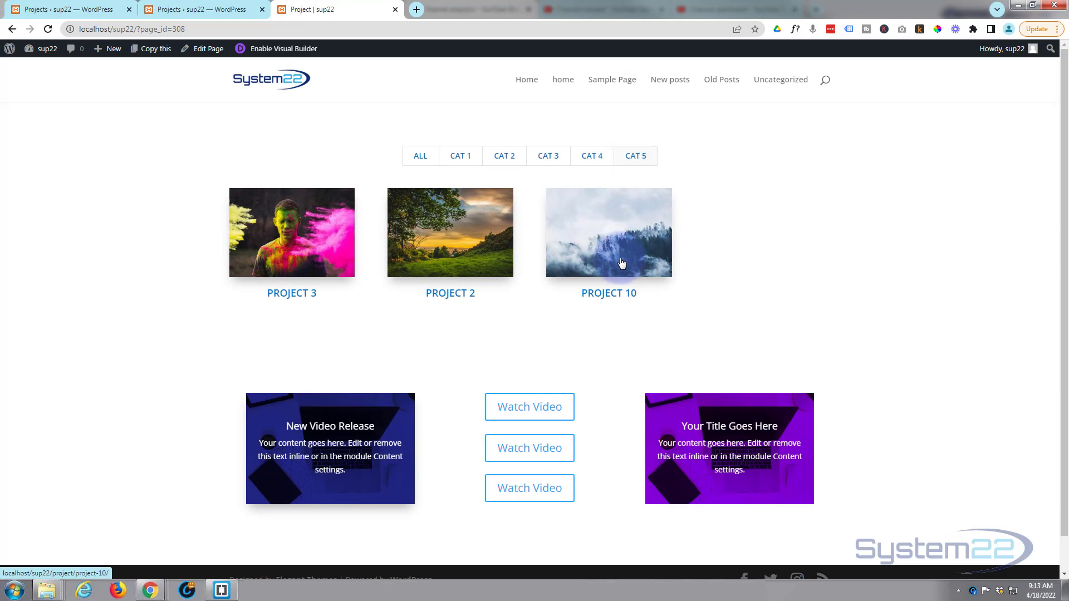
left_click(591, 156)
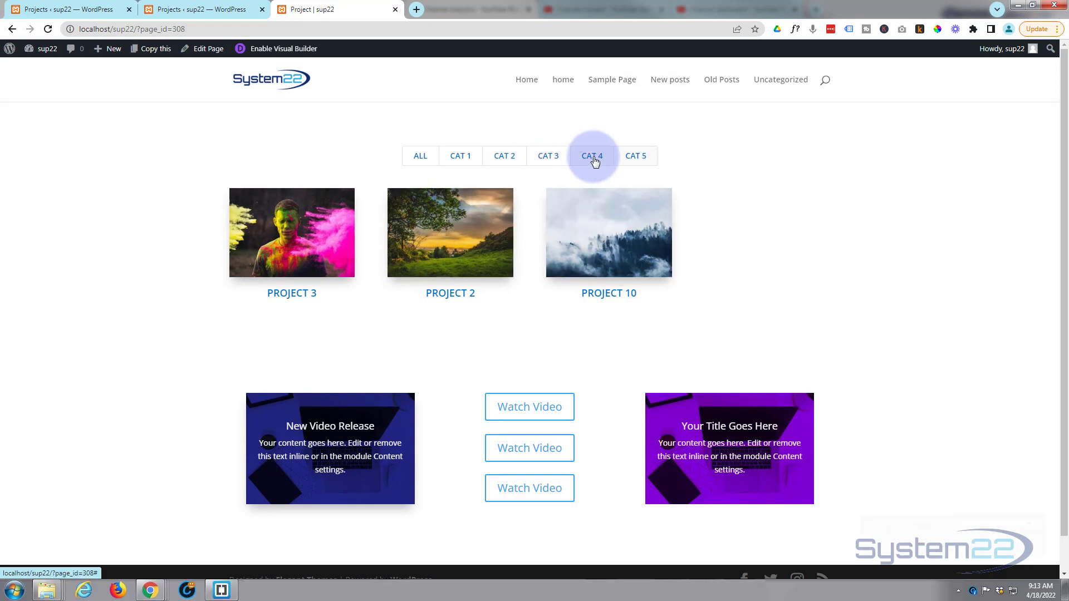
left_click(420, 155)
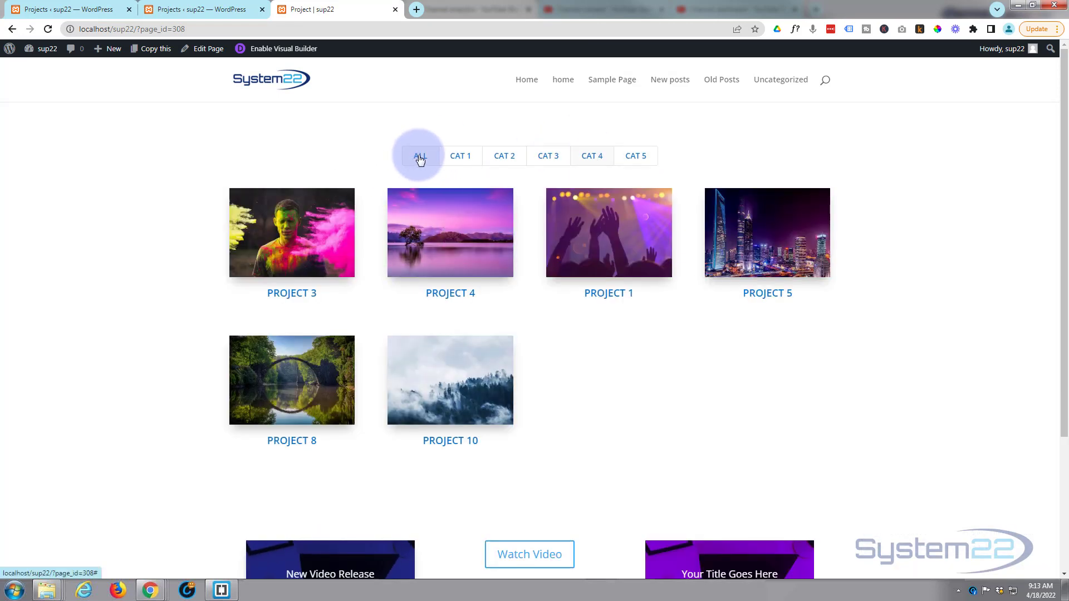
mouse_move(480, 418)
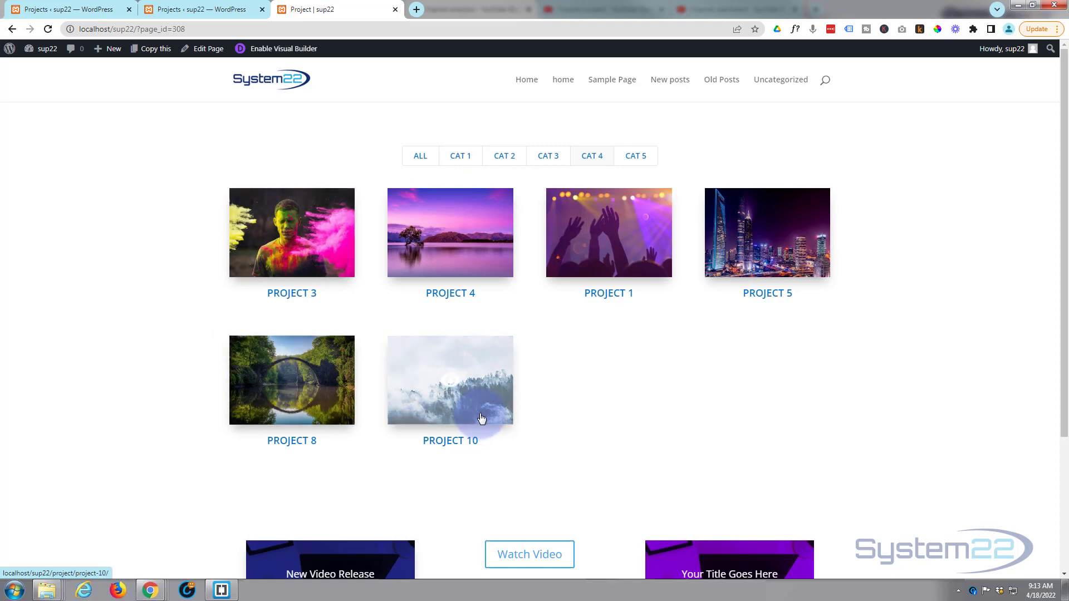
left_click(635, 155)
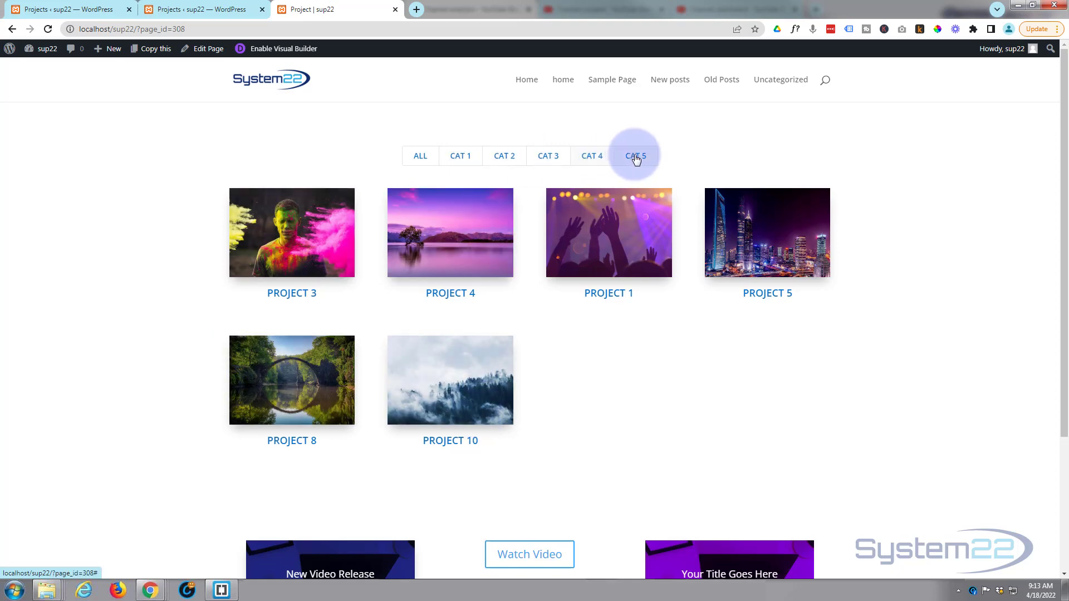
left_click(591, 155)
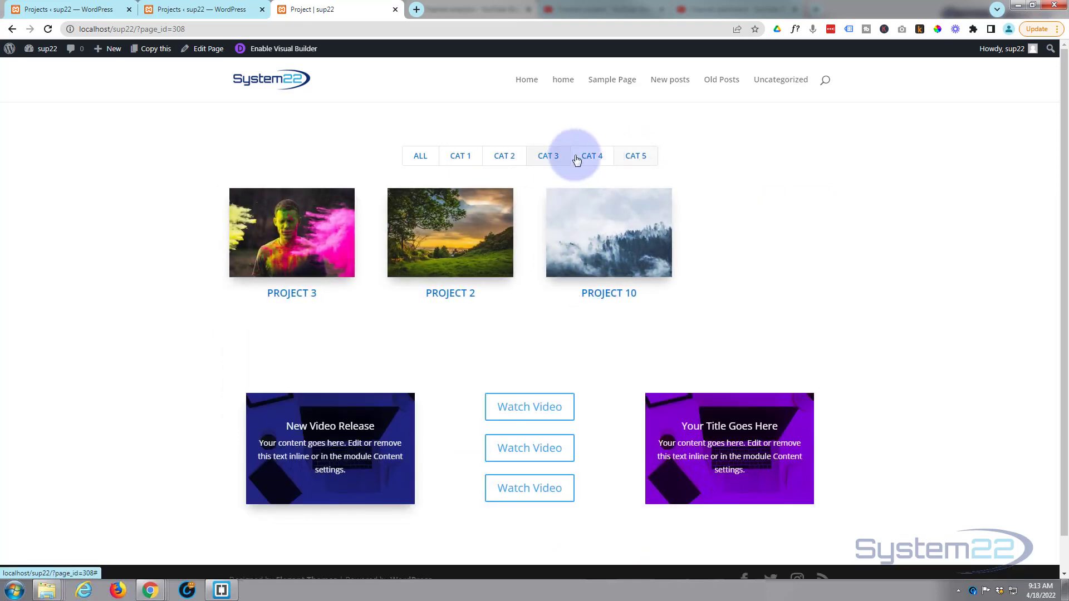
left_click(547, 155)
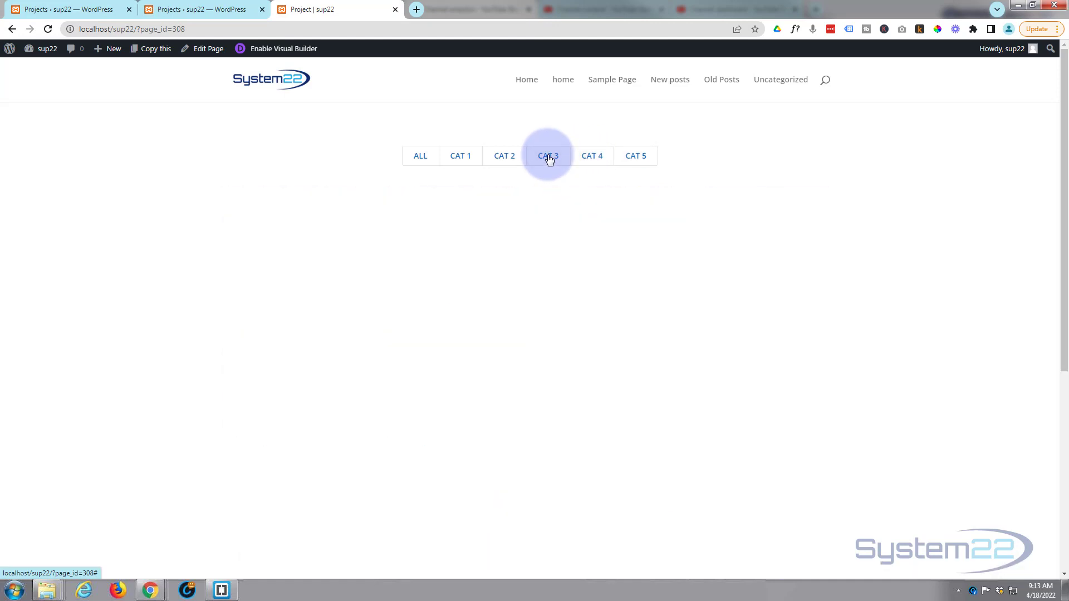
left_click(459, 155)
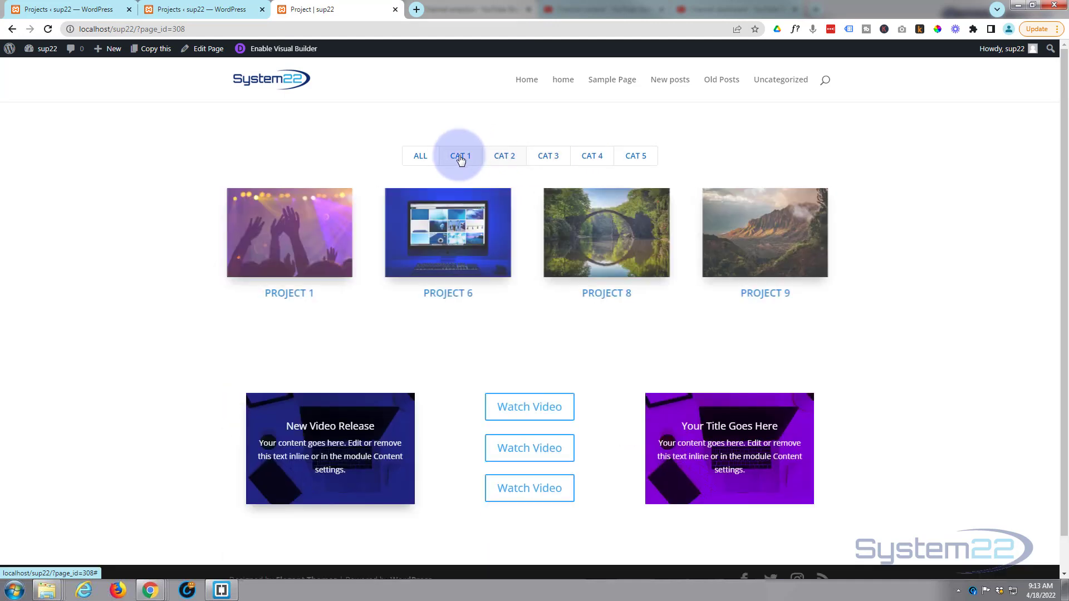
left_click(420, 155)
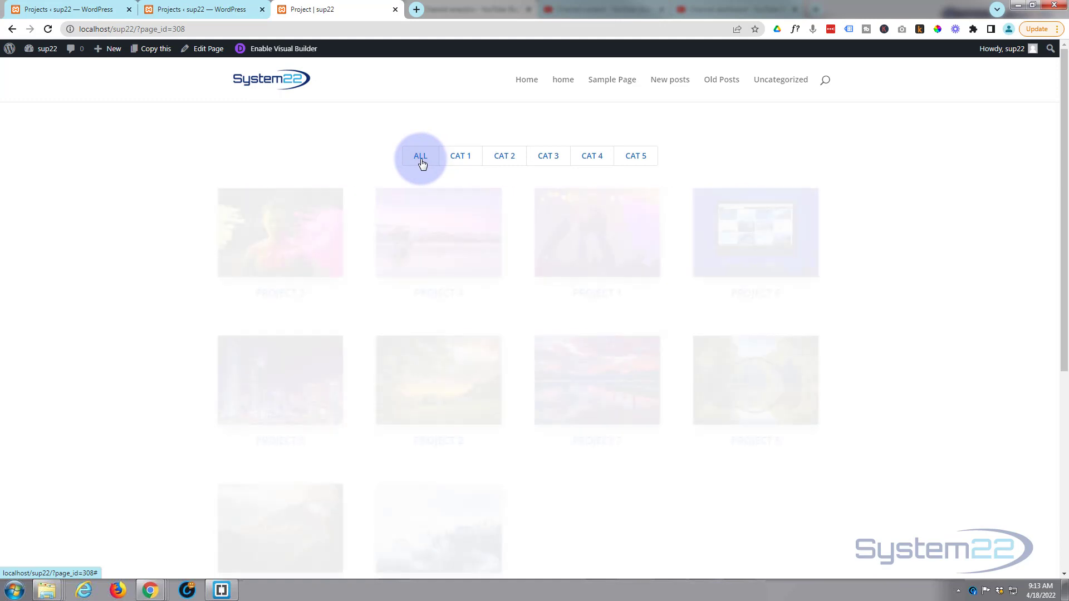
left_click(419, 155)
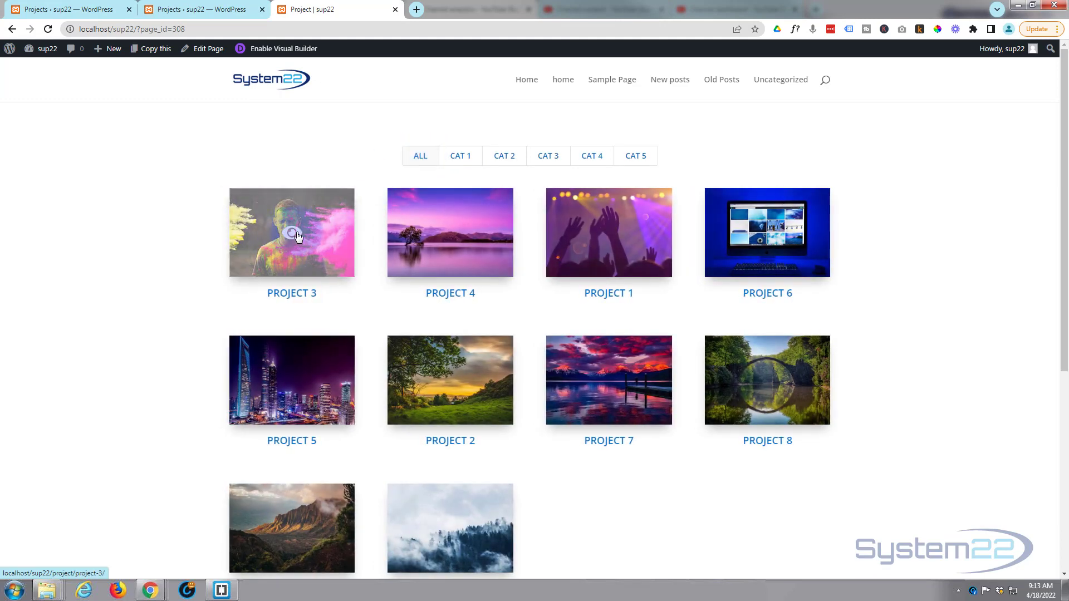
left_click(291, 232)
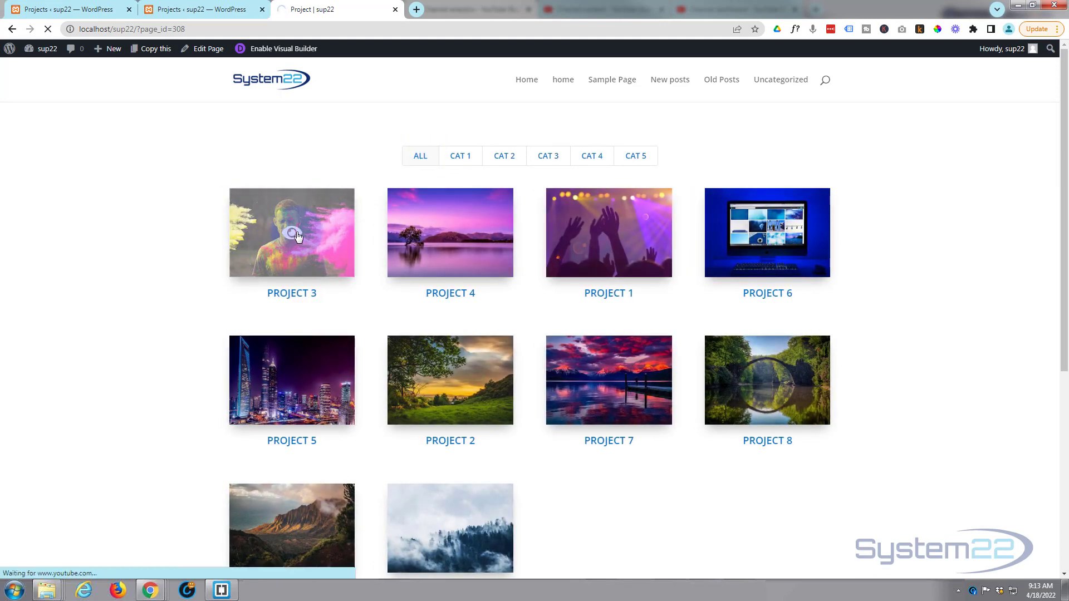
left_click(291, 233)
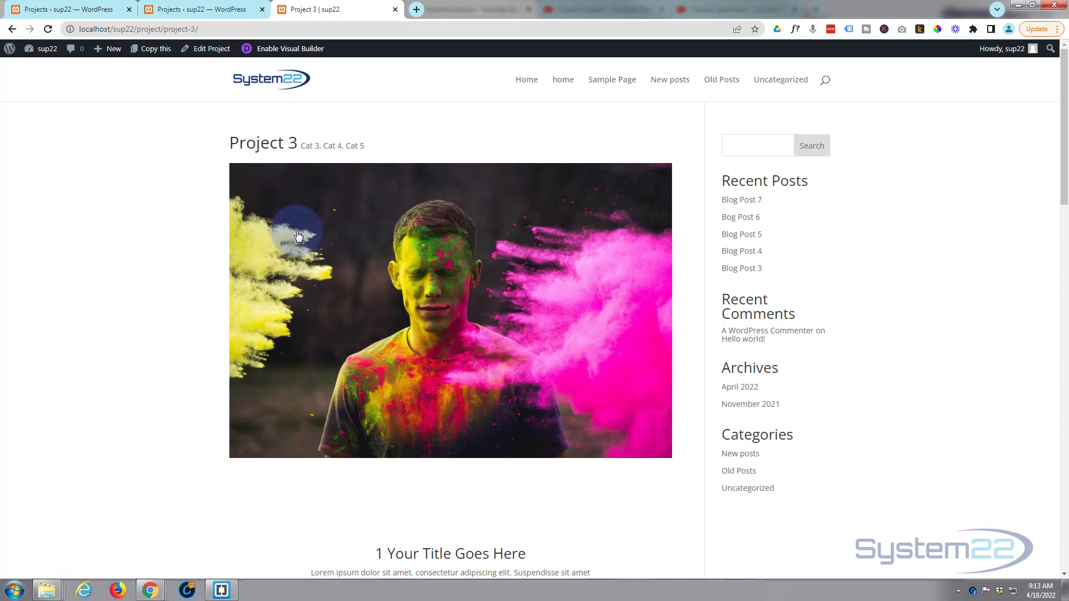
scroll("down", 3)
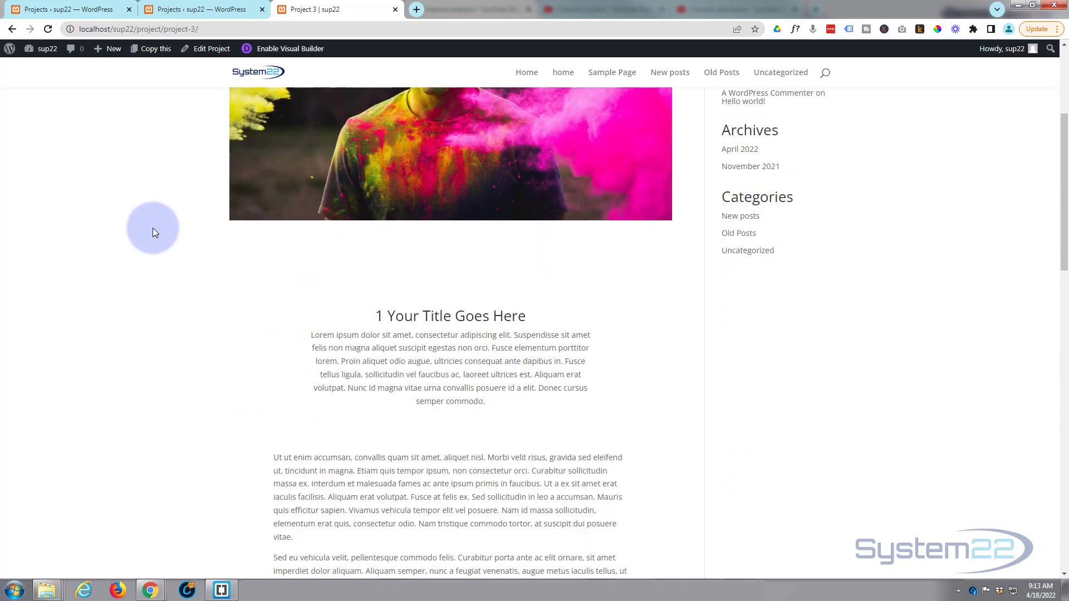
scroll("down", 3)
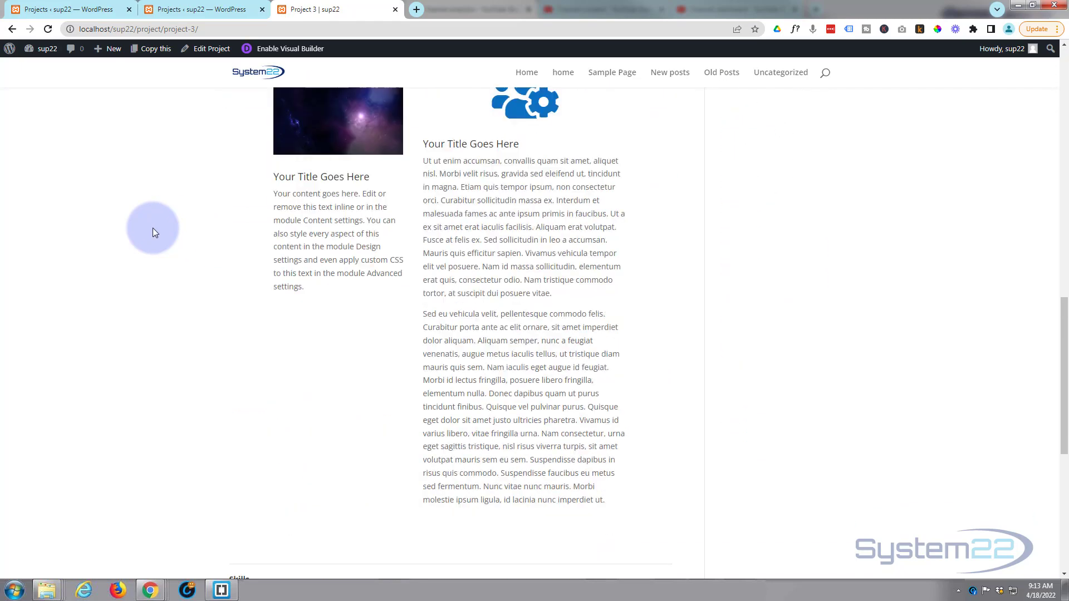
scroll("up", 3)
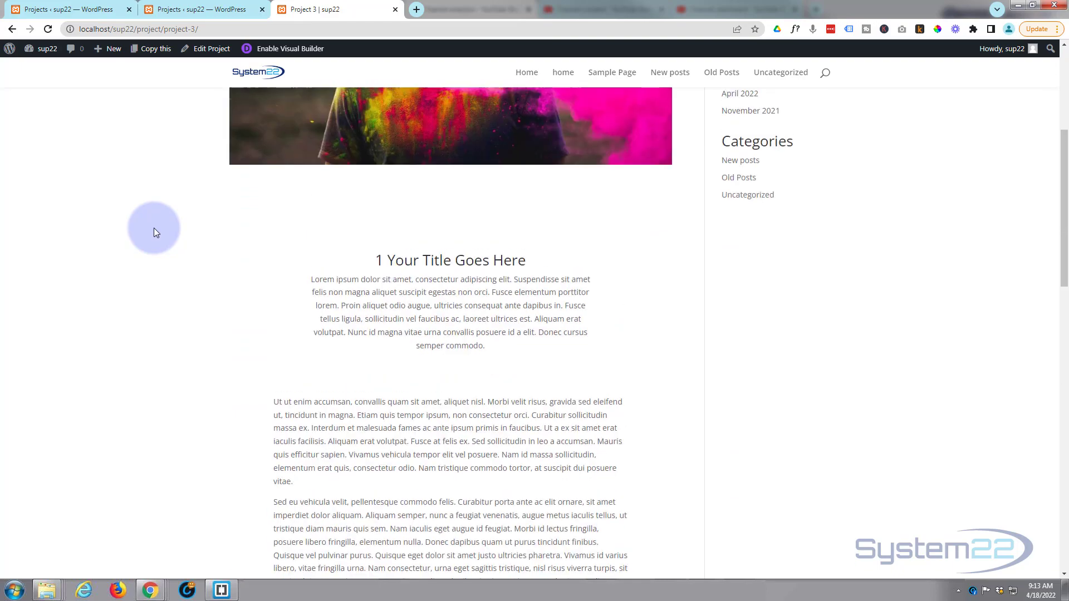
scroll("up", 3)
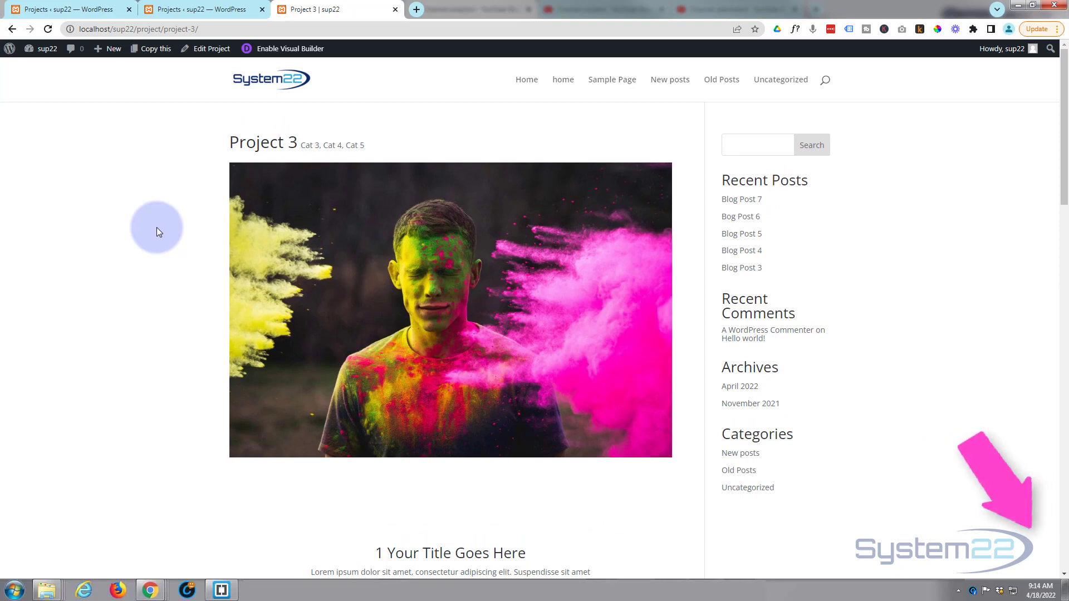
left_click(13, 28)
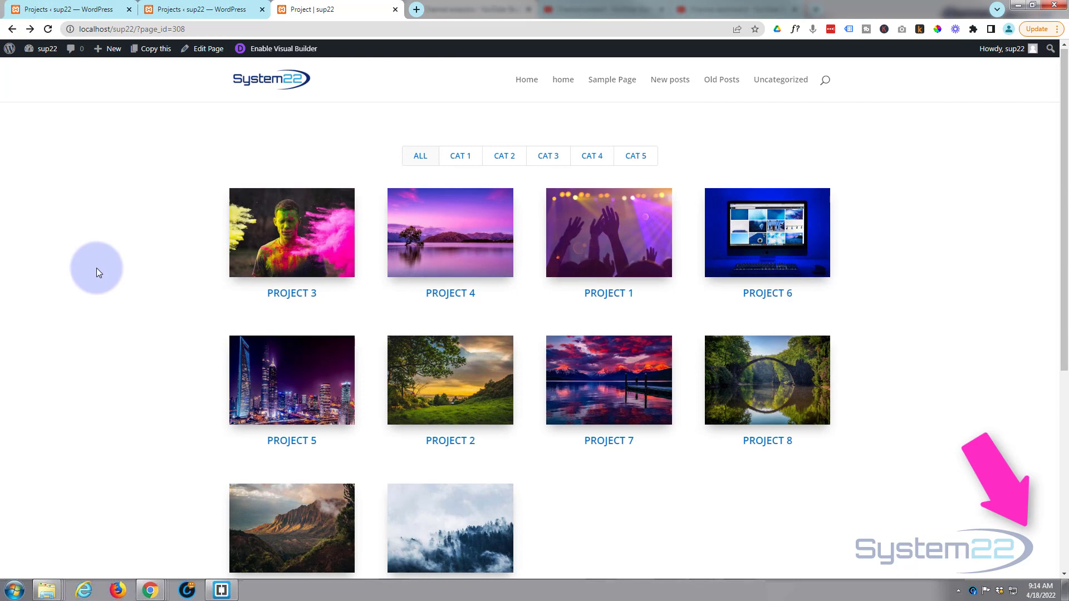
left_click(64, 9)
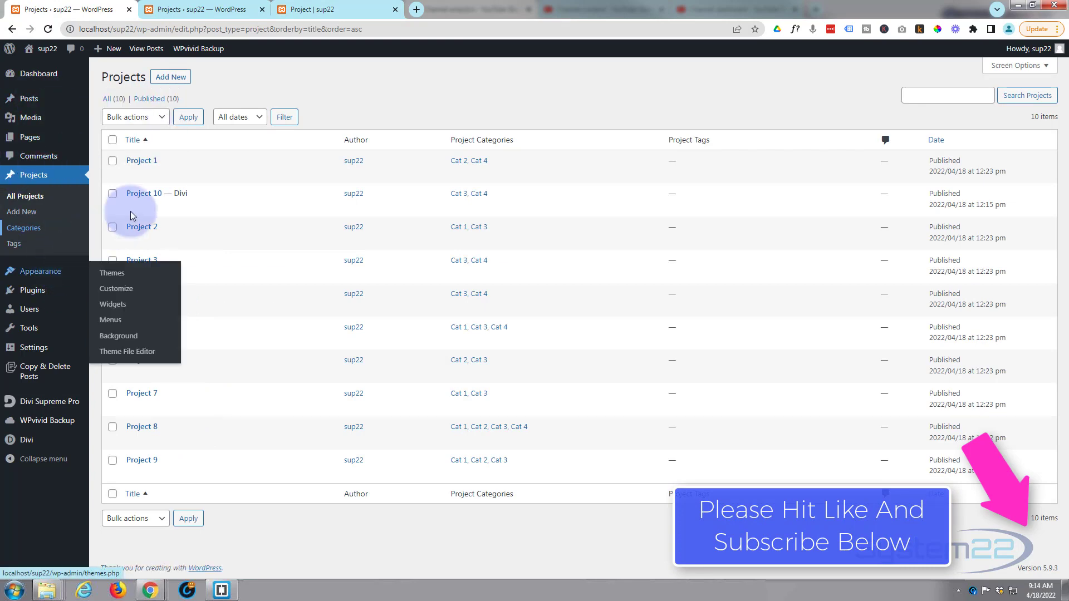
Return to the portfolio page and click the CAT 1, CAT 3 and CAT 4 filters.
left_click(310, 9)
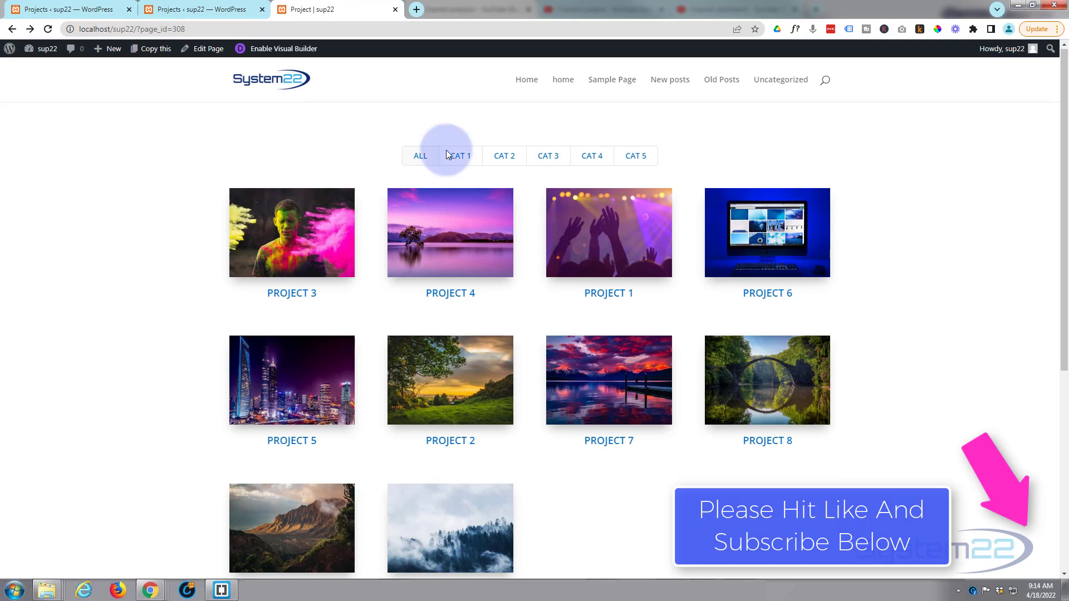
left_click(459, 155)
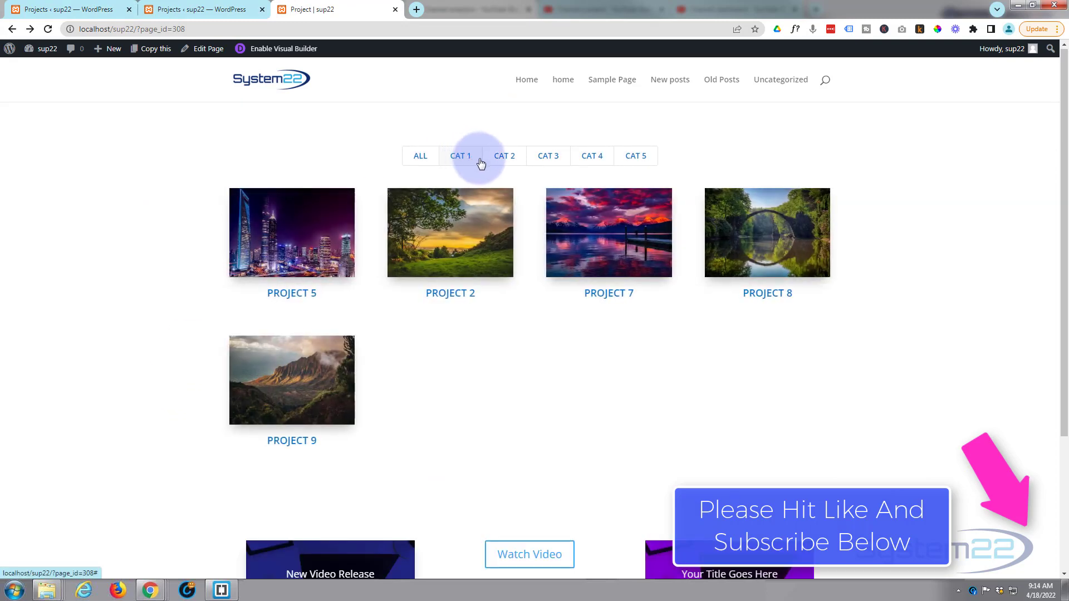
left_click(504, 155)
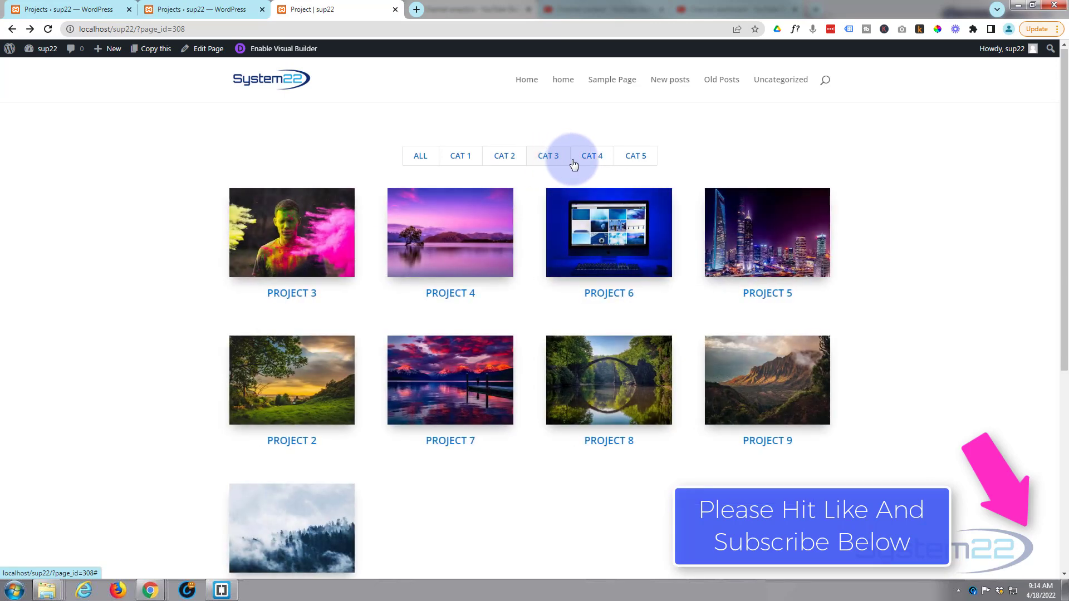
left_click(634, 156)
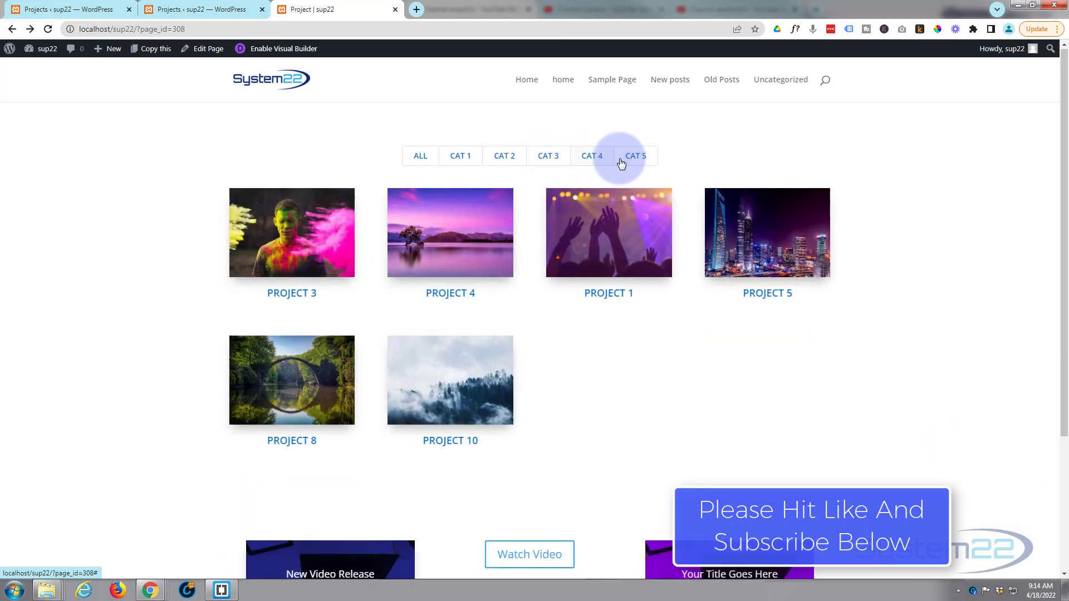